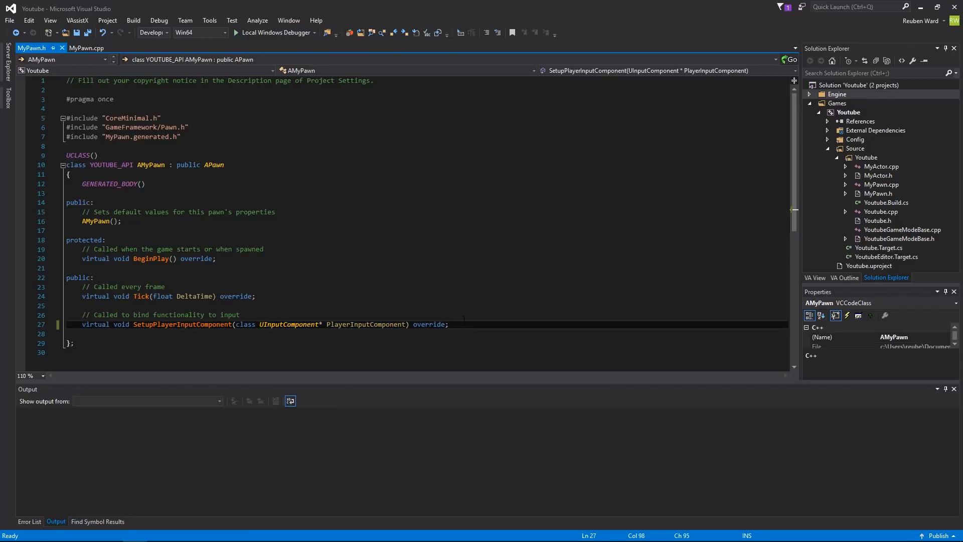
Inspect the SetupPlayerInputComponent declaration in MyPawn.h, then view its implementation in MyPawn.cpp.
{"action": "left_click", "coordinate": [183, 325]}
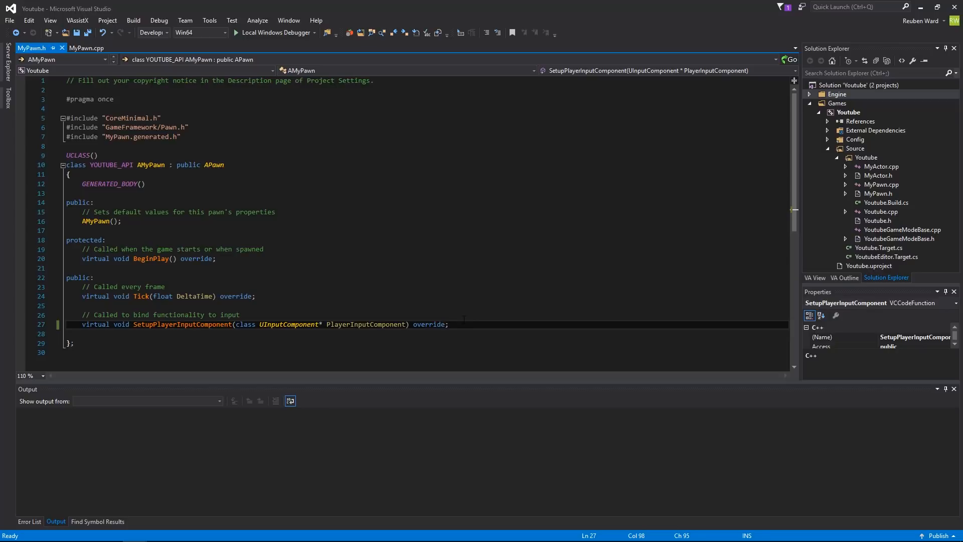
{"action": "left_click", "coordinate": [448, 324]}
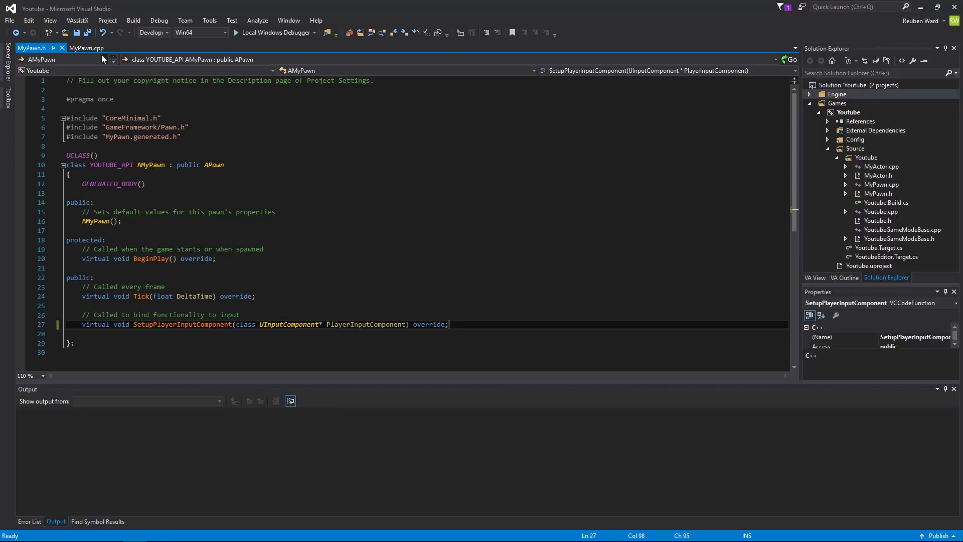
{"action": "left_click", "coordinate": [86, 49]}
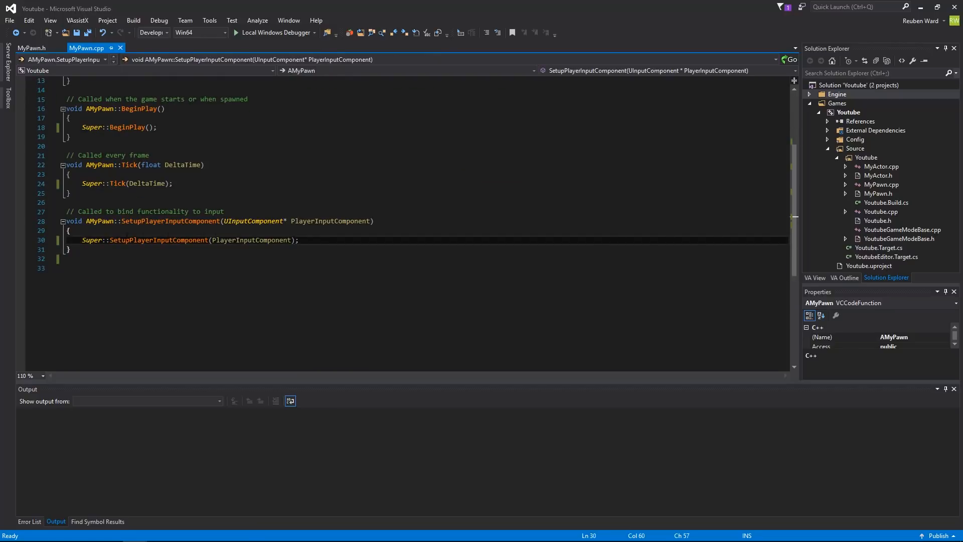
Declare void MoveForward(float Value); and void MoveRight(float Value); in MyPawn.h.
{"action": "left_click", "coordinate": [31, 48]}
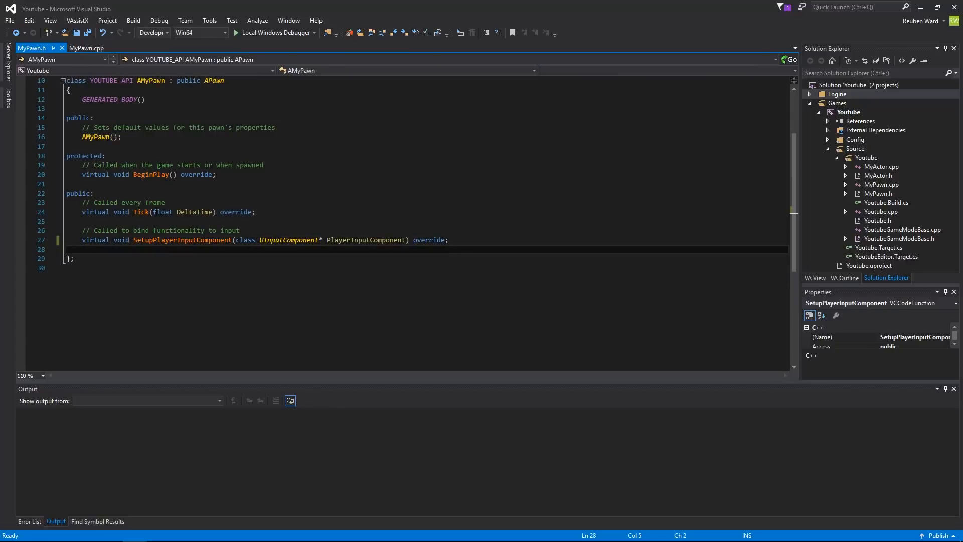
{"action": "type", "text": "void M"}
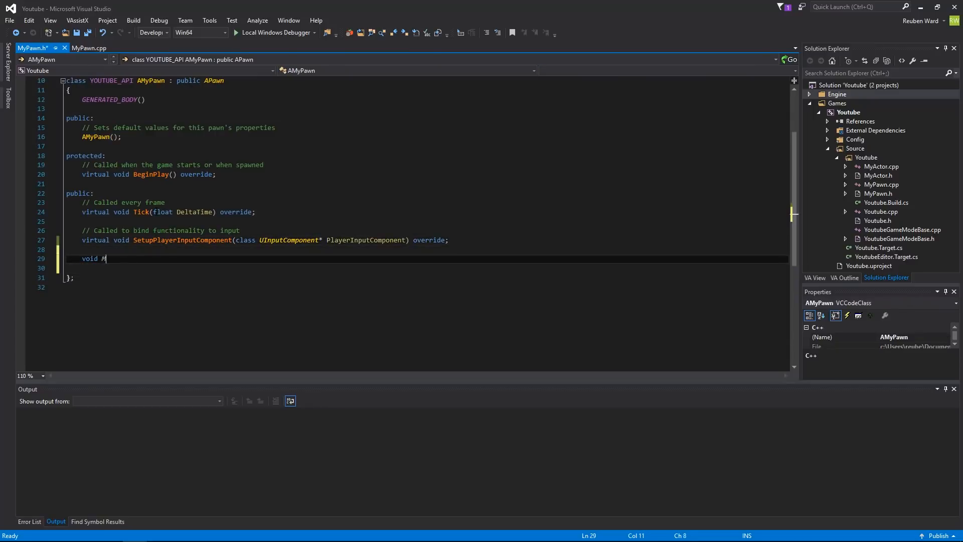
{"action": "type", "text": "oveForward()"}
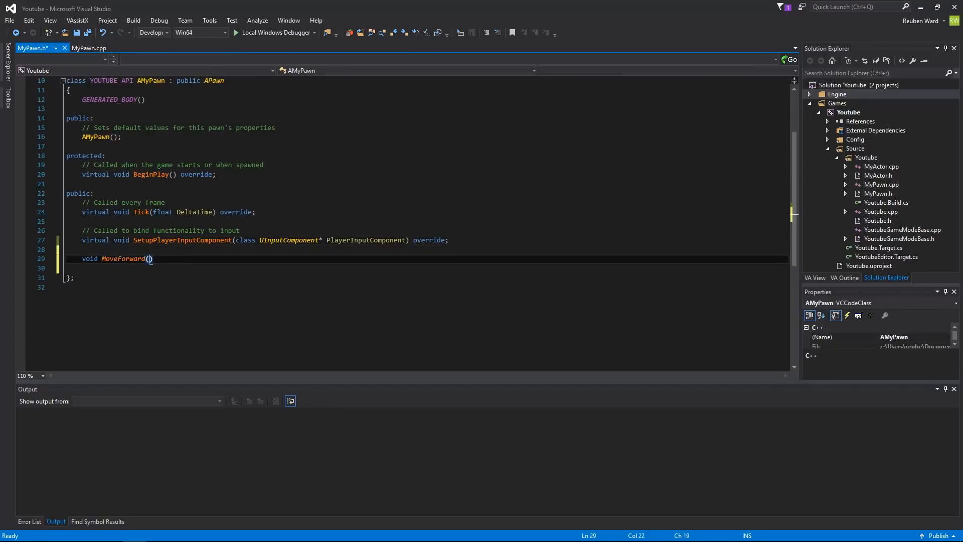
{"action": "type", "text": ";"}
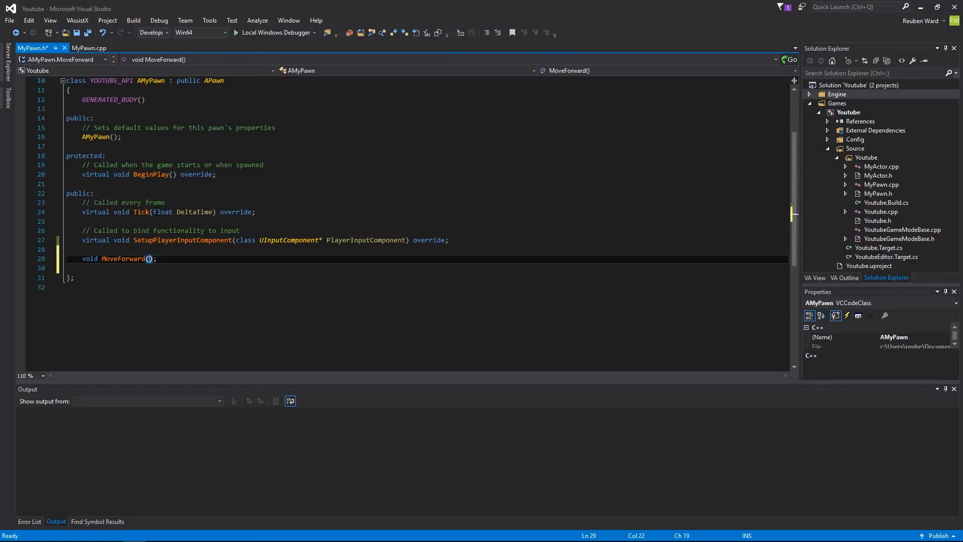
{"action": "type", "text": "float"}
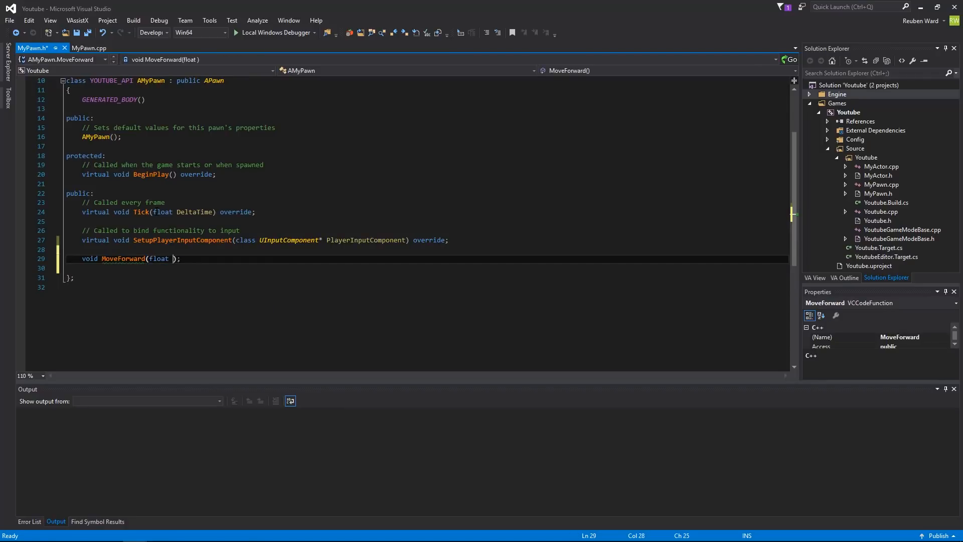
{"action": "type", "text": "Value"}
{"action": "type", "text": "void"}
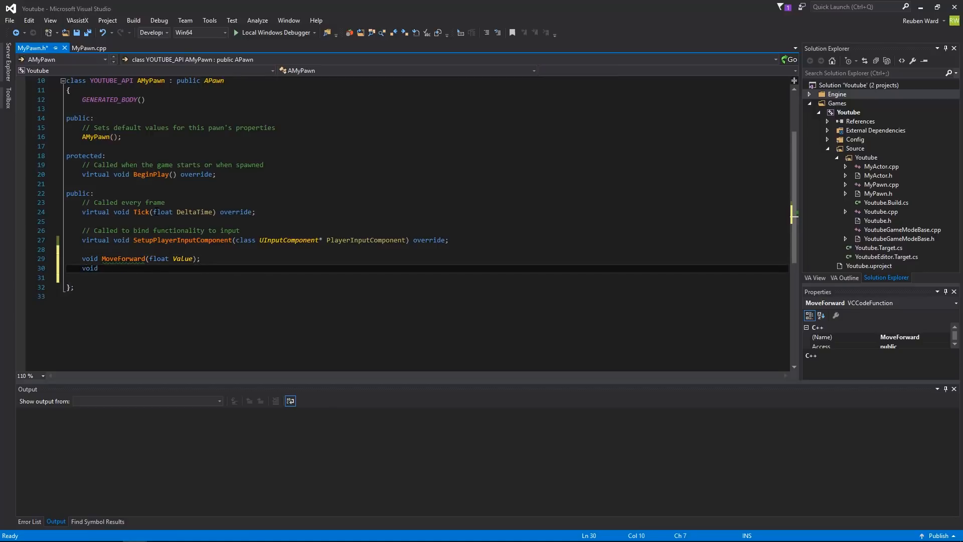
{"action": "type", "text": "MoveRight(f"}
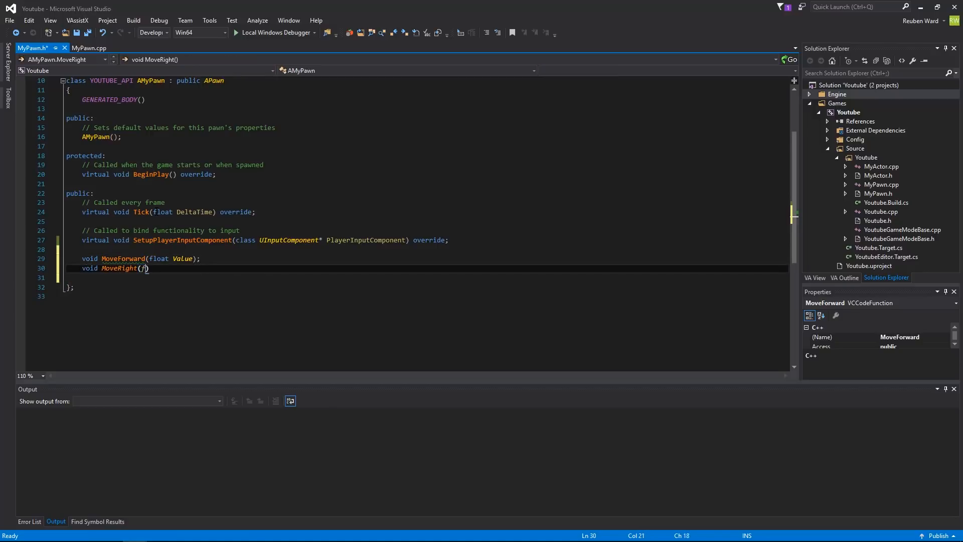
{"action": "type", "text": "float Value)"}
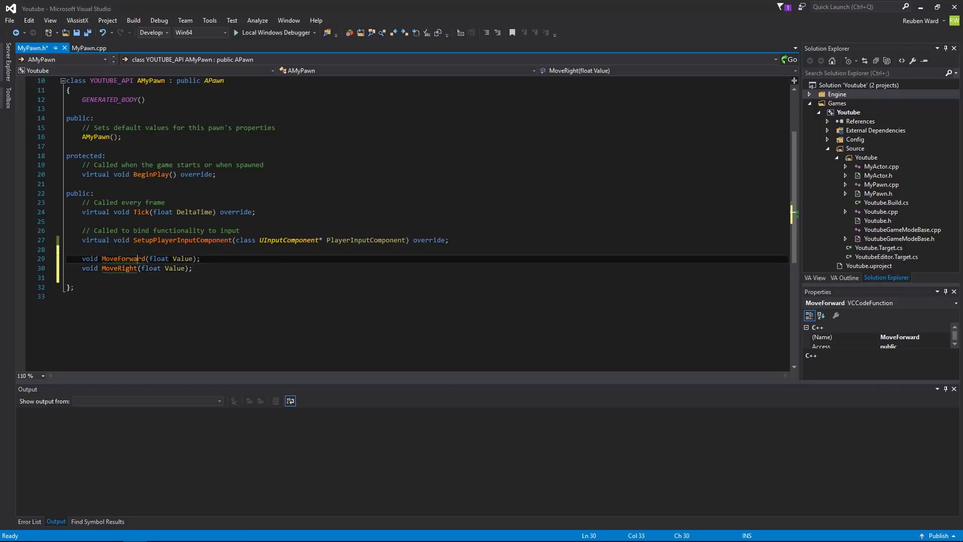
Generate empty MoveForward and MoveRight definitions in MyPawn.cpp via Quick Actions and Refactorings.
{"action": "right_click", "coordinate": [119, 258]}
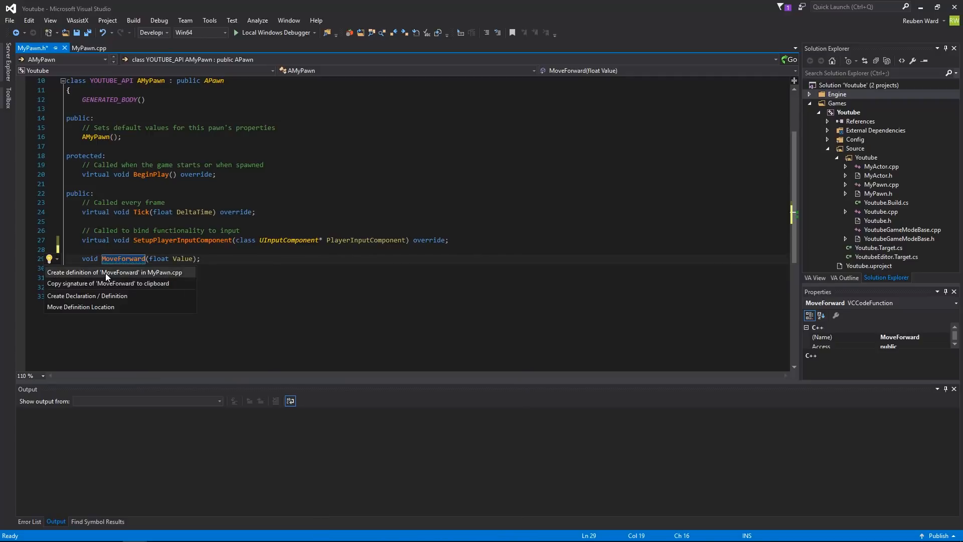
{"action": "left_click", "coordinate": [113, 272]}
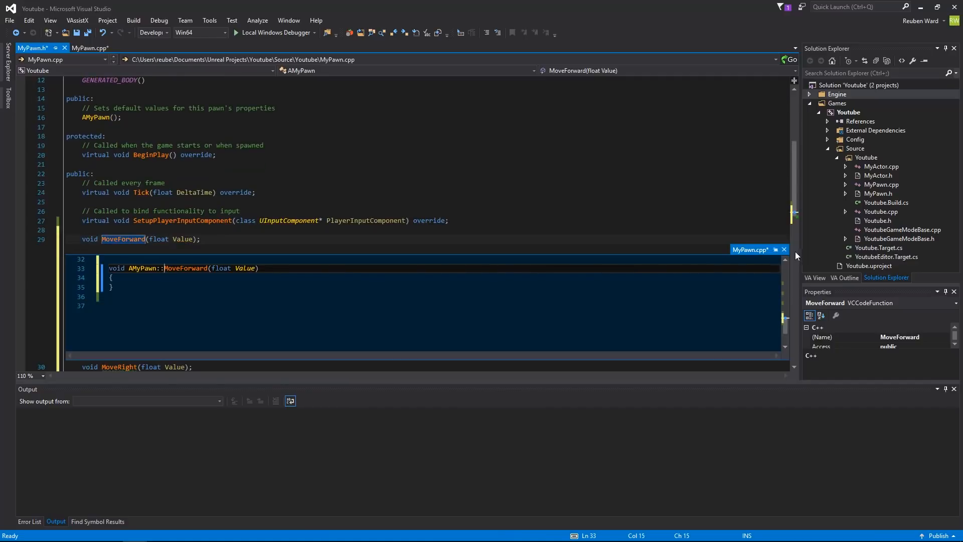
{"action": "right_click", "coordinate": [119, 248]}
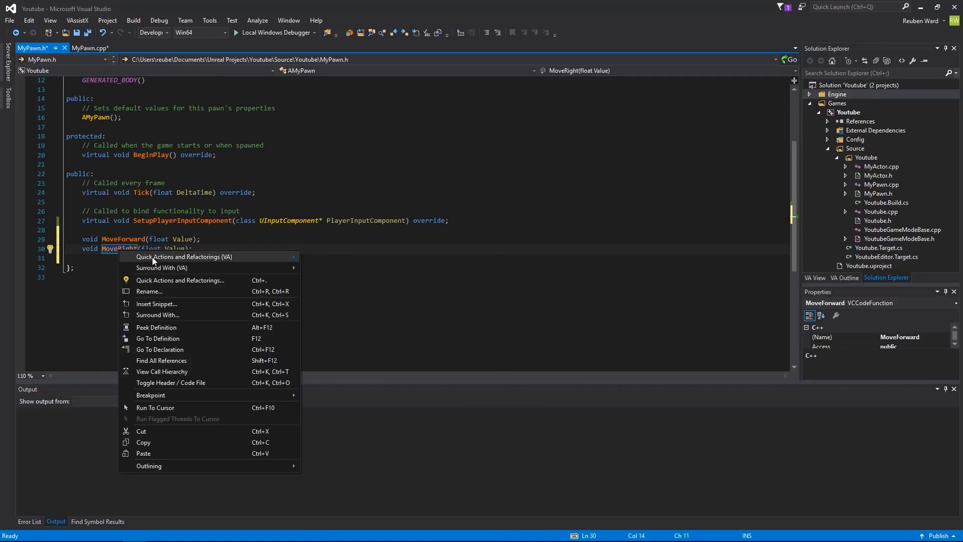
{"action": "left_click", "coordinate": [171, 383]}
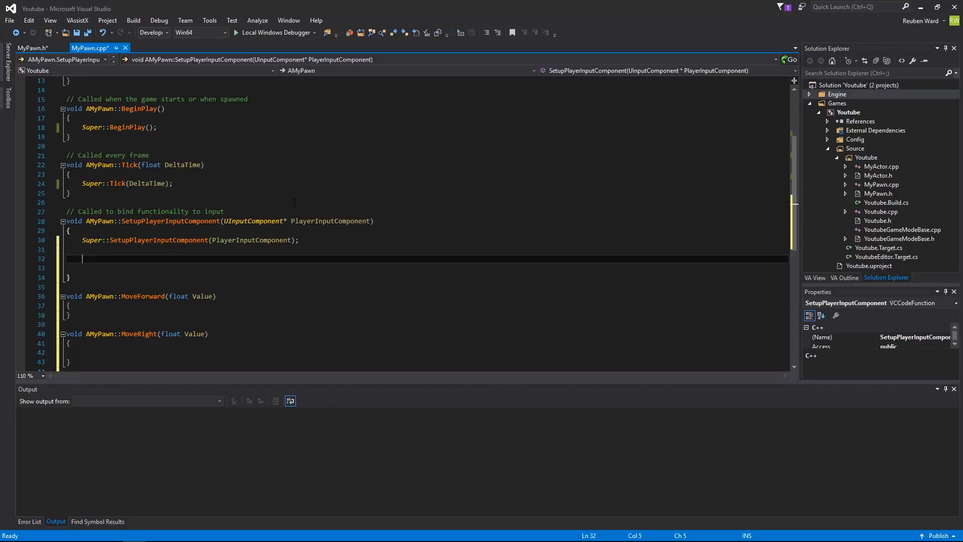
{"action": "mouse_move", "coordinate": [41, 232]}
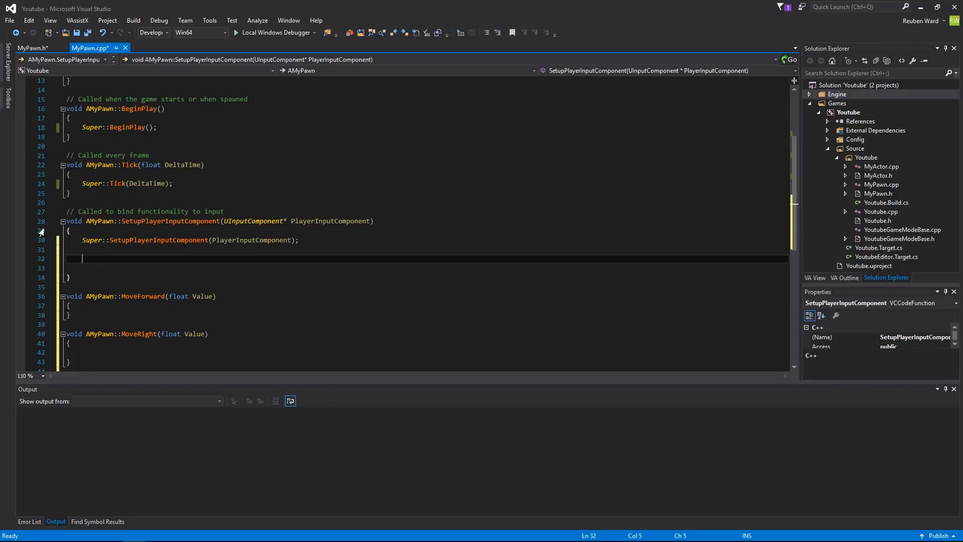
{"action": "mouse_move", "coordinate": [3, 264]}
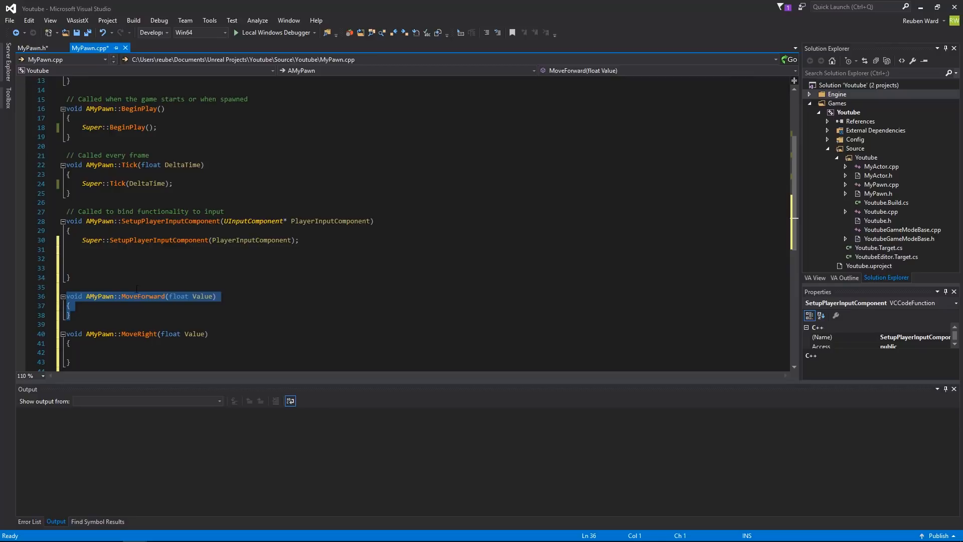
Add PlayerInputComponent->BindAxis("MoveForward", this, &AMyPawn::MoveForward); in SetupPlayerInputComponent.
{"action": "left_click", "coordinate": [83, 258]}
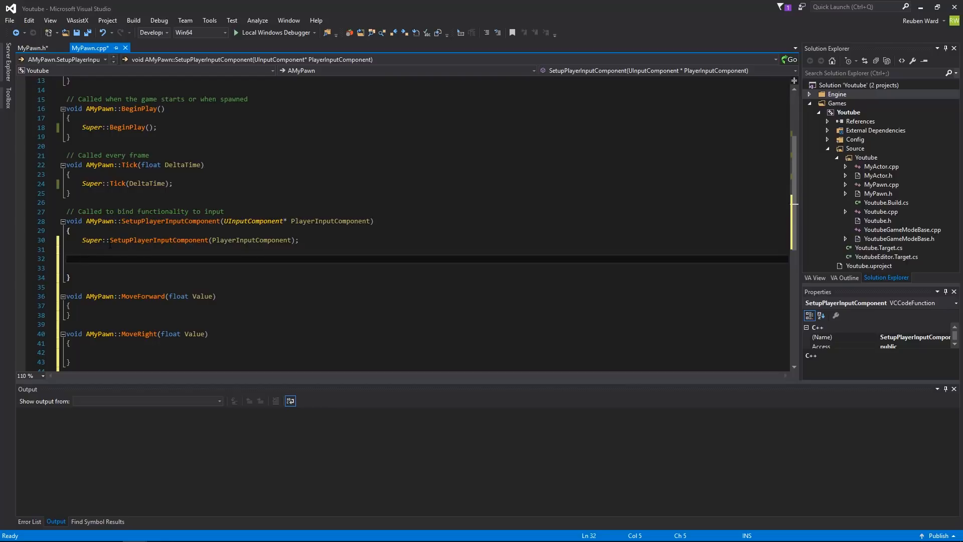
{"action": "type", "text": "PlayerInputComponent-"}
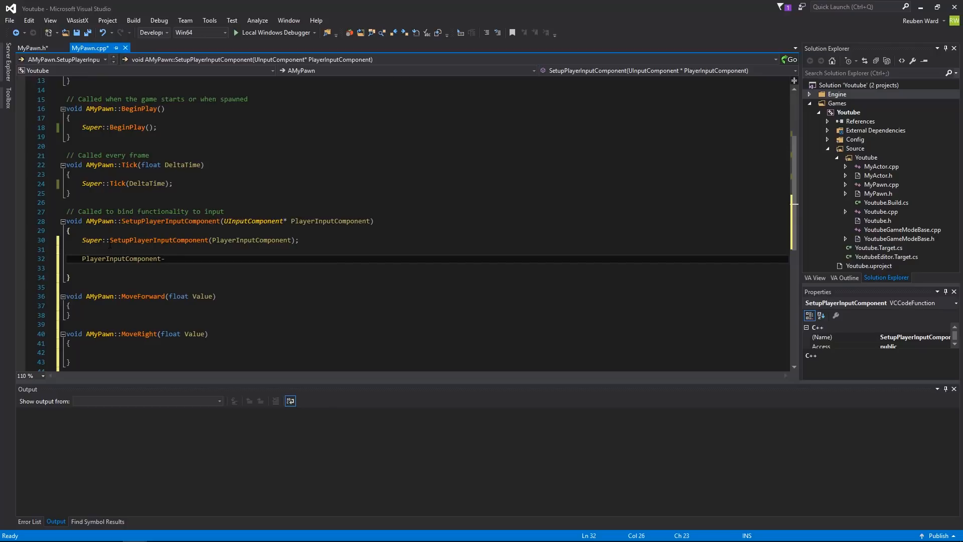
{"action": "type", "text": ">BindAxis"}
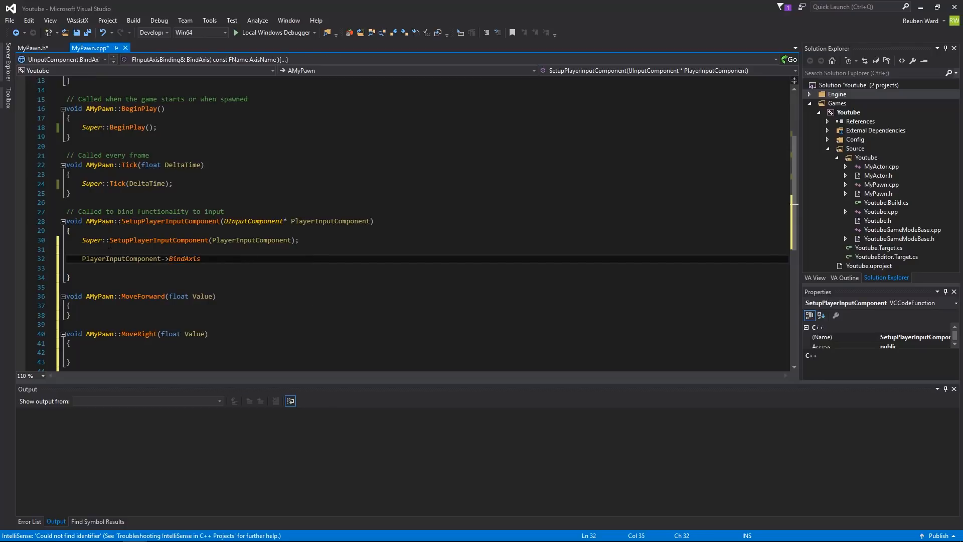
{"action": "type", "text": "("}
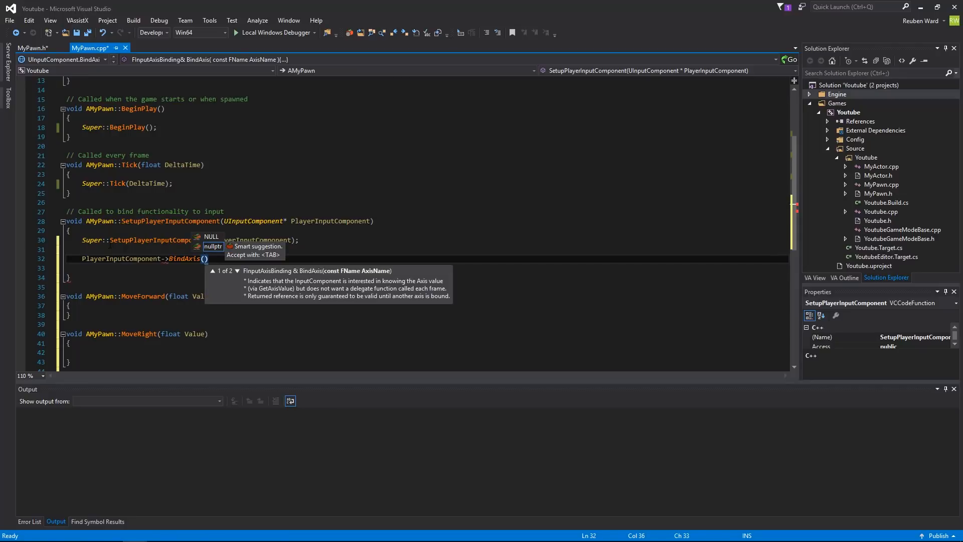
{"action": "type", "text": "\"\""}
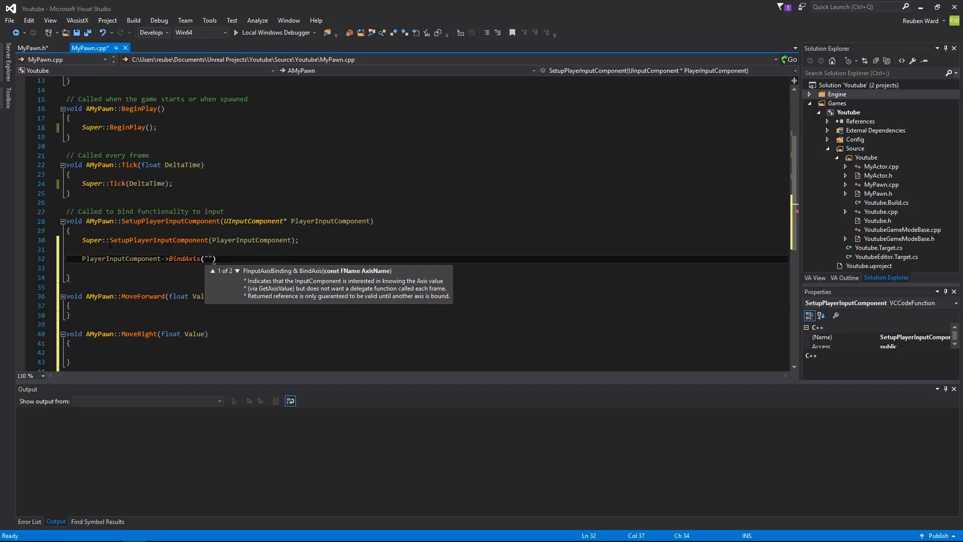
{"action": "type", "text": "MoveForward"}
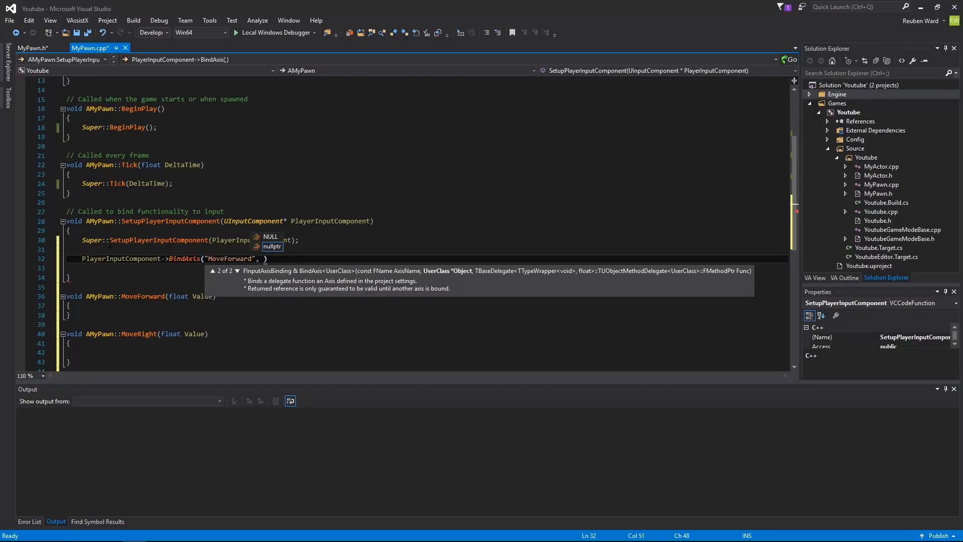
{"action": "type", "text": "this,"}
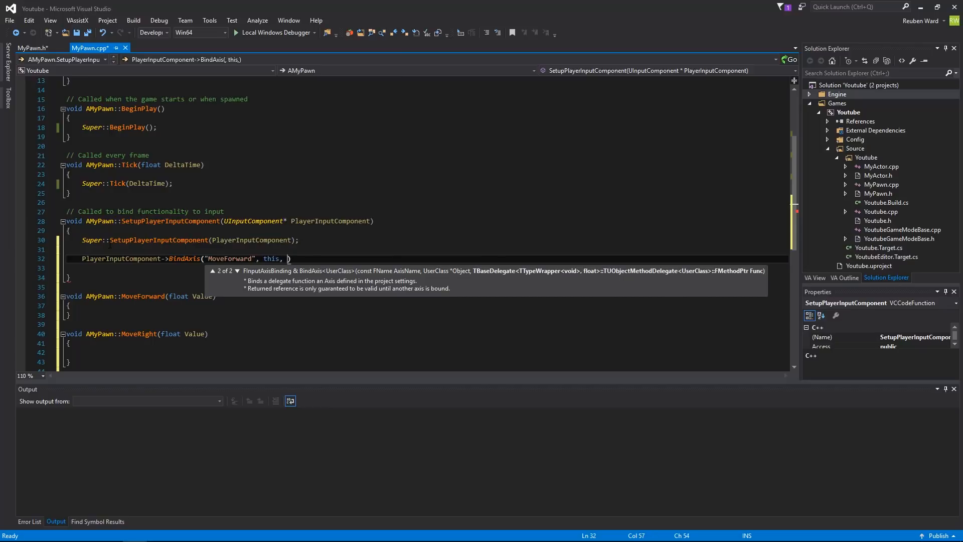
{"action": "type", "text": "&"}
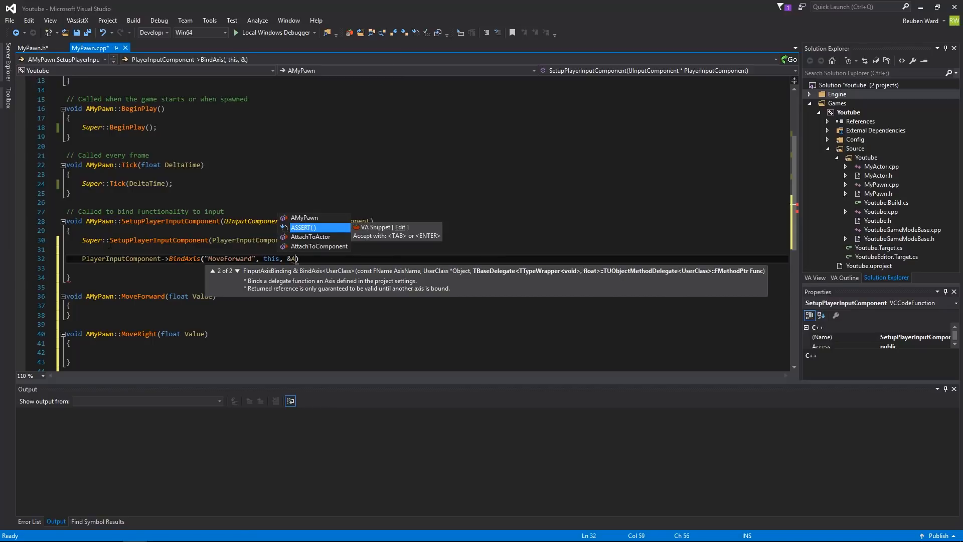
{"action": "type", "text": "AMyPawn::MoveForward"}
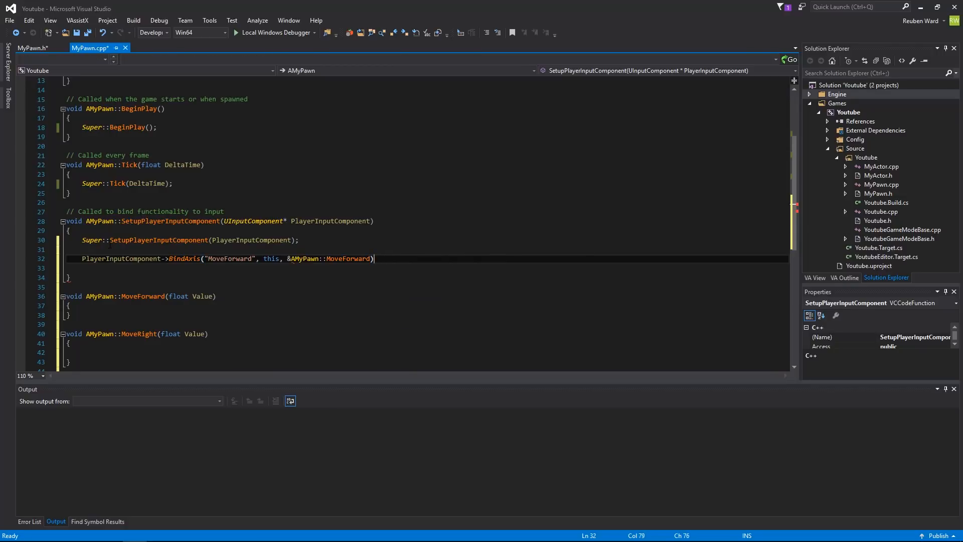
{"action": "type", "text": ";"}
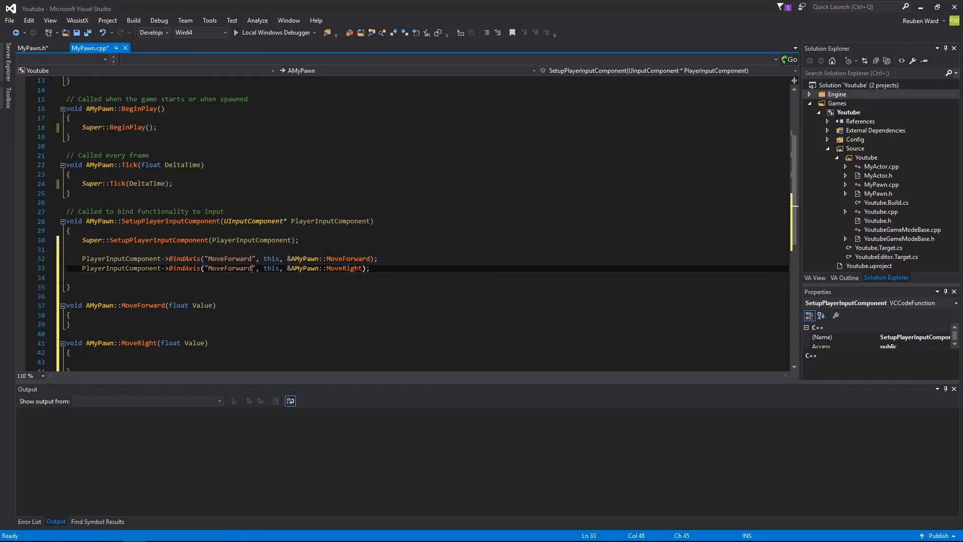
Correct the second binding's axis name to "MoveRight" for AMyPawn::MoveRight.
{"action": "key", "text": "BackSpace"}
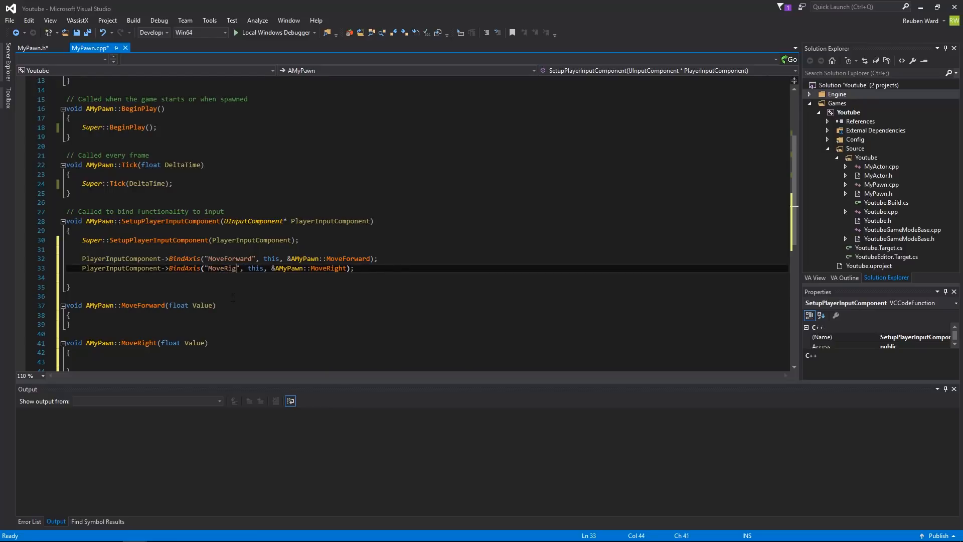
{"action": "type", "text": "ht"}
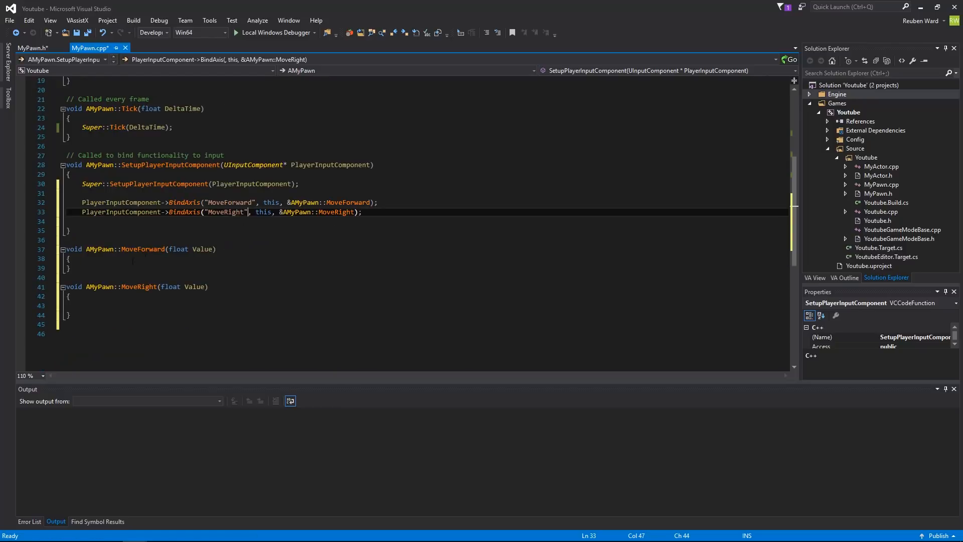
Make MoveForward call AddMovementInput(GetActorForwardVector(), Value).
{"action": "left_click", "coordinate": [83, 267]}
{"action": "type", "text": "AddMovementInput("}
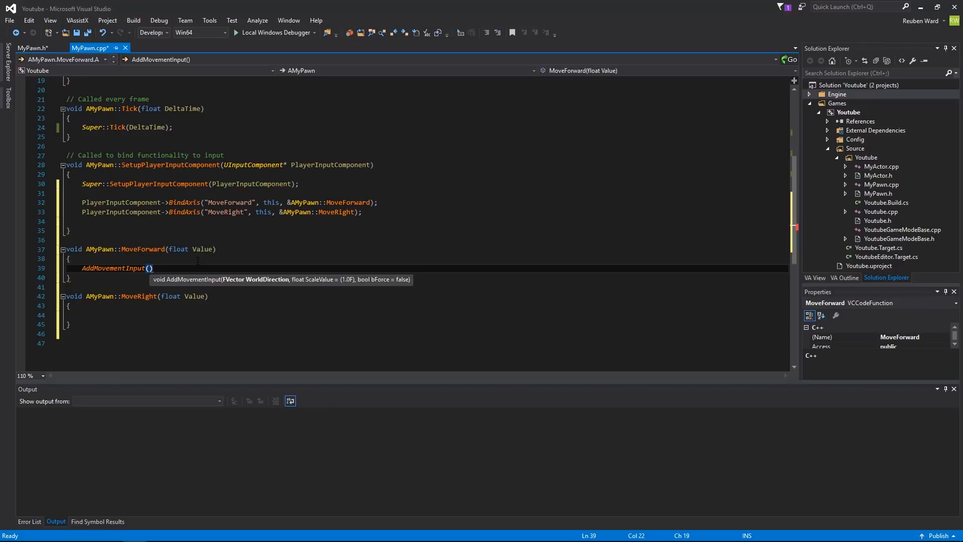
{"action": "type", "text": "GetActof"}
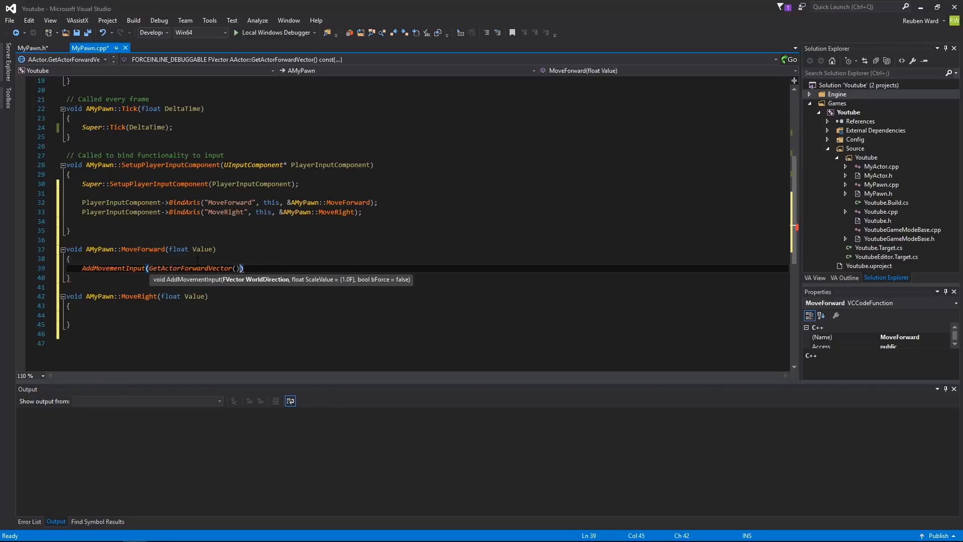
{"action": "type", "text": ","}
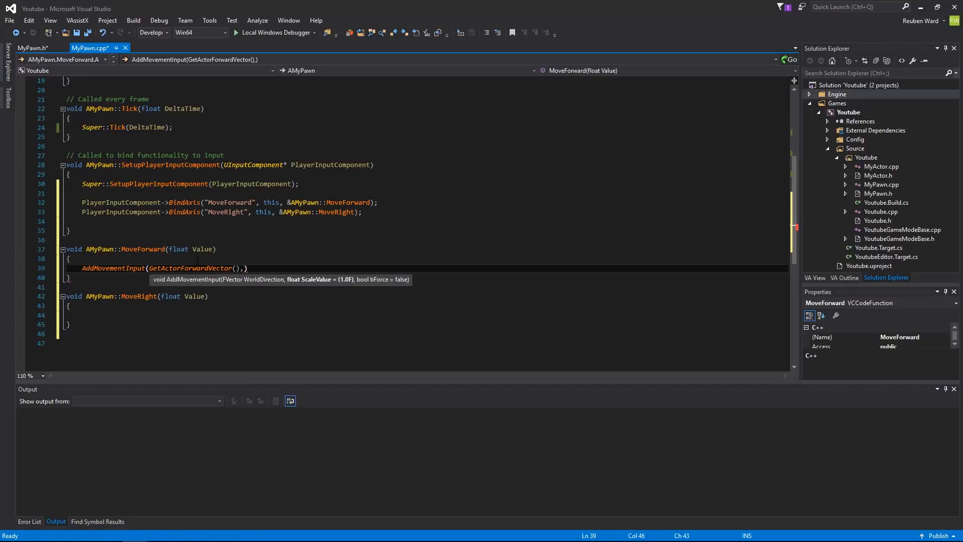
{"action": "type", "text": ";"}
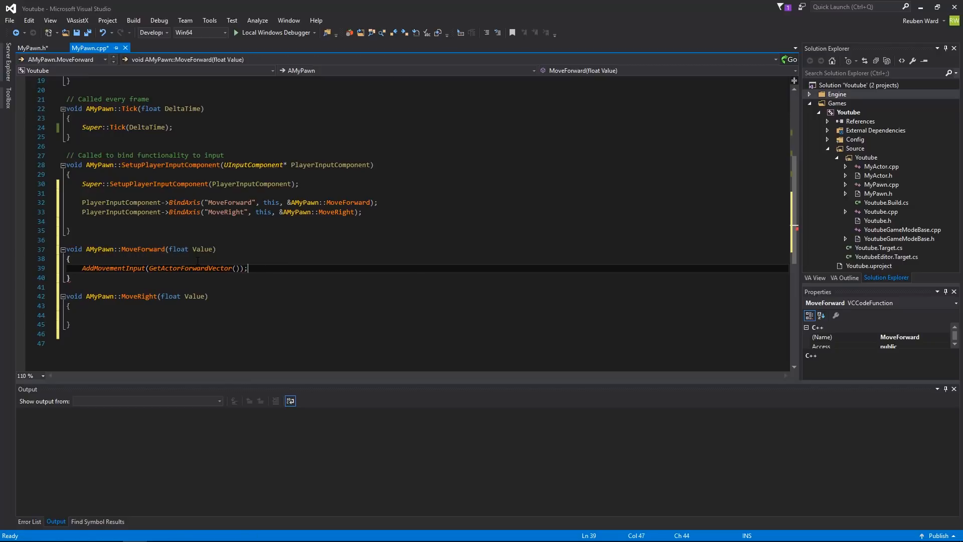
{"action": "type", "text": ", Value"}
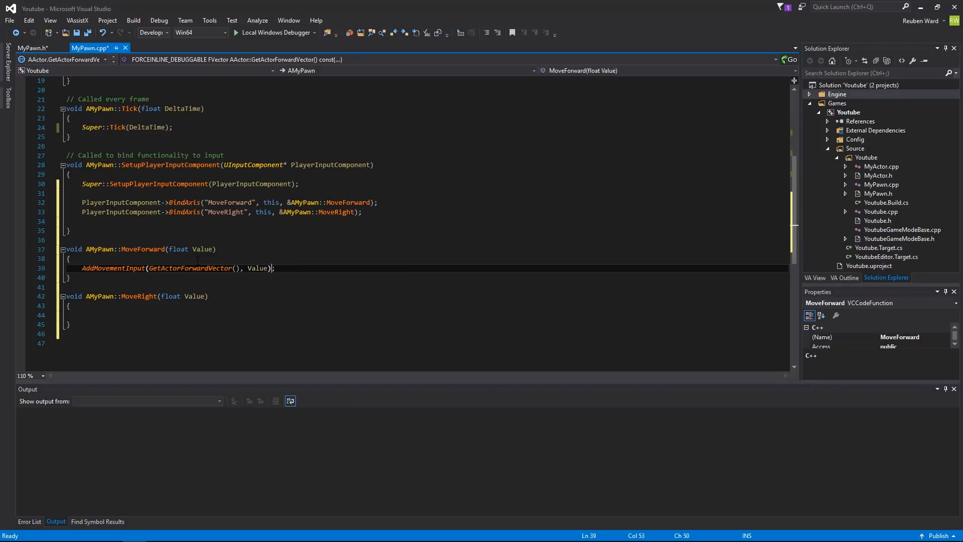
Make MoveRight call AddMovementInput(GetActorRightVector(), Value) and save MyPawn.cpp.
{"action": "left_click", "coordinate": [80, 315]}
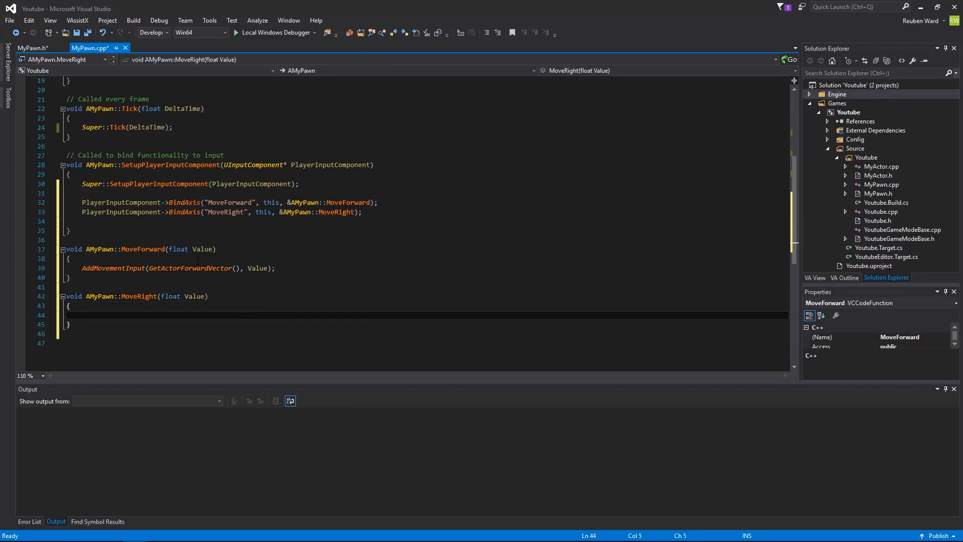
{"action": "type", "text": "AddMovementInput(GetActorRightVector(), Value);"}
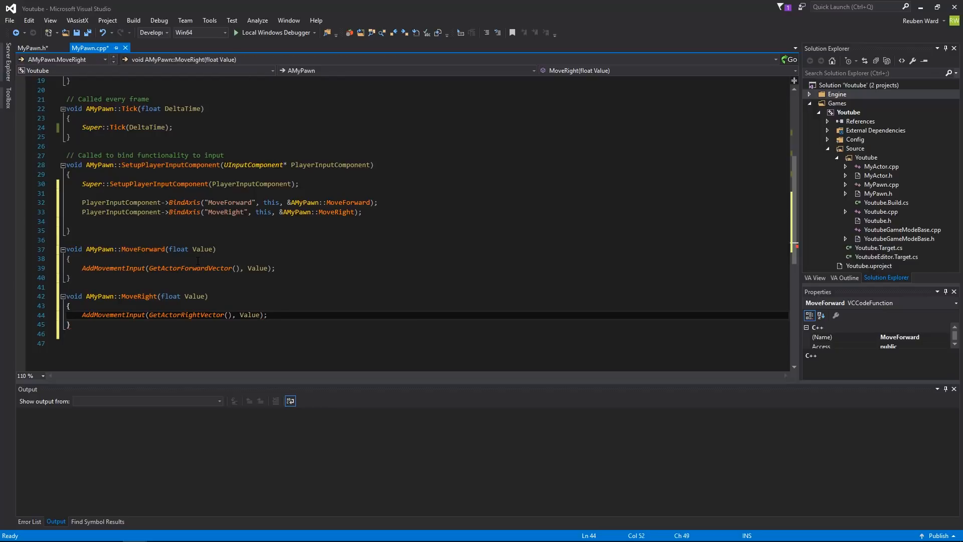
{"action": "key", "text": "ctrl+s"}
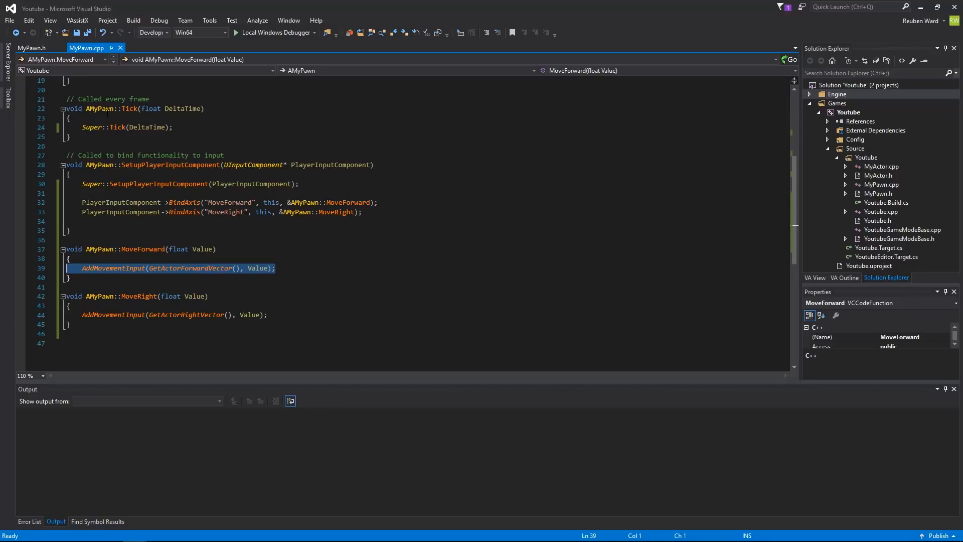
{"action": "key", "text": "ctrl+s"}
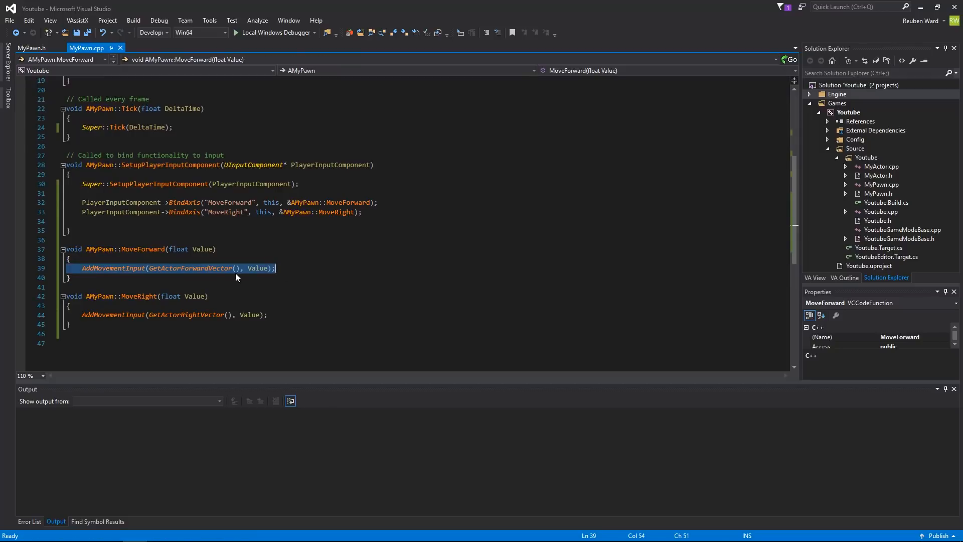
Add CreateDefaultSubobject<UFloatingPawnMovement>("PawnMovement"); to the AMyPawn constructor and save.
{"action": "scroll", "scroll_direction": "up", "scroll_amount": 3}
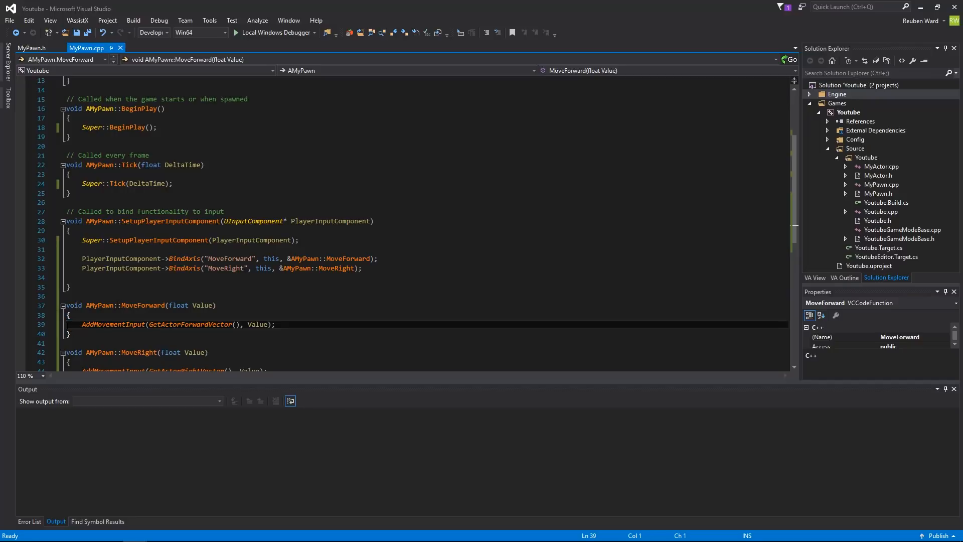
{"action": "scroll", "scroll_direction": "up", "scroll_amount": 3}
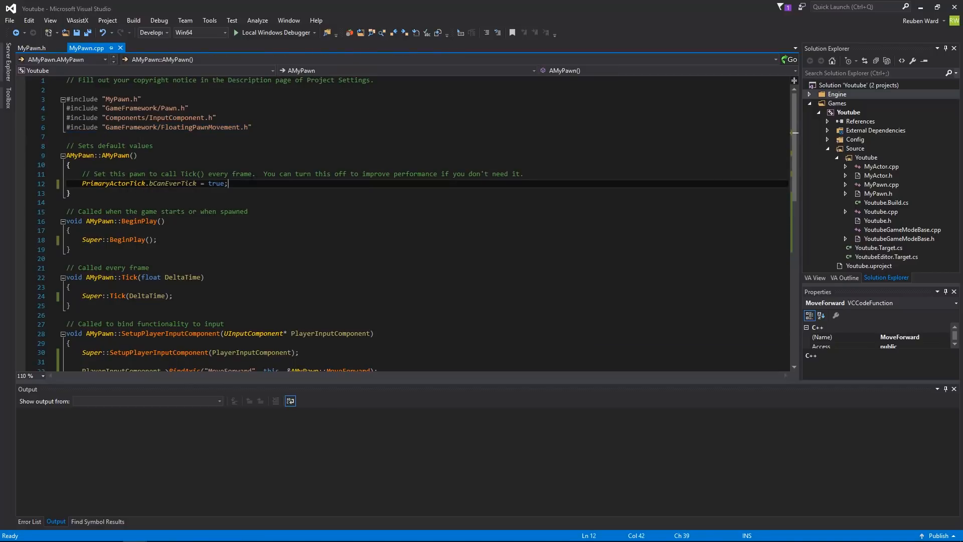
{"action": "key", "text": "Enter"}
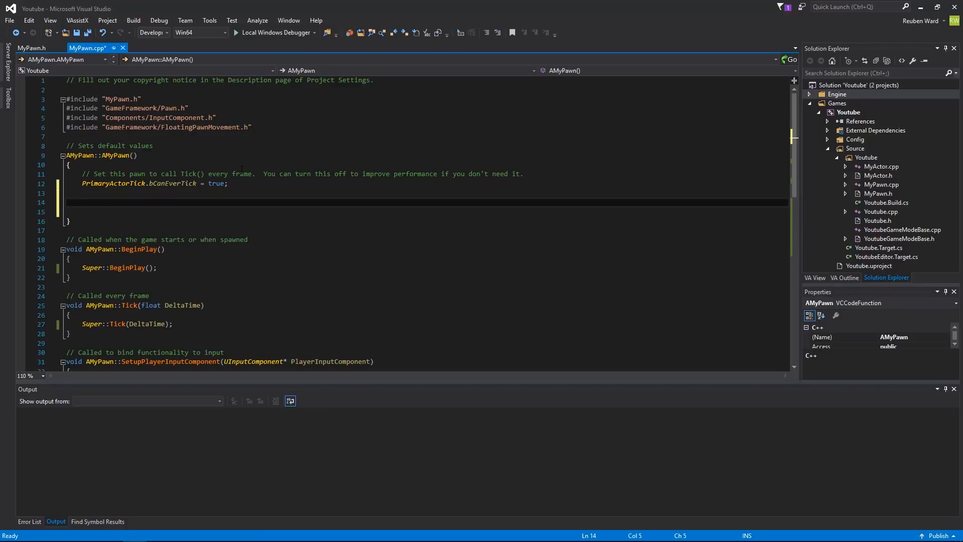
{"action": "type", "text": "CreateDefaultSubobject("}
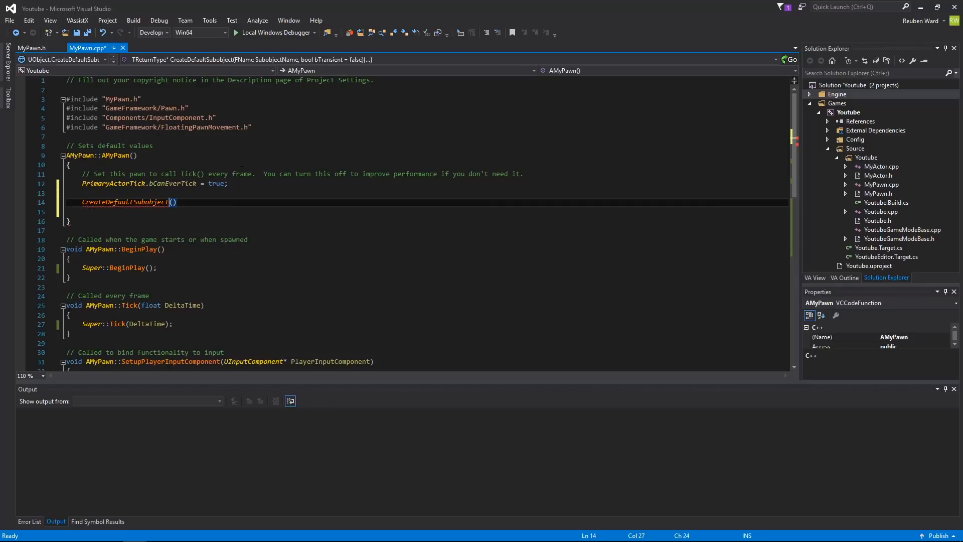
{"action": "type", "text": "<UFloatingPawnMovement>"}
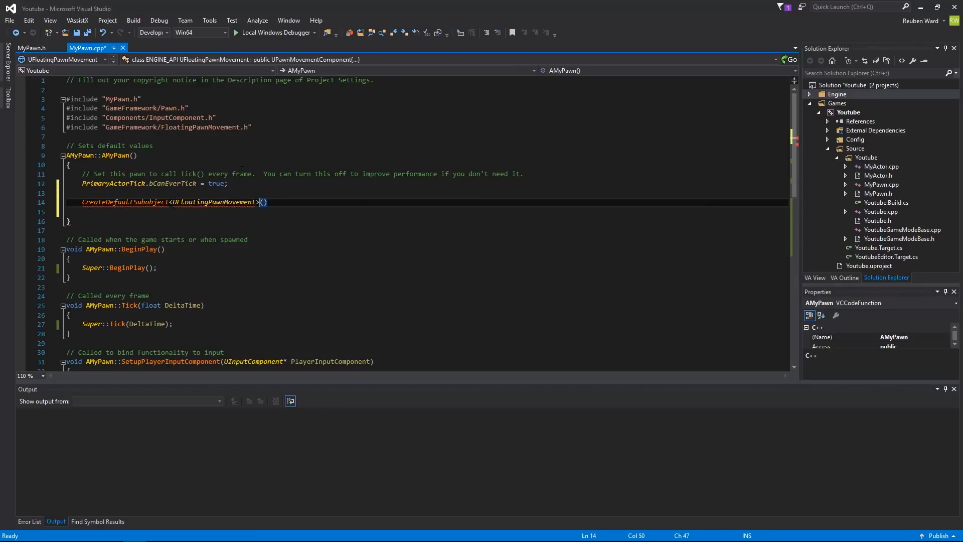
{"action": "type", "text": ";"}
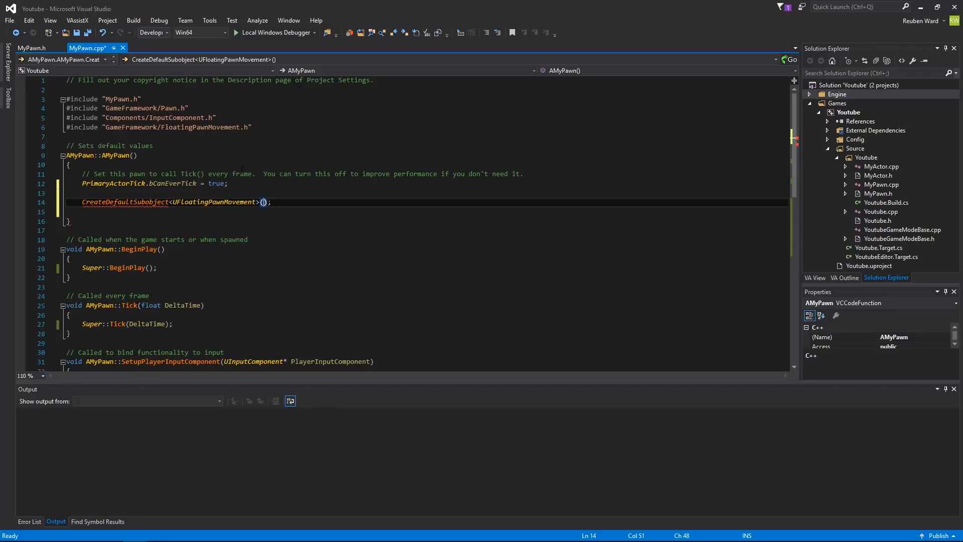
{"action": "type", "text": "\"\""}
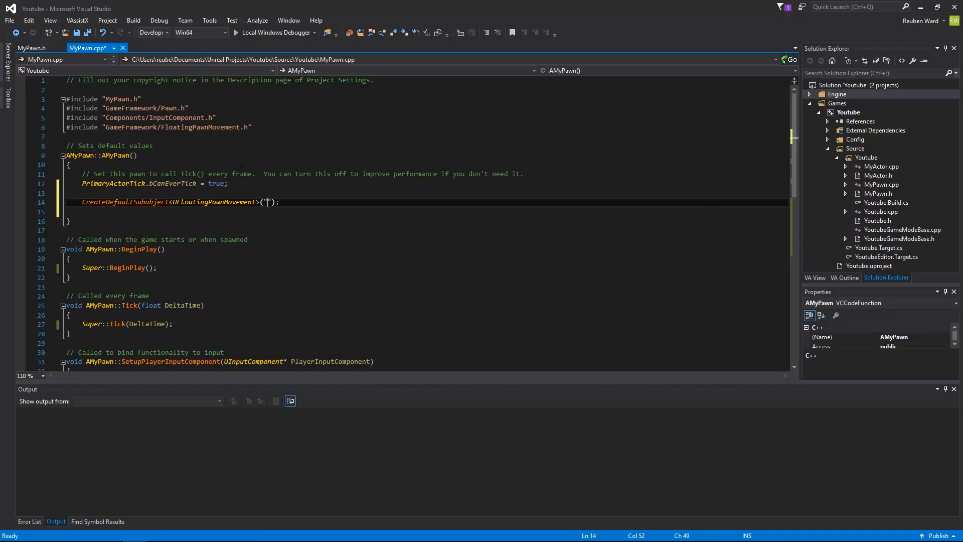
{"action": "type", "text": "PawnMovement"}
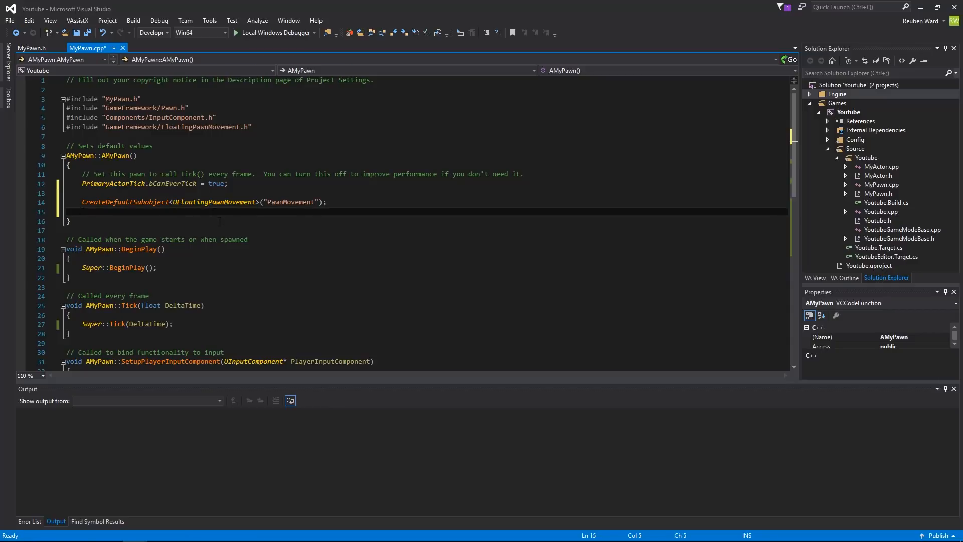
{"action": "key", "text": "ctrl+s"}
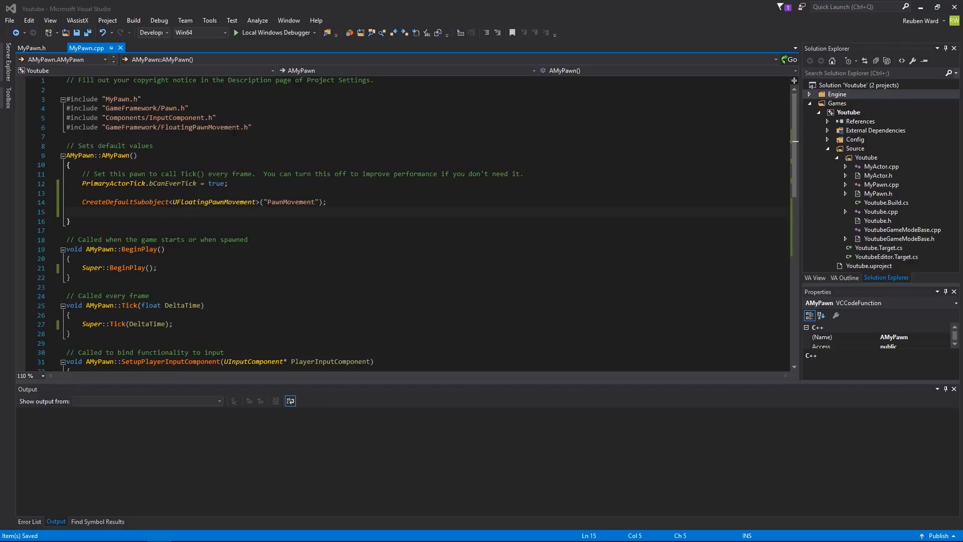
{"action": "mouse_move", "coordinate": [24, 91]}
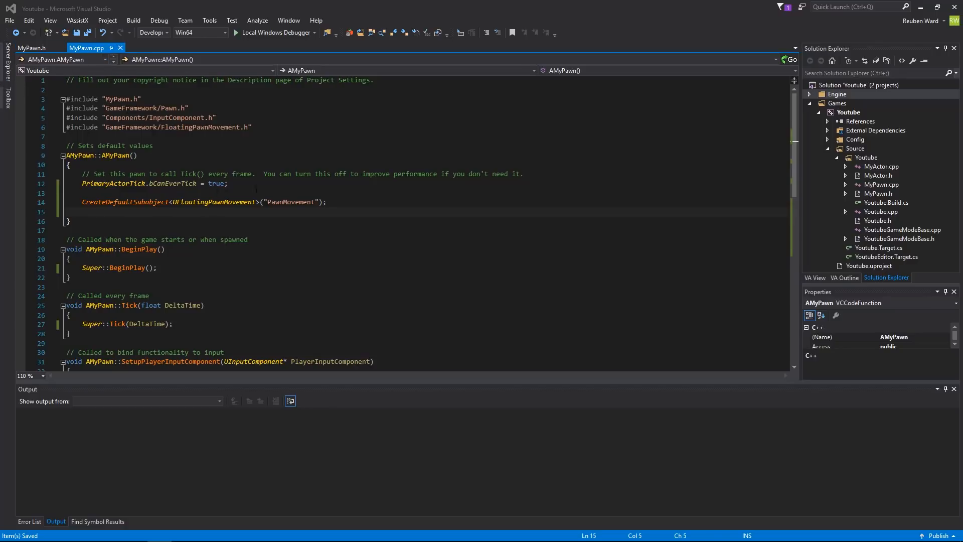
{"action": "left_click", "coordinate": [32, 48]}
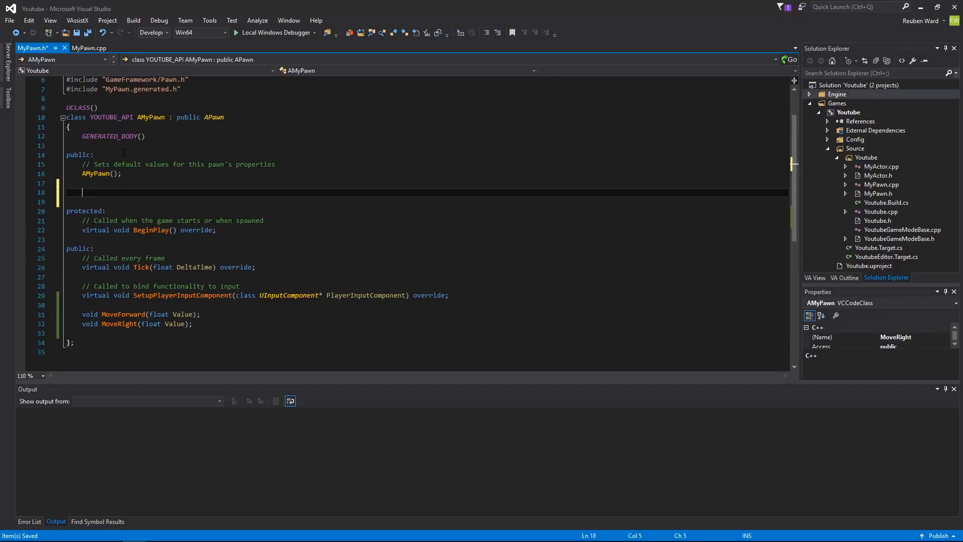
Declare an EditAnywhere UStaticMeshComponent* CubeMesh property in MyPawn.h.
{"action": "left_click", "coordinate": [835, 315]}
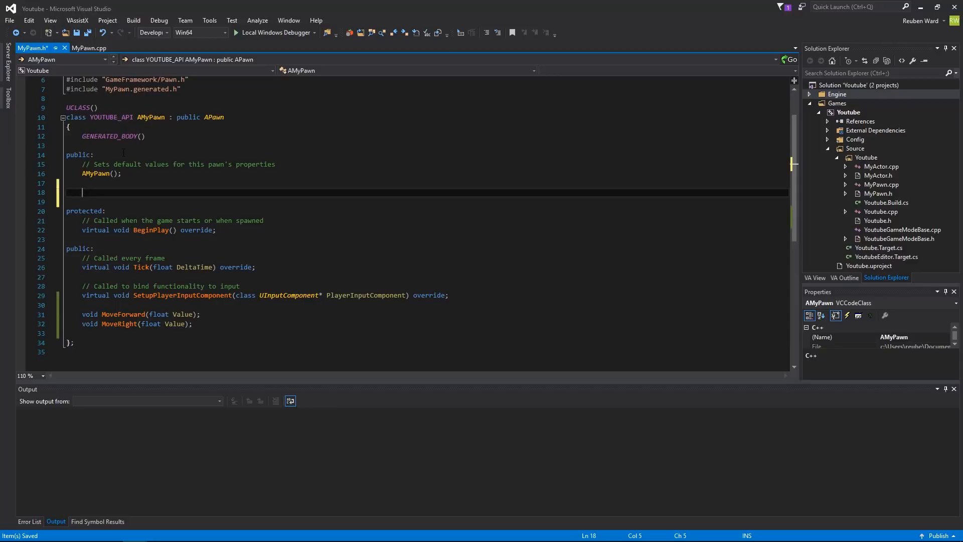
{"action": "type", "text": "UStaticMeshComponent"}
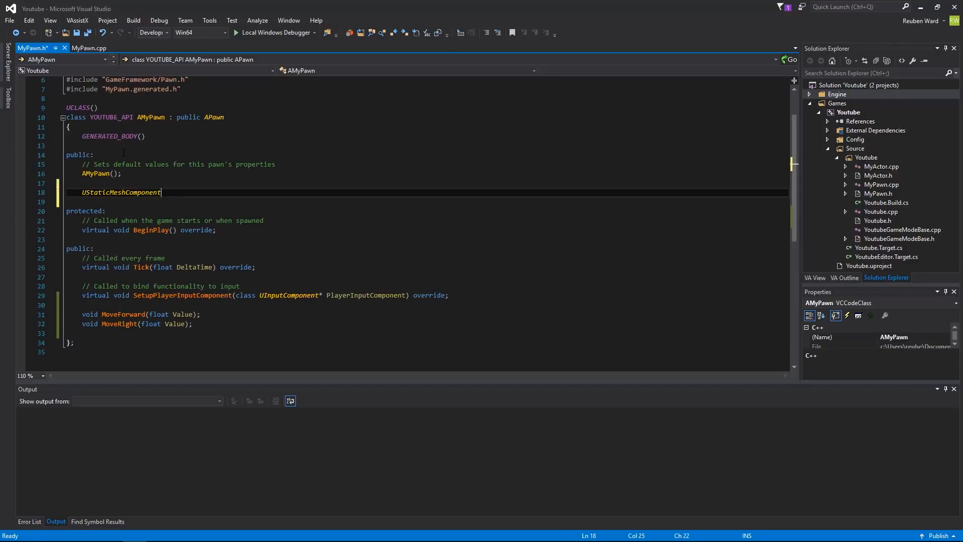
{"action": "type", "text": "* CubeMesh;"}
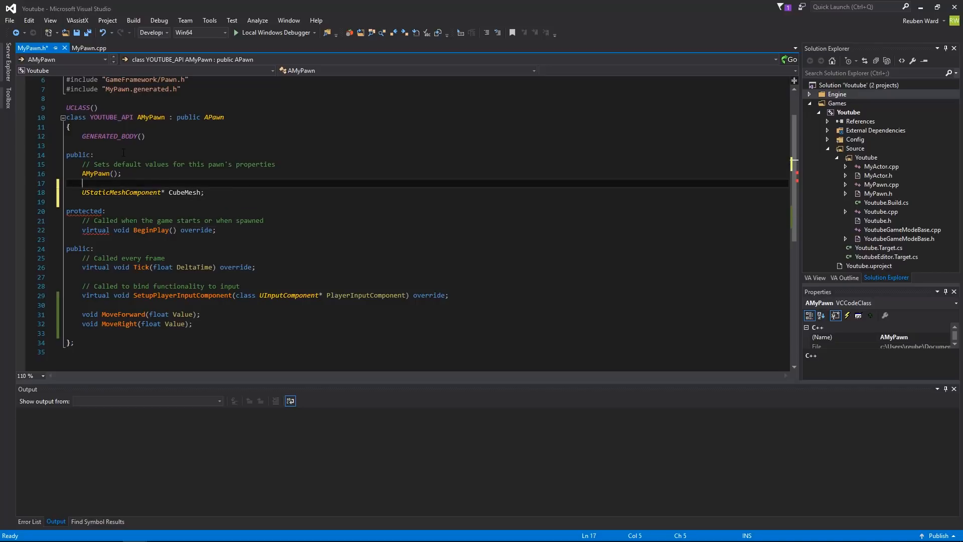
{"action": "type", "text": "UPROPERTY("}
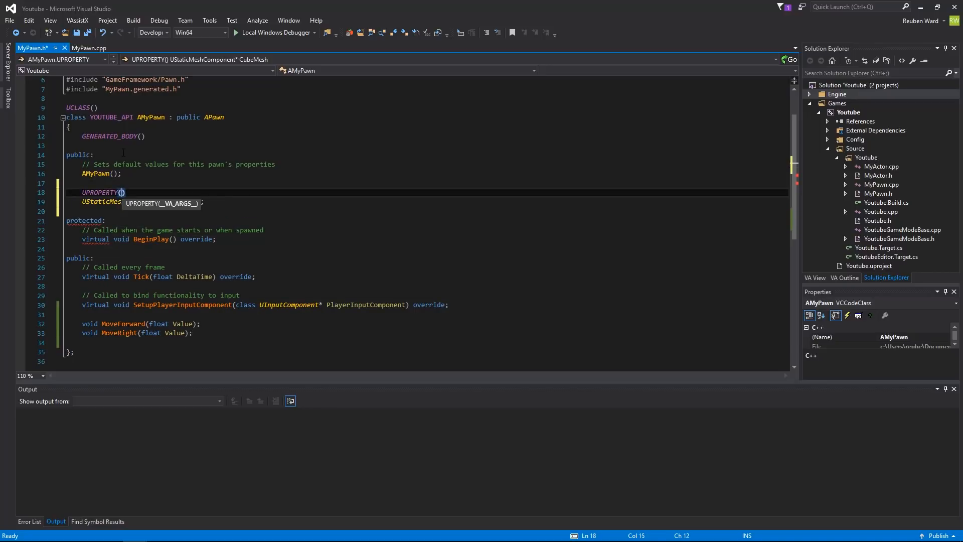
{"action": "type", "text": "EditAnywhere"}
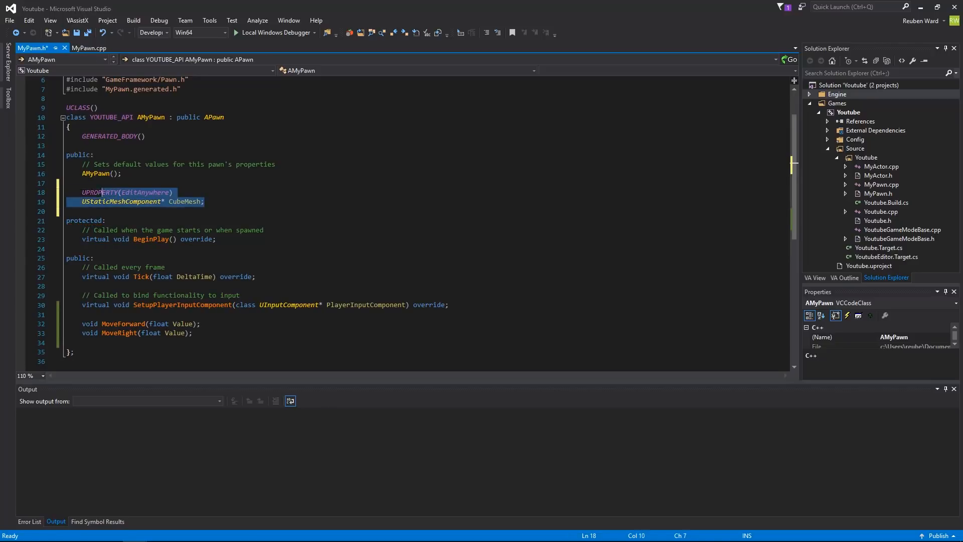
Declare a forward-declared 'class UCameraComponent' property CameraMesh below CubeMesh and save the header.
{"action": "left_click", "coordinate": [66, 210]}
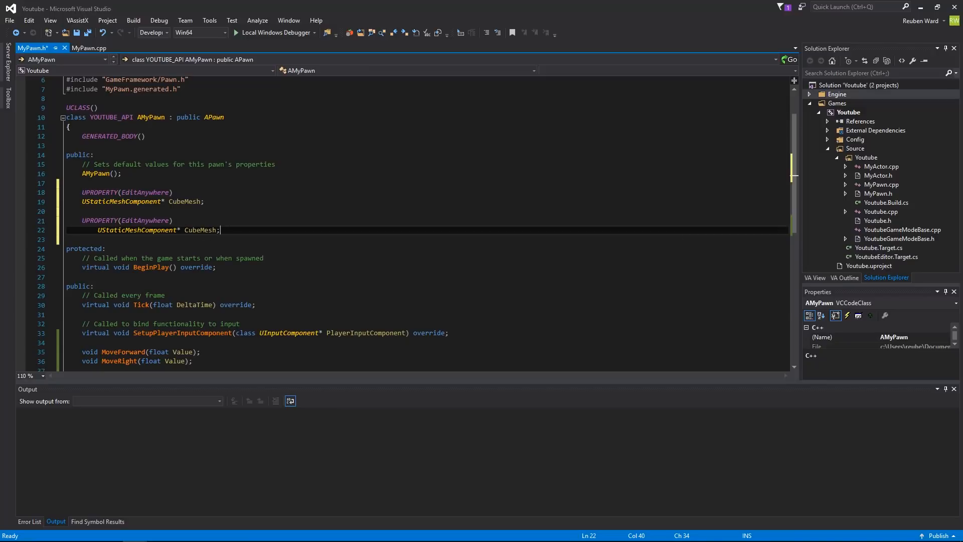
{"action": "left_click", "coordinate": [113, 229]}
{"action": "type", "text": "Camera"}
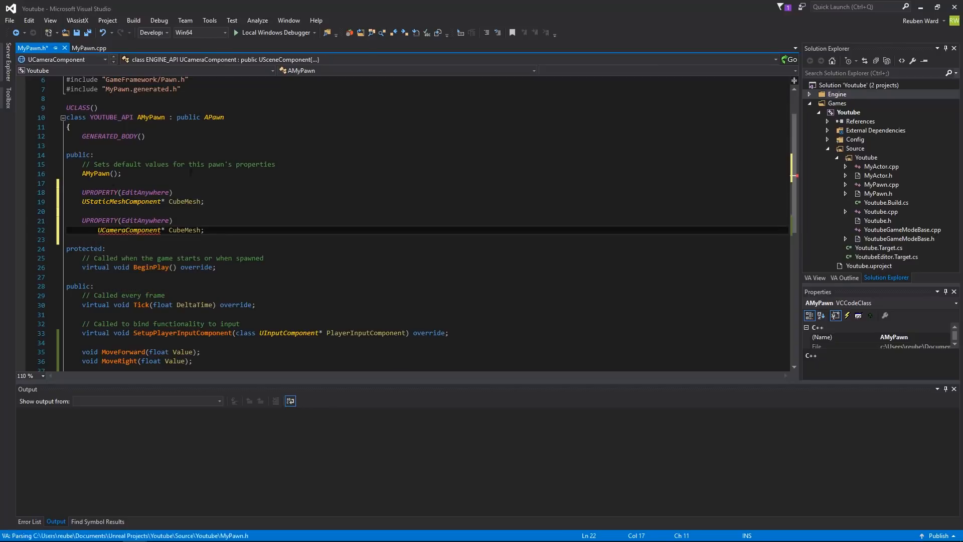
{"action": "double_click", "coordinate": [184, 230]}
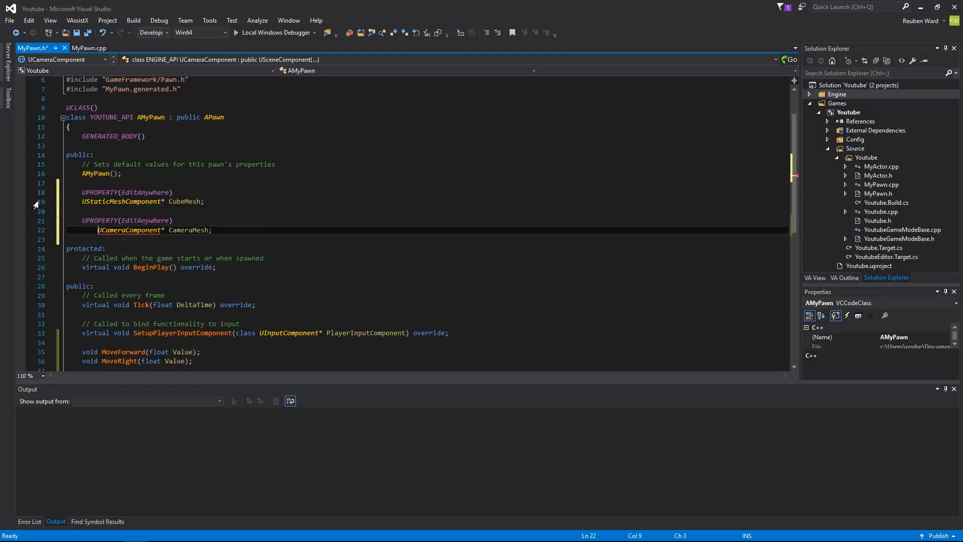
{"action": "type", "text": "class"}
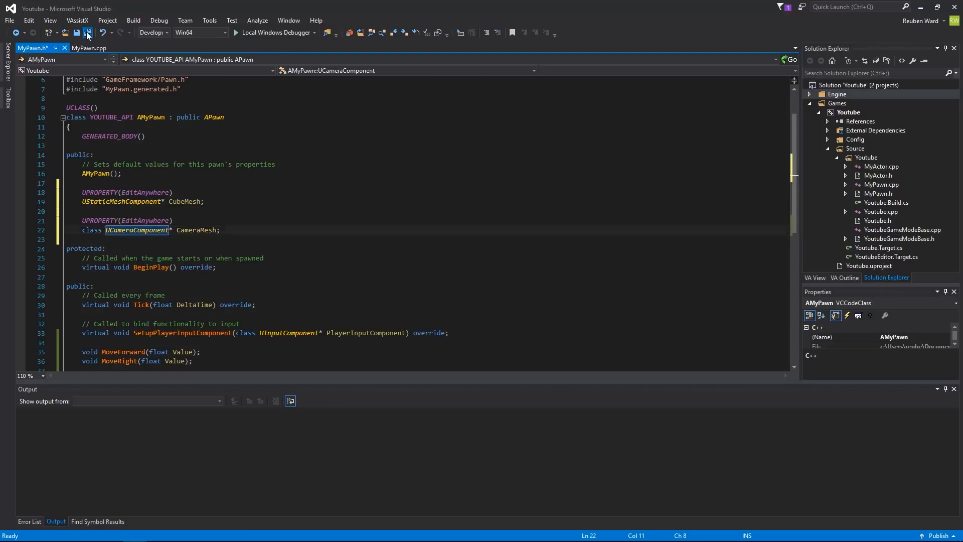
{"action": "left_click", "coordinate": [86, 48]}
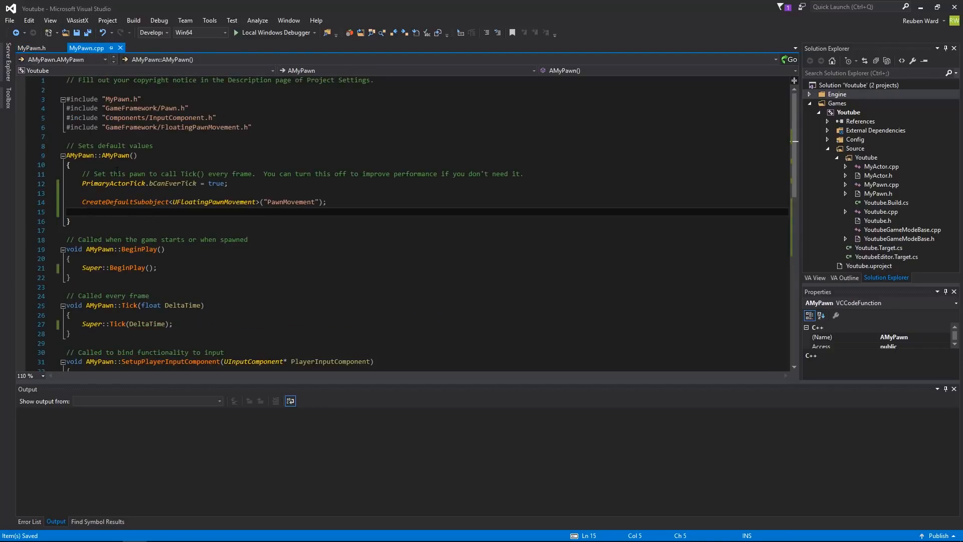
Create the CubeMesh default subobject with CreateDefaultSubobject<UStaticMeshComponent> in the constructor.
{"action": "type", "text": "CubeMesh ="}
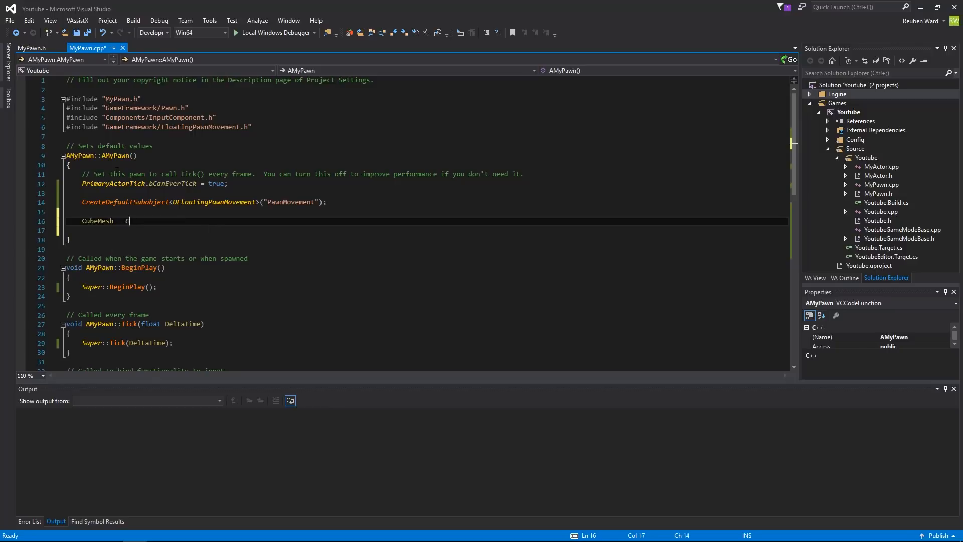
{"action": "type", "text": "CreateDefaultSubobject()"}
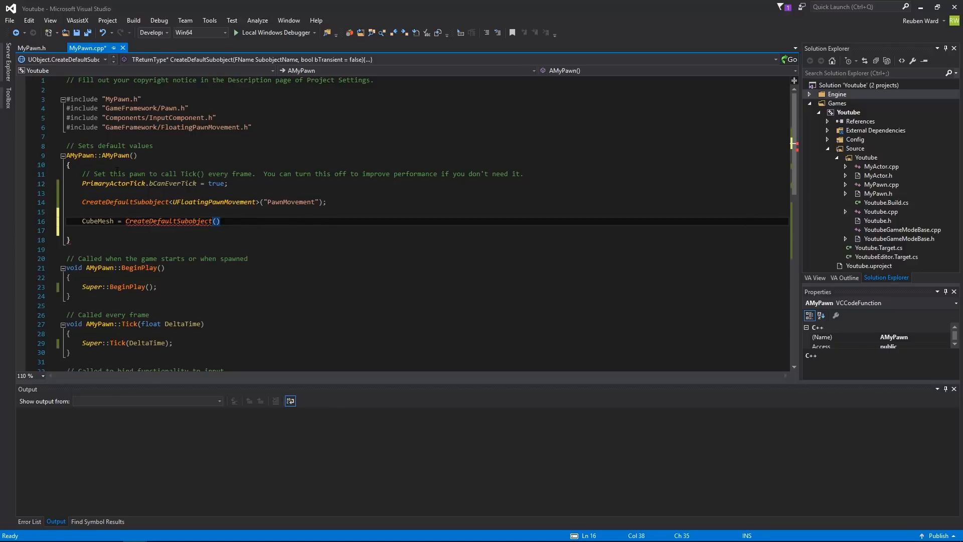
{"action": "type", "text": "<UStaticMeshComponent>"}
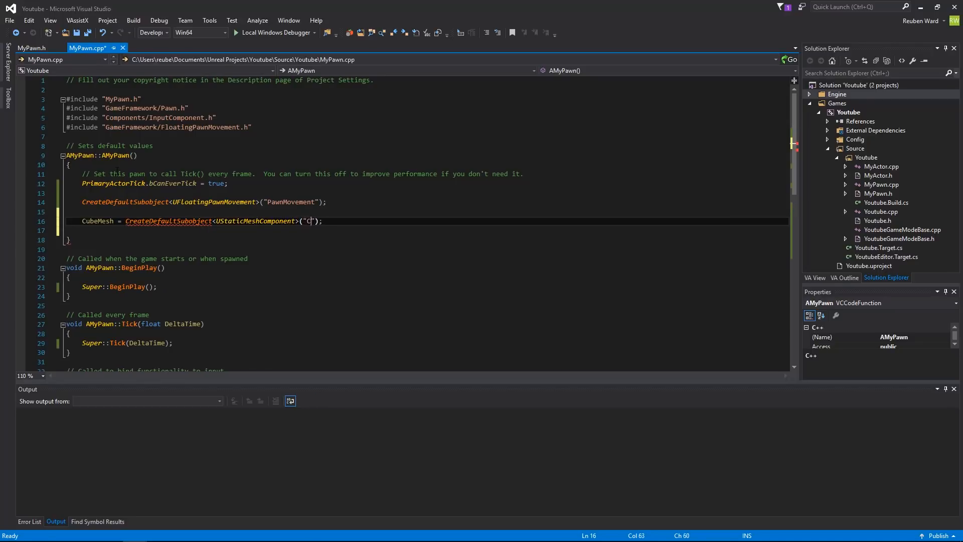
Rename the header property to Camera, create its UCameraComponent "Camera" subobject, and save.
{"action": "left_click", "coordinate": [31, 48]}
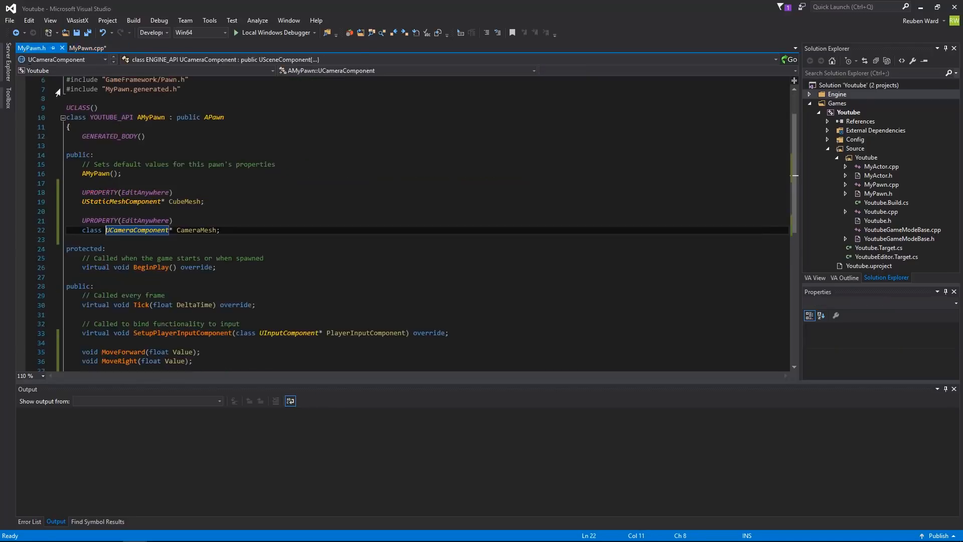
{"action": "double_click", "coordinate": [197, 230]}
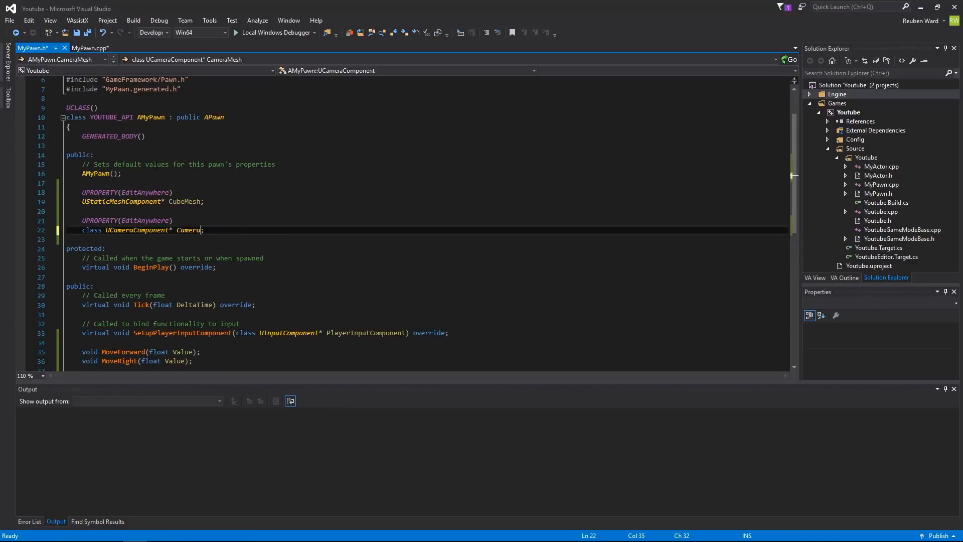
{"action": "left_click", "coordinate": [87, 48]}
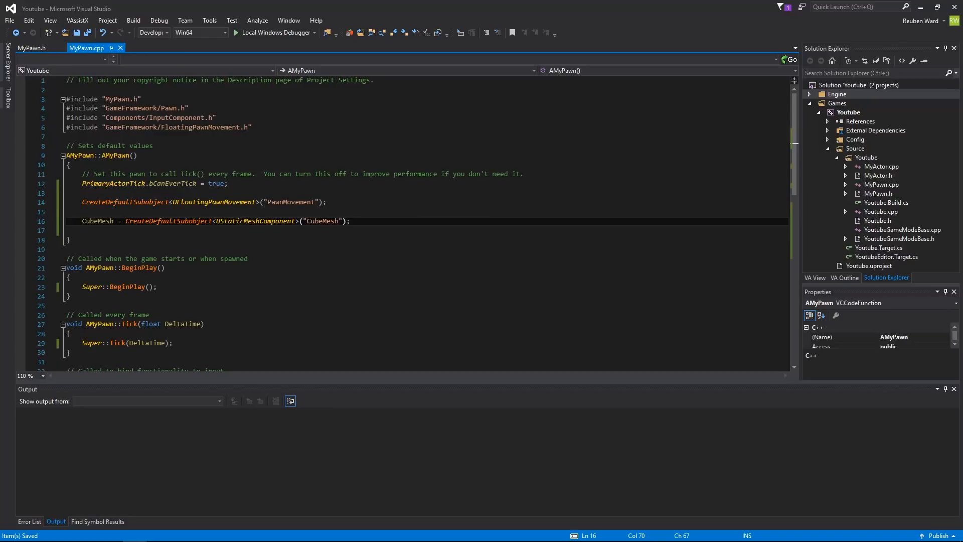
{"action": "type", "text": "Cam"}
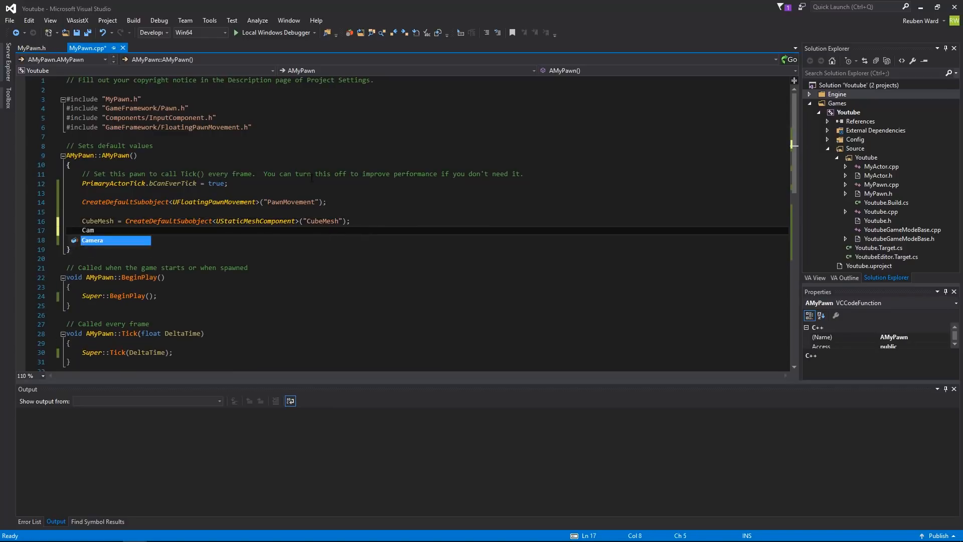
{"action": "type", "text": "= CreateDefaultSubobject<>("}
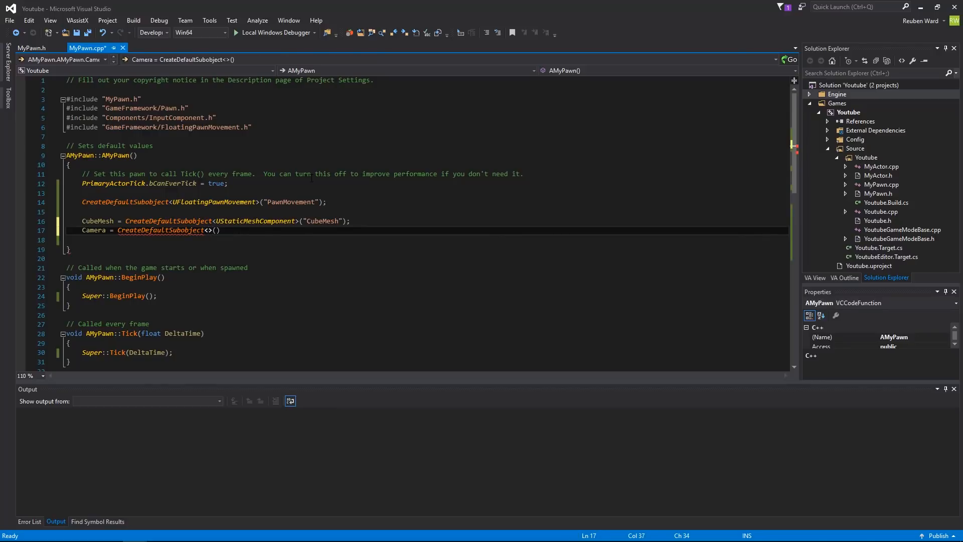
{"action": "type", "text": "UCameraComponent"}
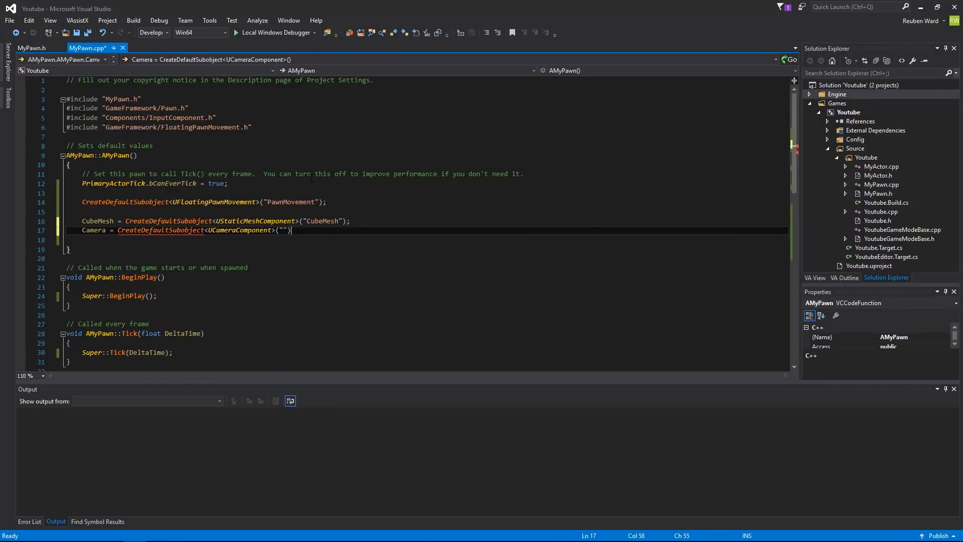
{"action": "type", "text": "Camera"}
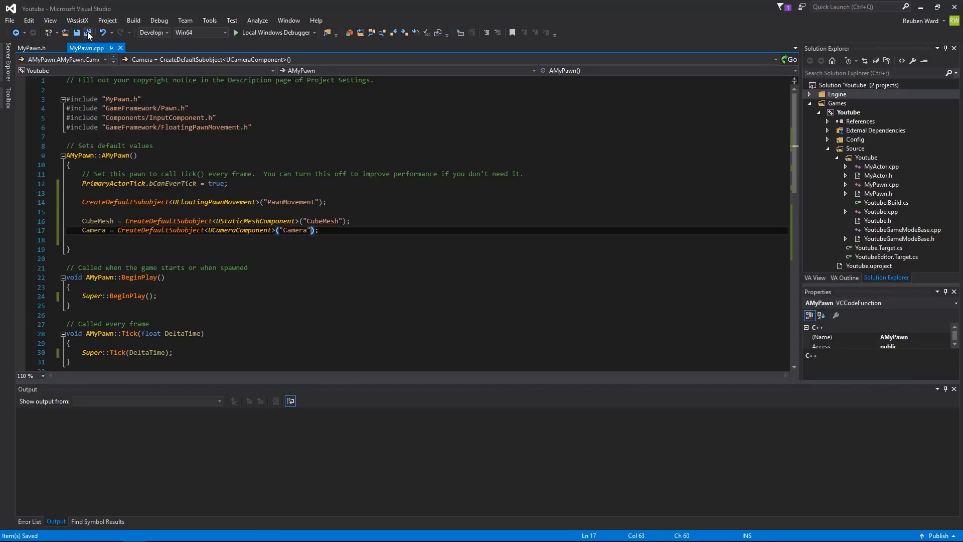
{"action": "left_click", "coordinate": [84, 221]}
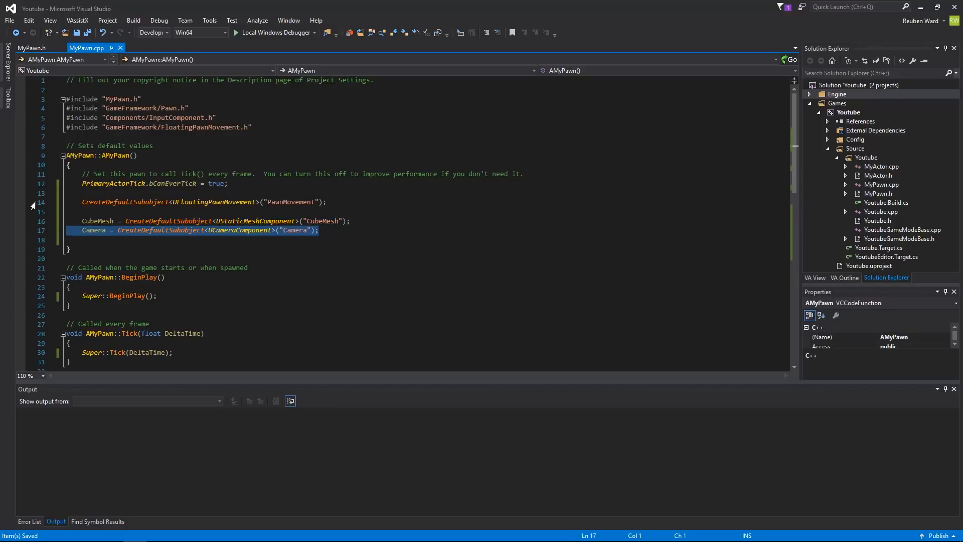
{"action": "mouse_move", "coordinate": [6, 99]}
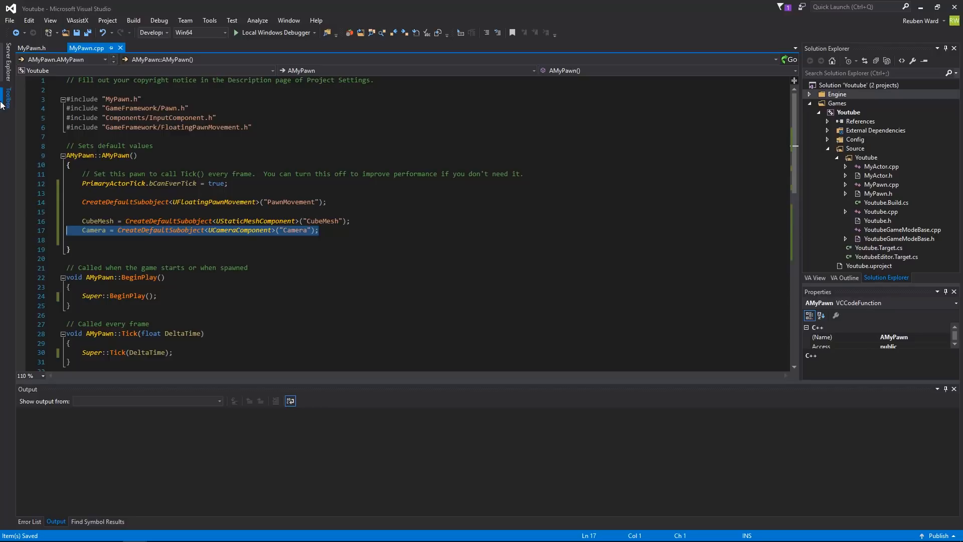
Review the constructor and start a Local Windows Debugger build of the Youtube project.
{"action": "left_click", "coordinate": [328, 201]}
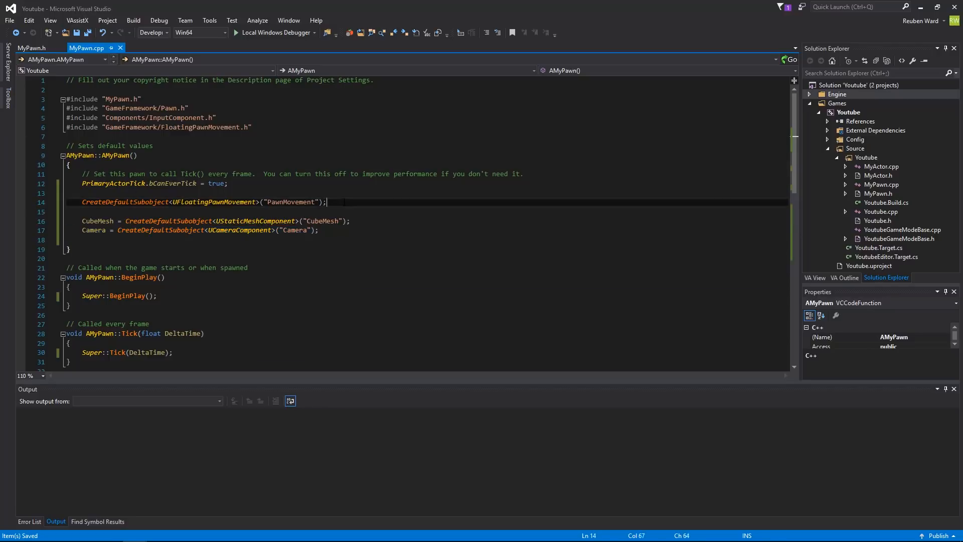
{"action": "scroll", "scroll_direction": "down", "scroll_amount": 3}
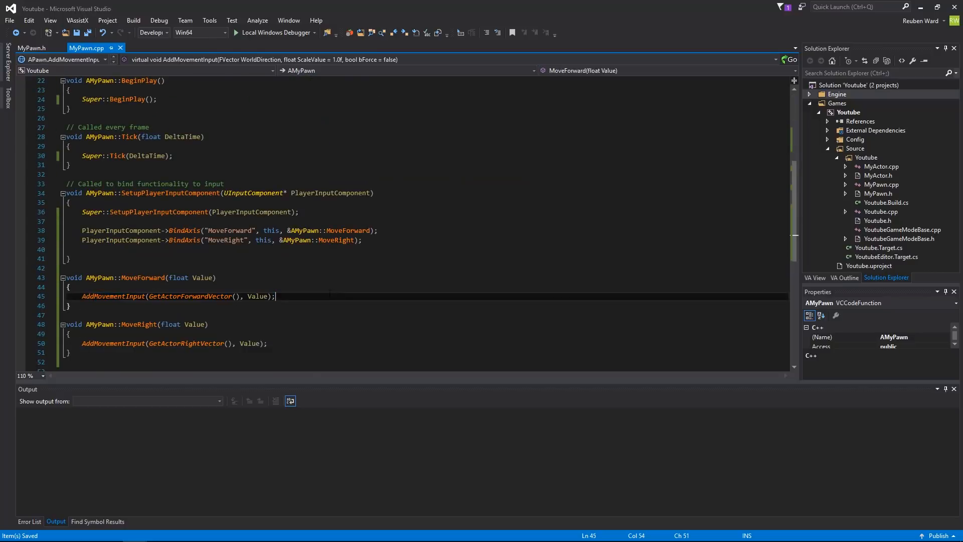
{"action": "scroll", "scroll_direction": "up", "scroll_amount": 3}
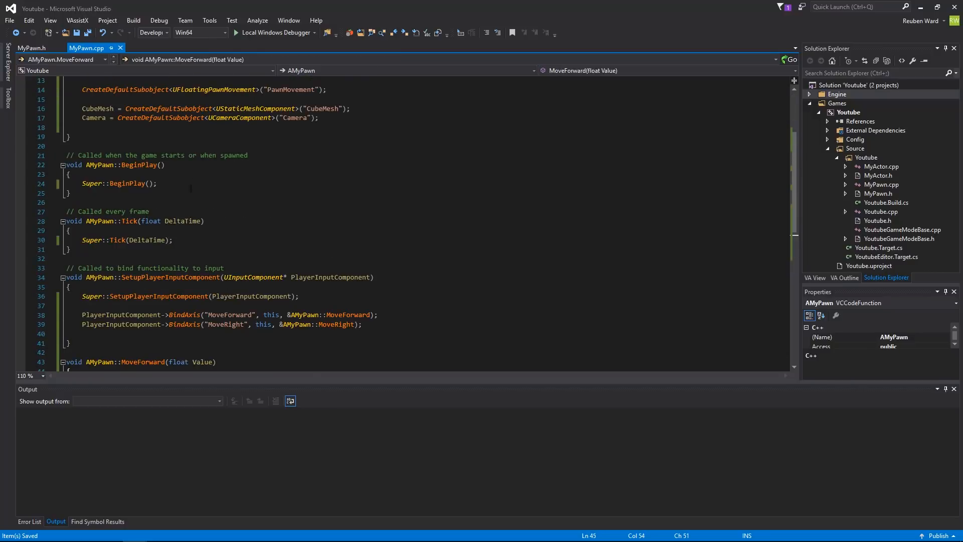
{"action": "scroll", "scroll_direction": "up", "scroll_amount": 3}
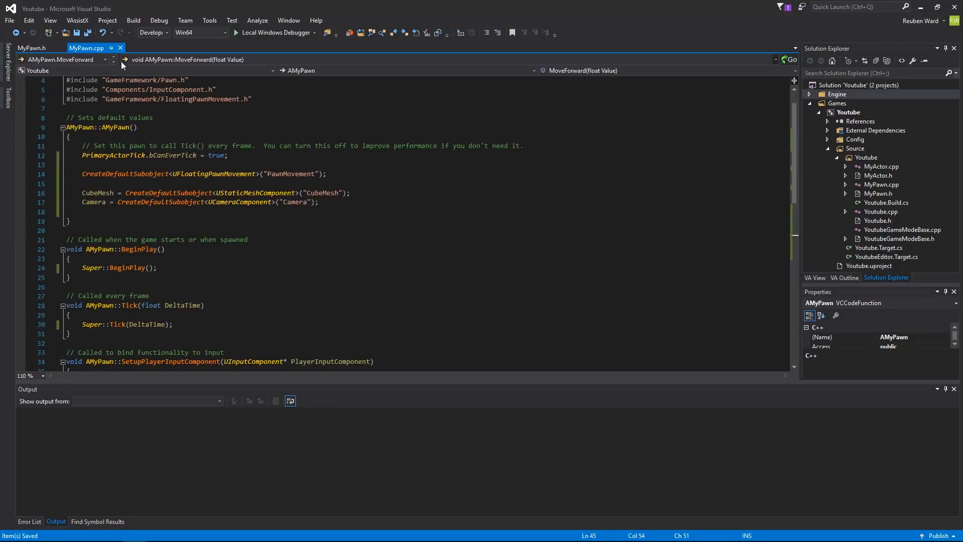
{"action": "mouse_move", "coordinate": [273, 32]}
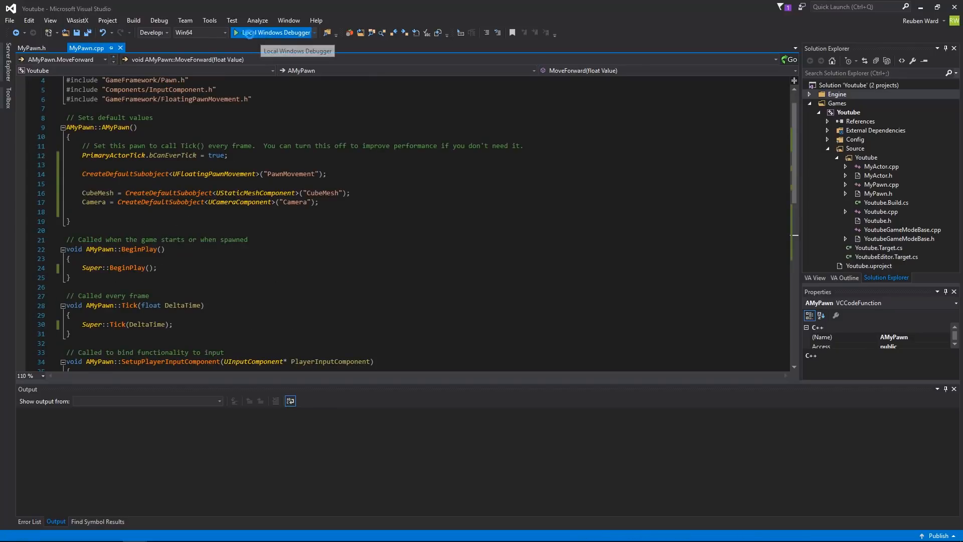
{"action": "left_click", "coordinate": [274, 32]}
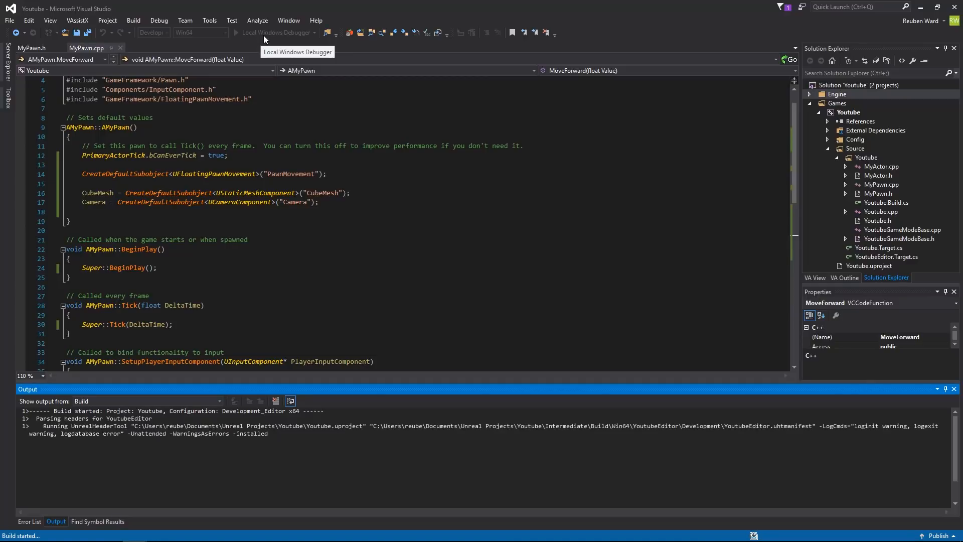
View the four build errors, including undefined type UCameraComponent, in the Error List.
{"action": "scroll", "scroll_direction": "down", "scroll_amount": 3}
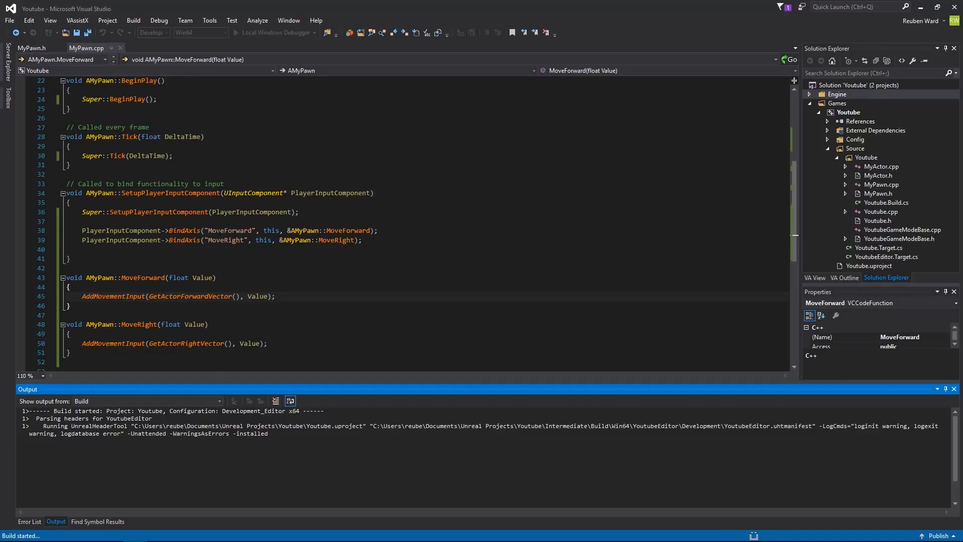
{"action": "double_click", "coordinate": [230, 231]}
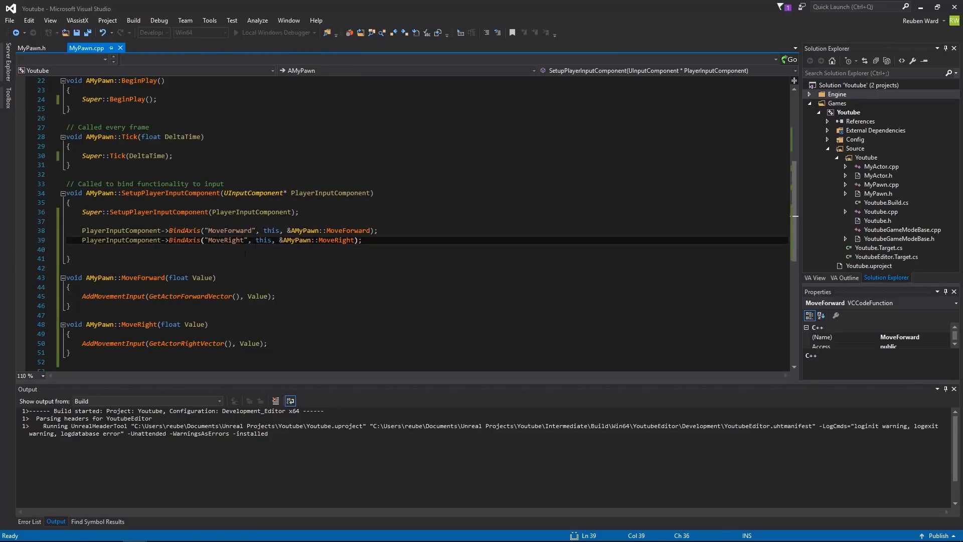
{"action": "left_click", "coordinate": [29, 521]}
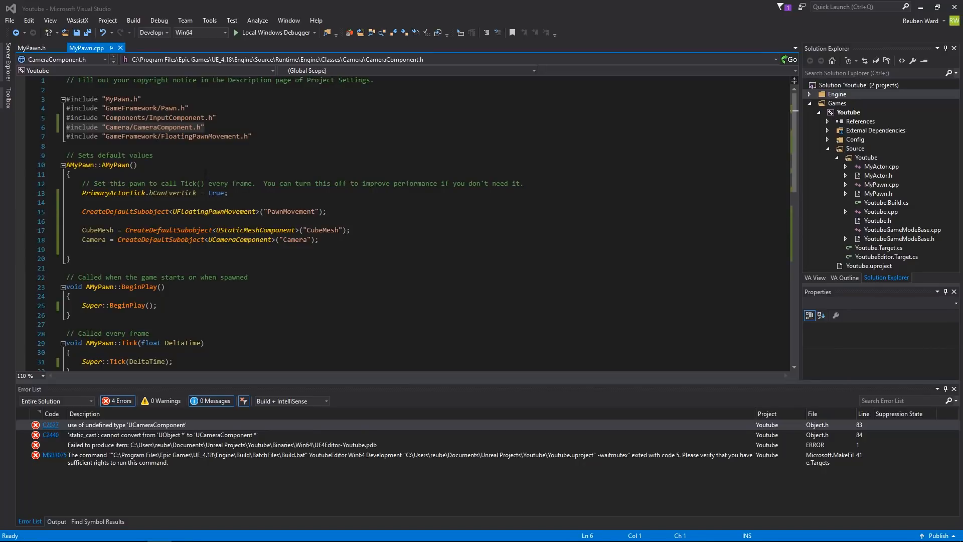
Scroll through MyPawn.cpp to review the added Camera/CameraComponent.h include.
{"action": "scroll", "scroll_direction": "down", "scroll_amount": 3}
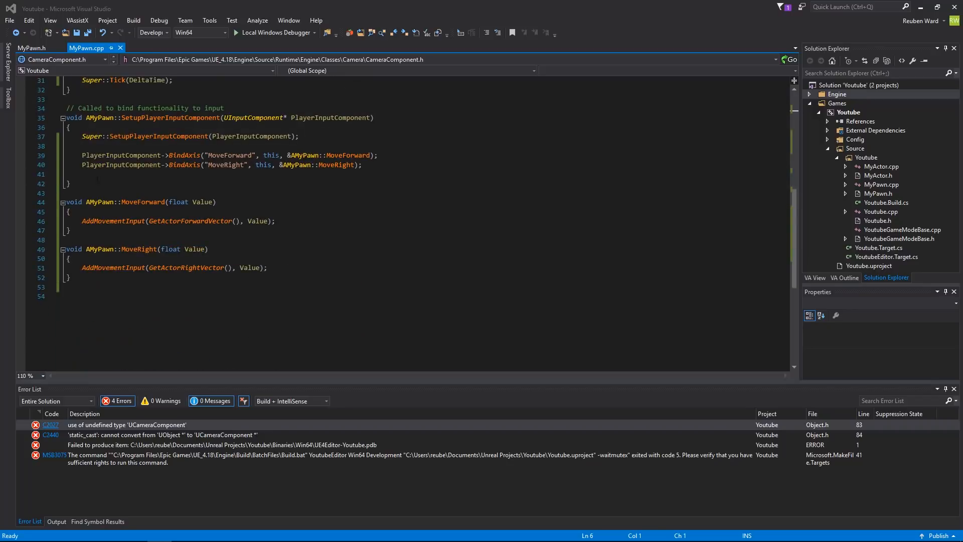
{"action": "scroll", "scroll_direction": "up", "scroll_amount": 3}
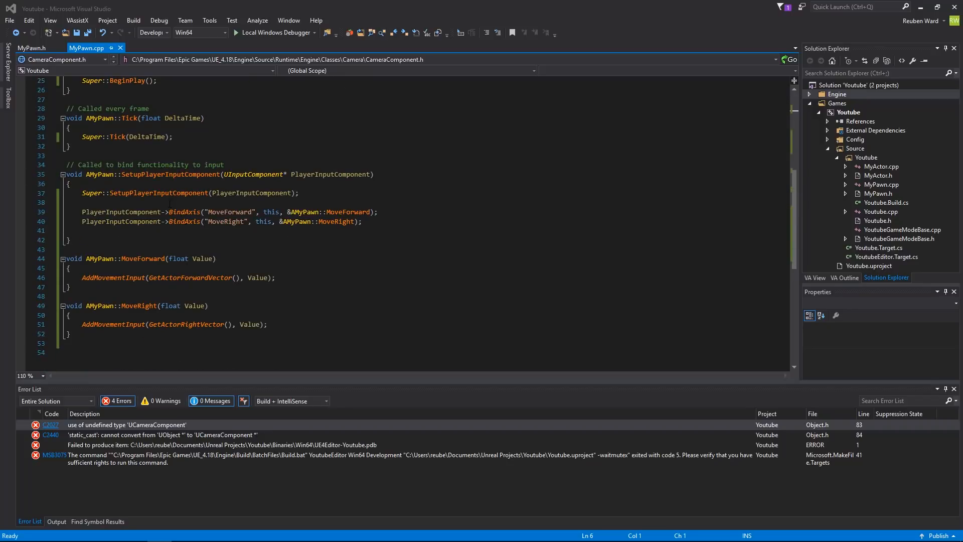
{"action": "scroll", "scroll_direction": "up", "scroll_amount": 3}
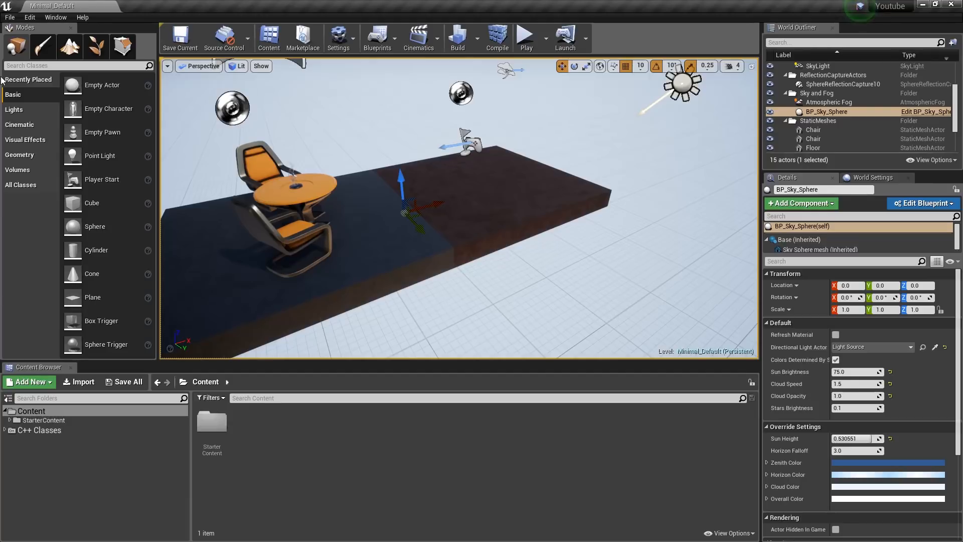
{"action": "mouse_move", "coordinate": [29, 17]}
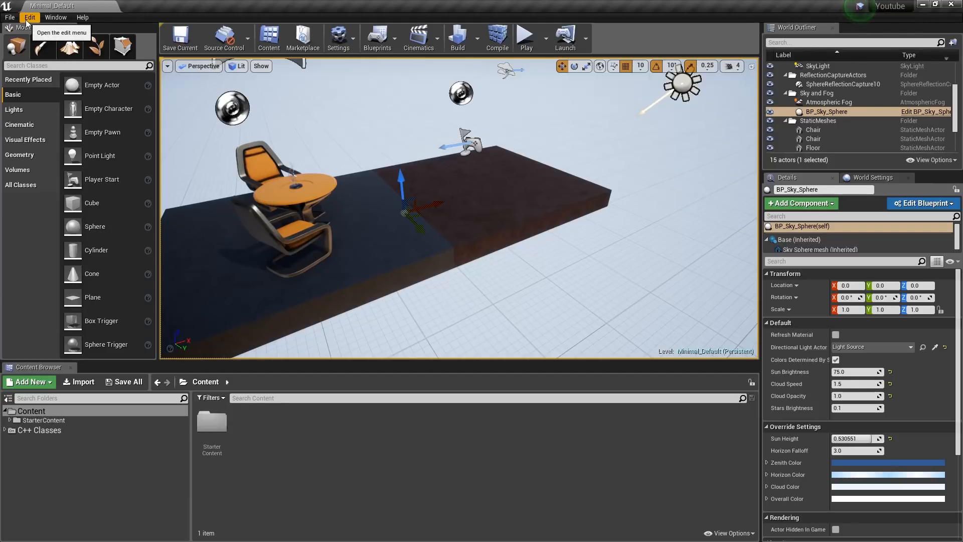
Bring up Project Settings from the Edit menu.
{"action": "left_click", "coordinate": [29, 17]}
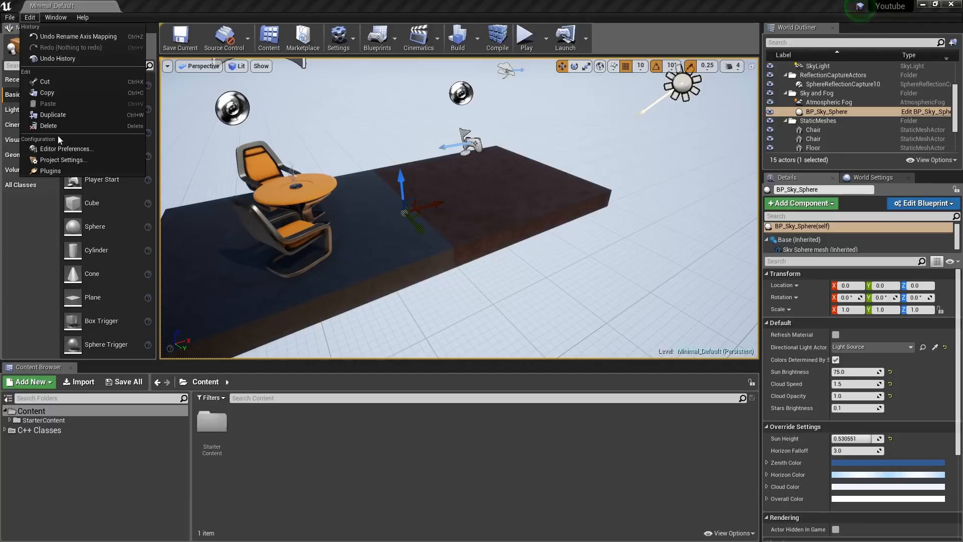
{"action": "left_click", "coordinate": [63, 159]}
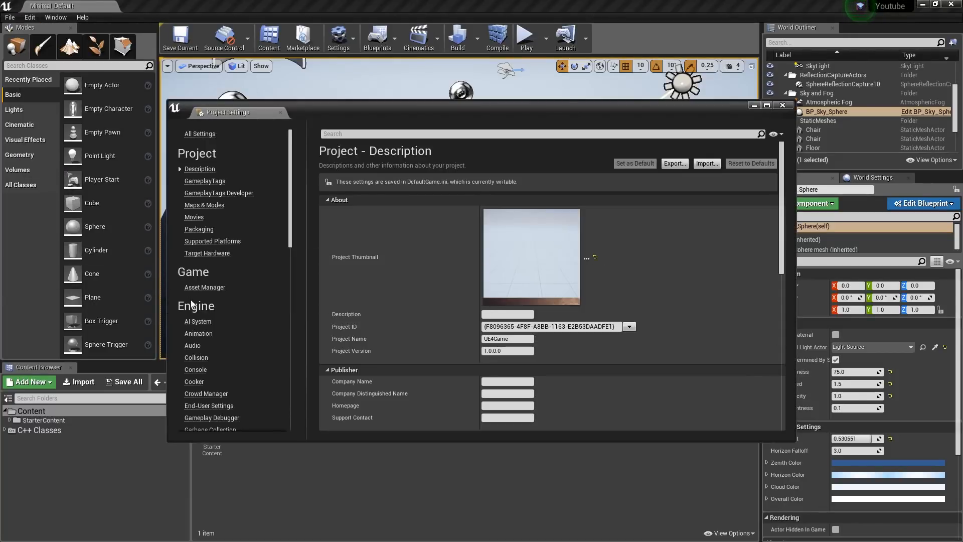
Check the MoveForward (W/S) and MoveRight (A/D) axis mappings under Engine > Input, discarding a test mapping.
{"action": "left_click", "coordinate": [191, 325]}
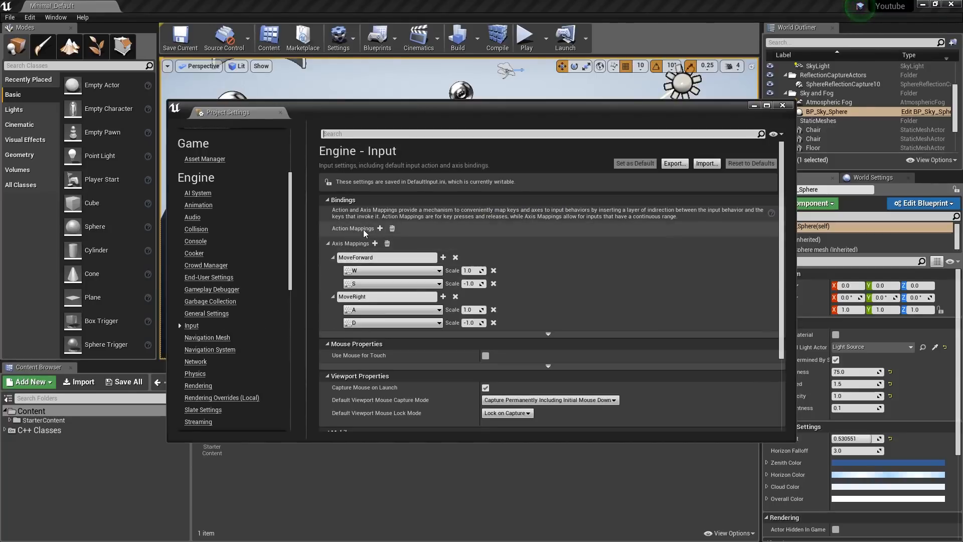
{"action": "mouse_move", "coordinate": [375, 243]}
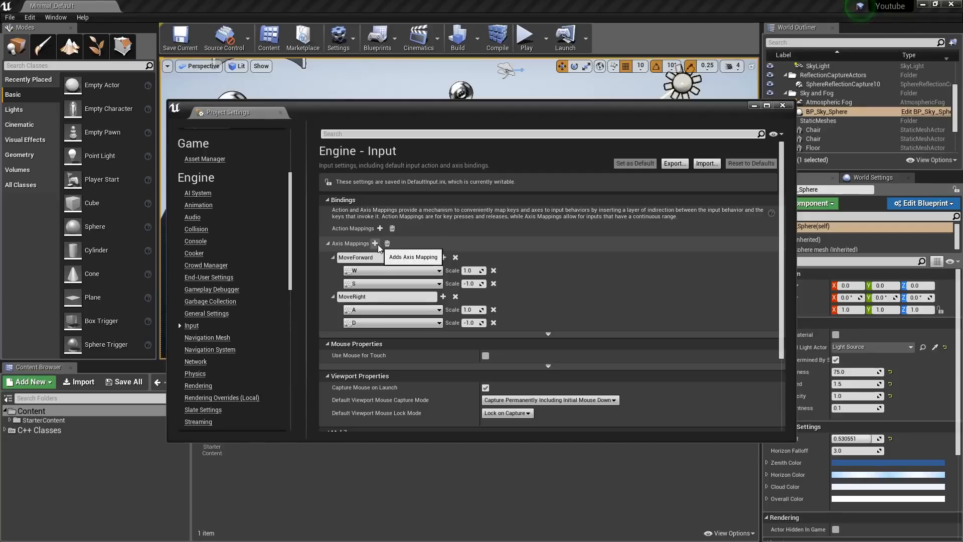
{"action": "left_click", "coordinate": [375, 243]}
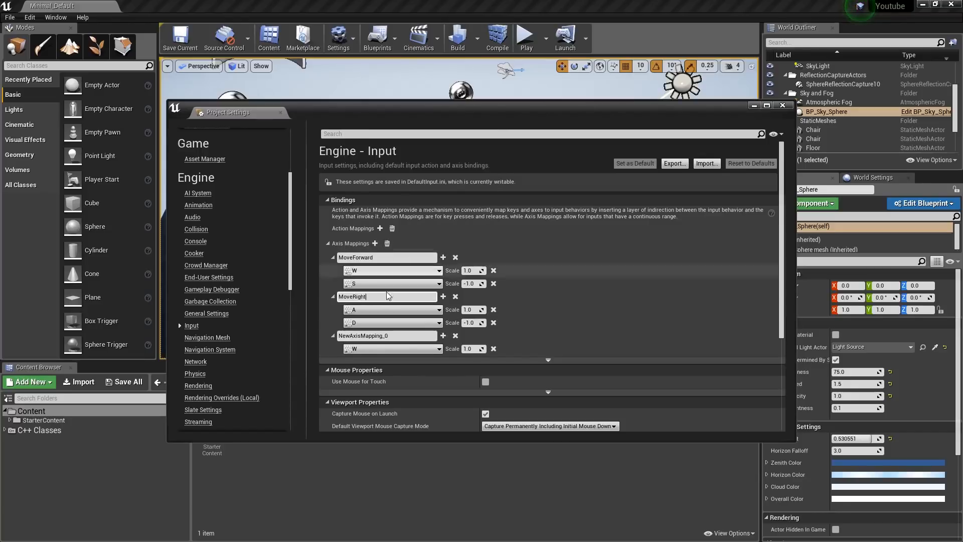
{"action": "left_click", "coordinate": [455, 335]}
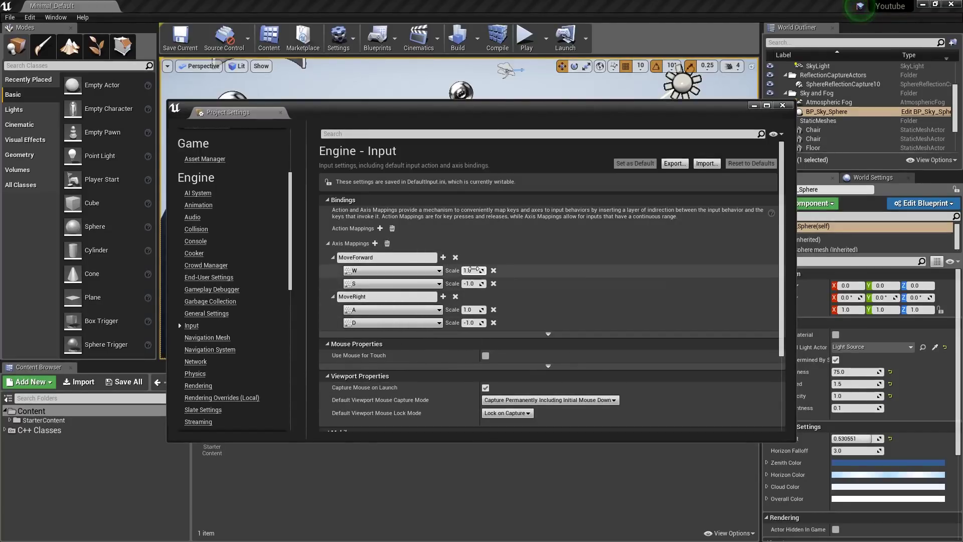
{"action": "mouse_move", "coordinate": [471, 283]}
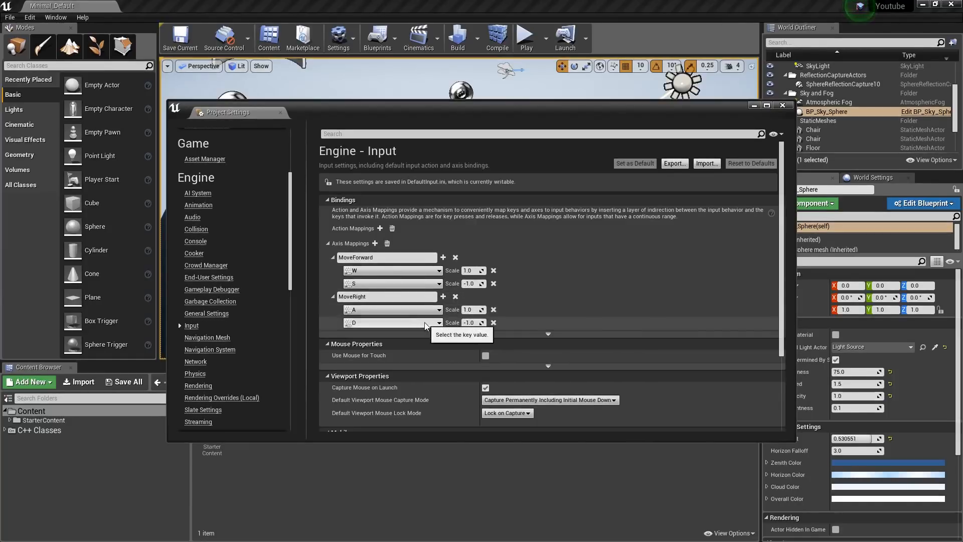
{"action": "mouse_move", "coordinate": [570, 304]}
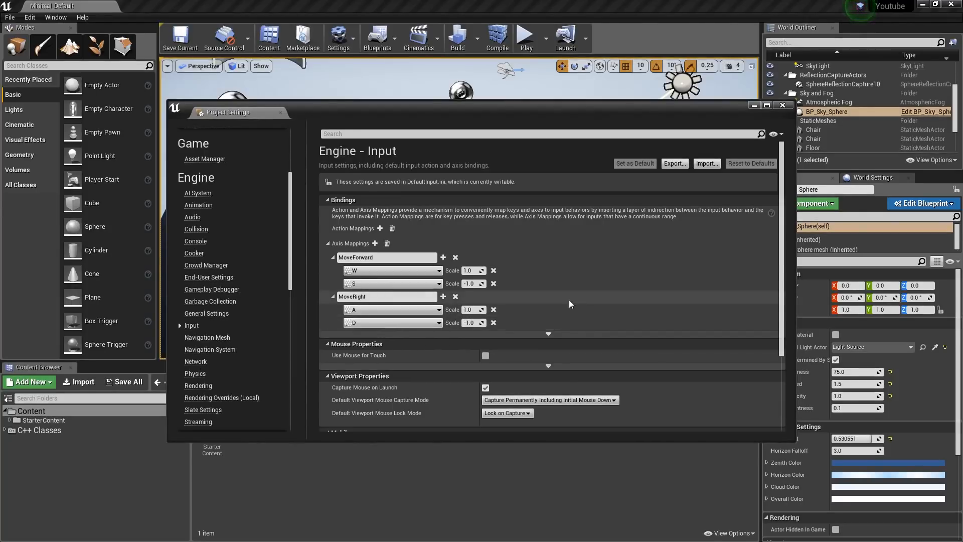
{"action": "left_click", "coordinate": [782, 106]}
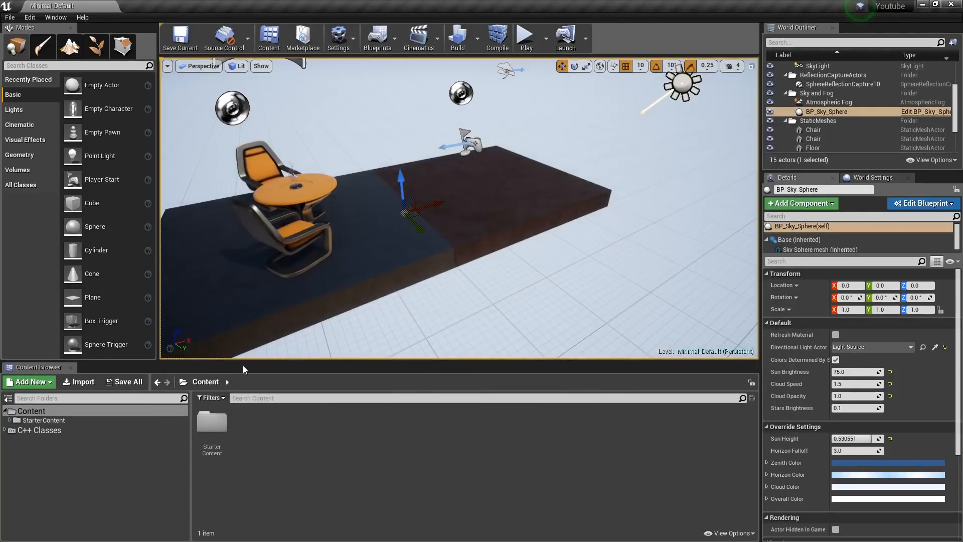
Drop MyPawn from C++ Classes > Youtube into the level with a MaterialSphere mesh and camera behind, pitched -20.
{"action": "left_click", "coordinate": [39, 429]}
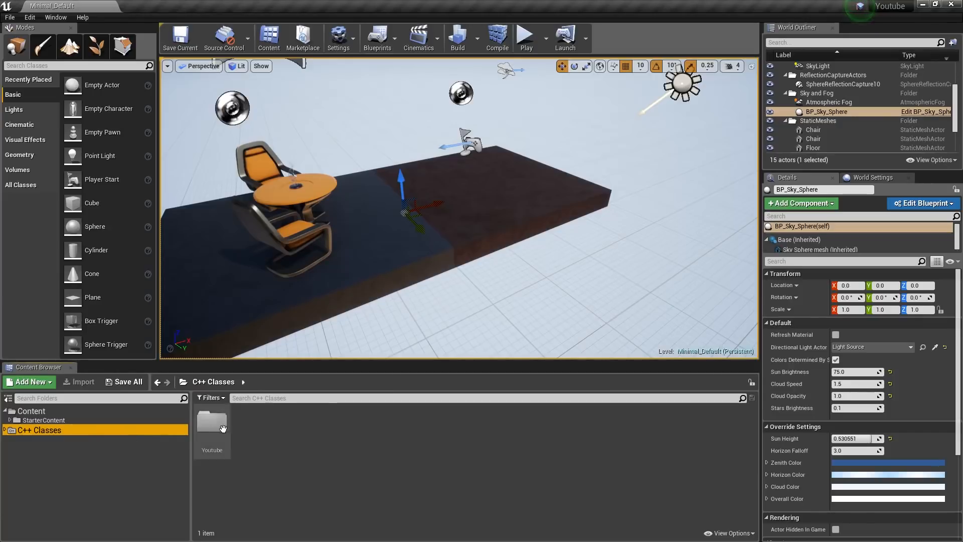
{"action": "double_click", "coordinate": [212, 423]}
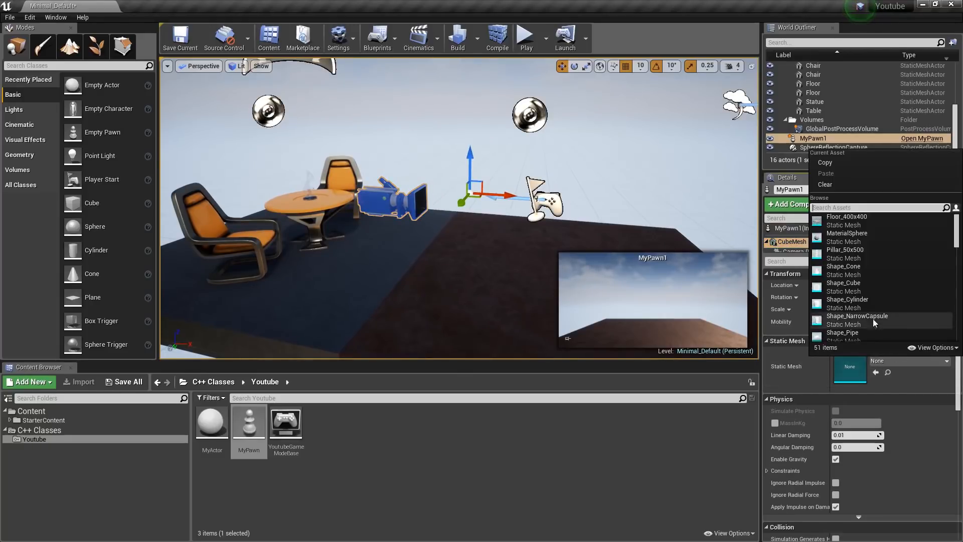
{"action": "mouse_move", "coordinate": [847, 233]}
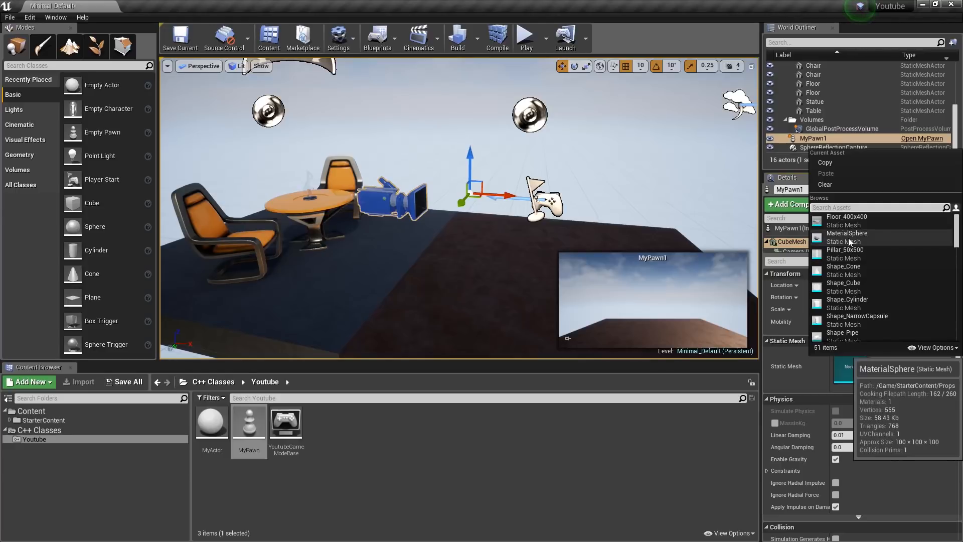
{"action": "left_click", "coordinate": [846, 232]}
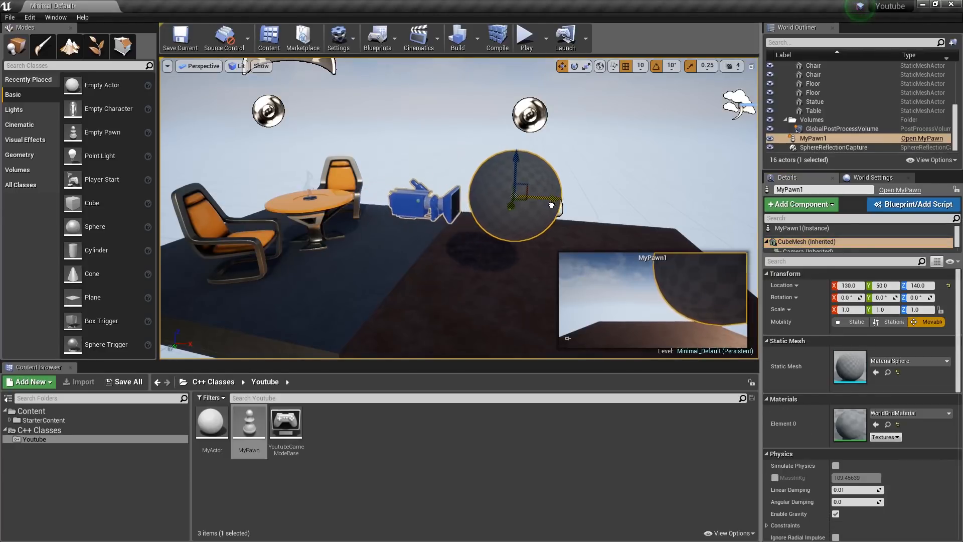
{"action": "left_click", "coordinate": [806, 235]}
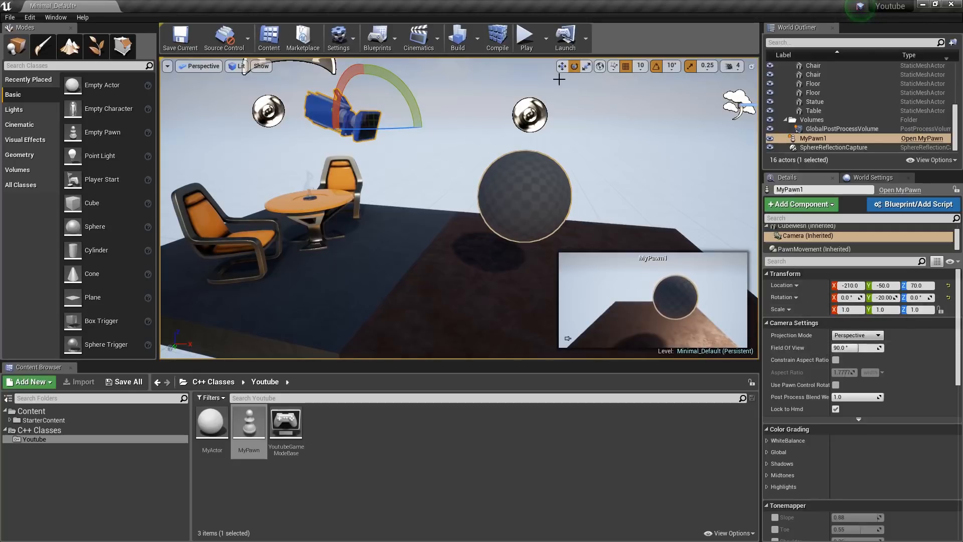
Set MyPawn1's Auto Possess Player to Player 0 and test it in Play.
{"action": "left_click", "coordinate": [524, 38]}
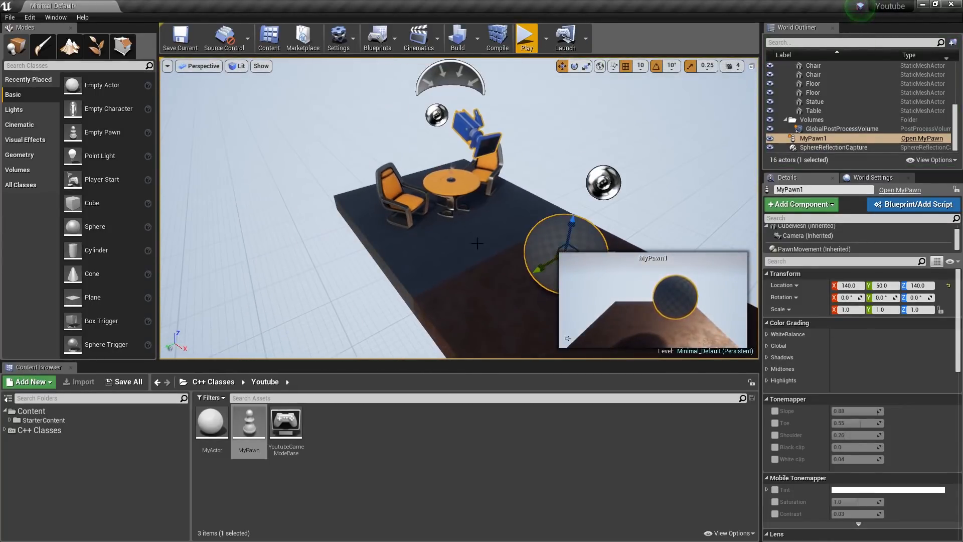
{"action": "left_click", "coordinate": [845, 261]}
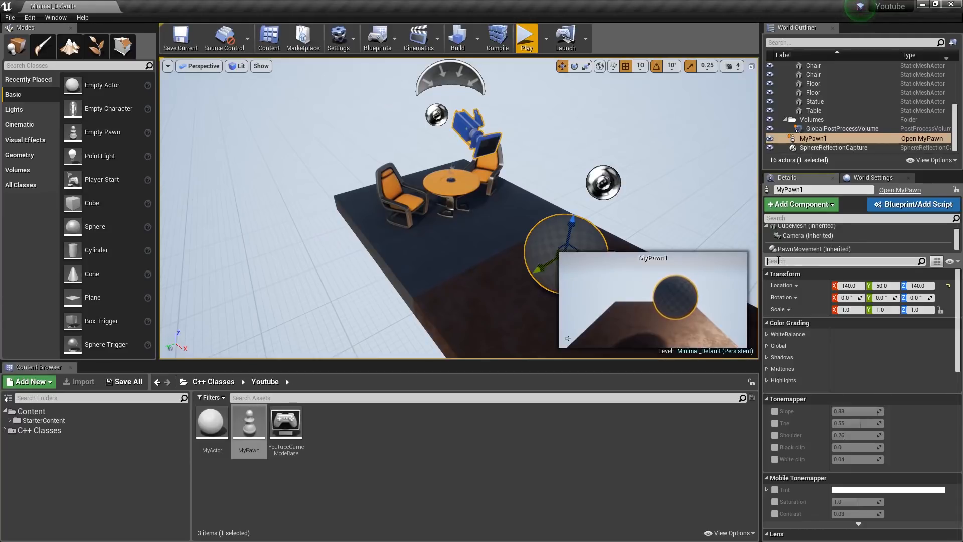
{"action": "type", "text": "po"}
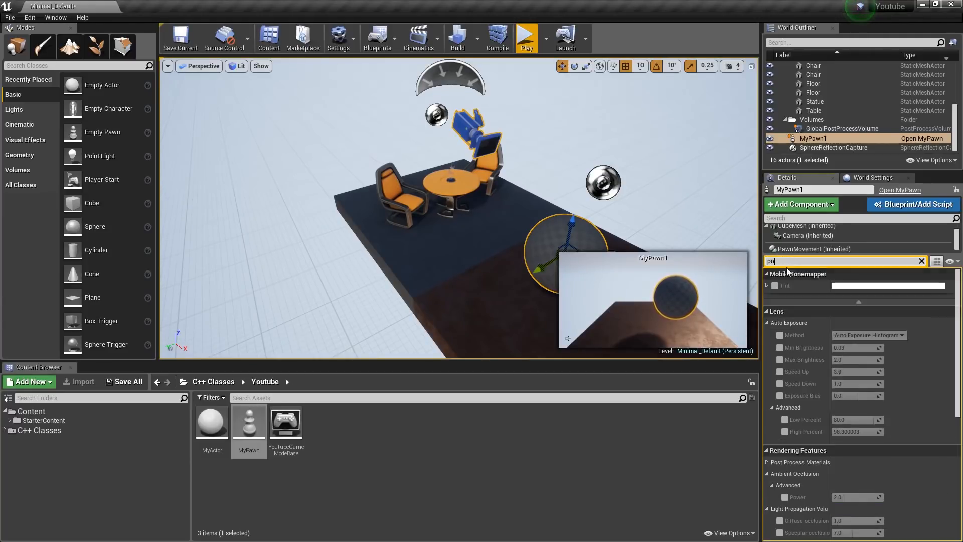
{"action": "type", "text": "ss"}
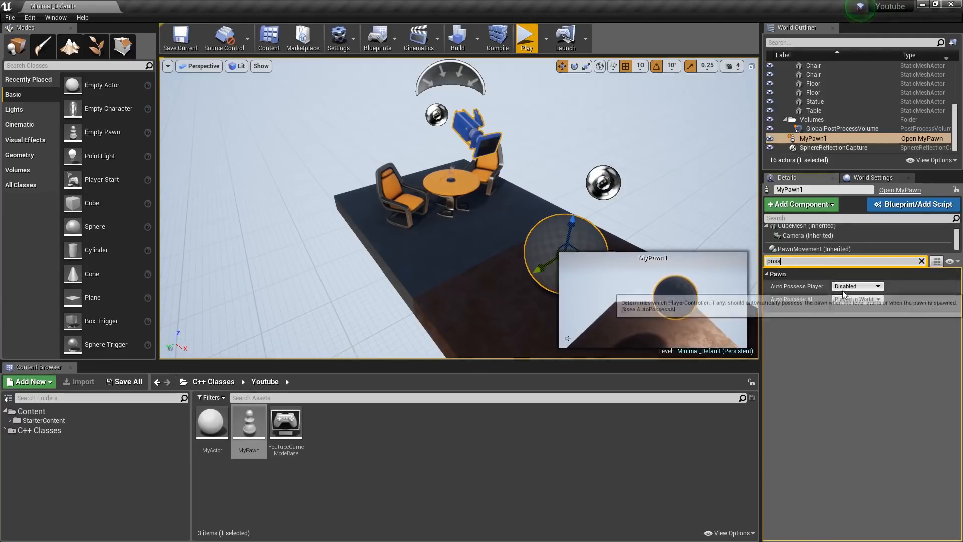
{"action": "left_click", "coordinate": [879, 286]}
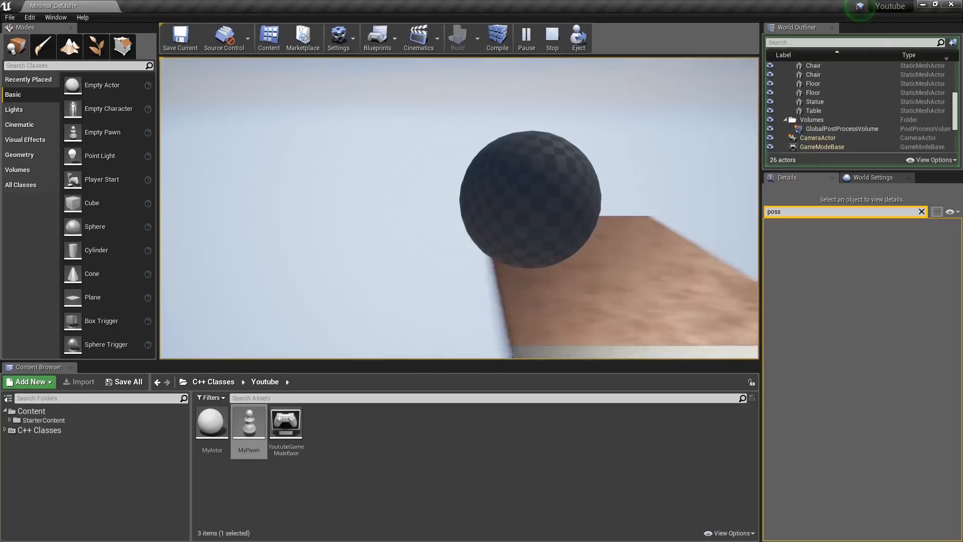
{"action": "left_click", "coordinate": [29, 17]}
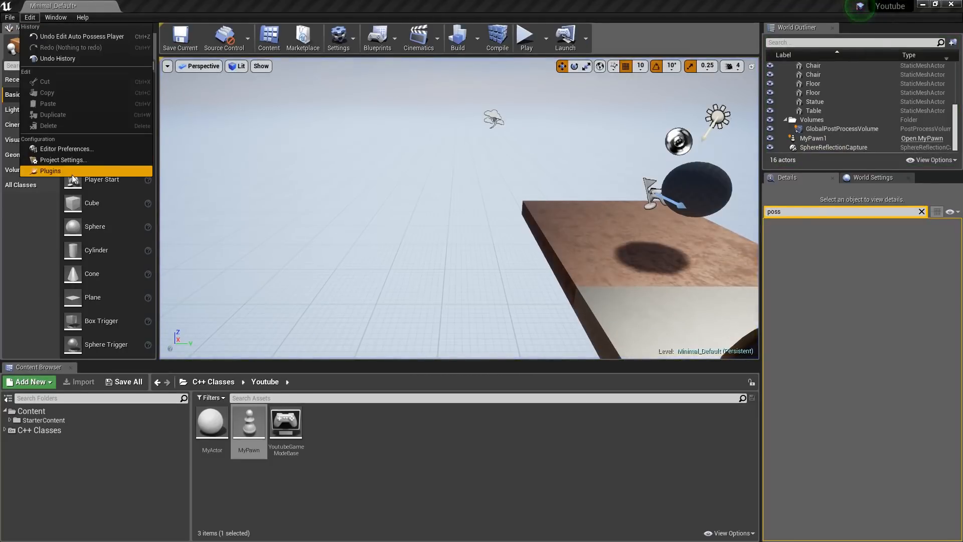
Set MoveRight scales to A = -1.0 and D = 1.0 in Input settings, then play-test again.
{"action": "left_click", "coordinate": [64, 160]}
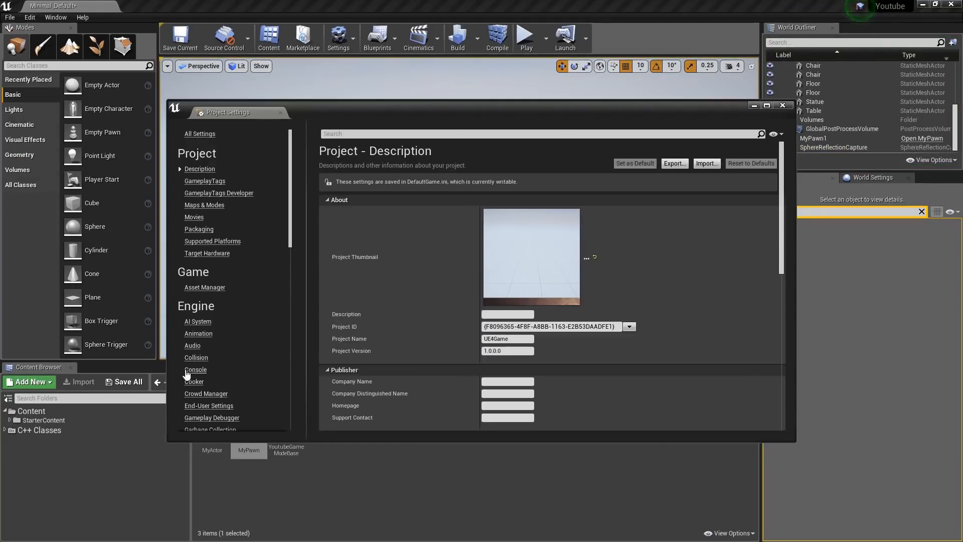
{"action": "left_click", "coordinate": [190, 389]}
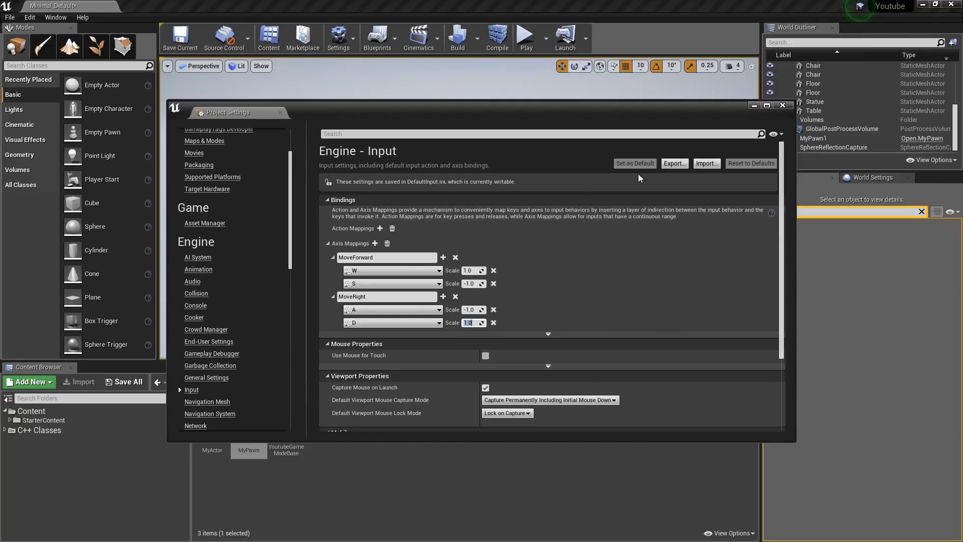
{"action": "left_click", "coordinate": [525, 38]}
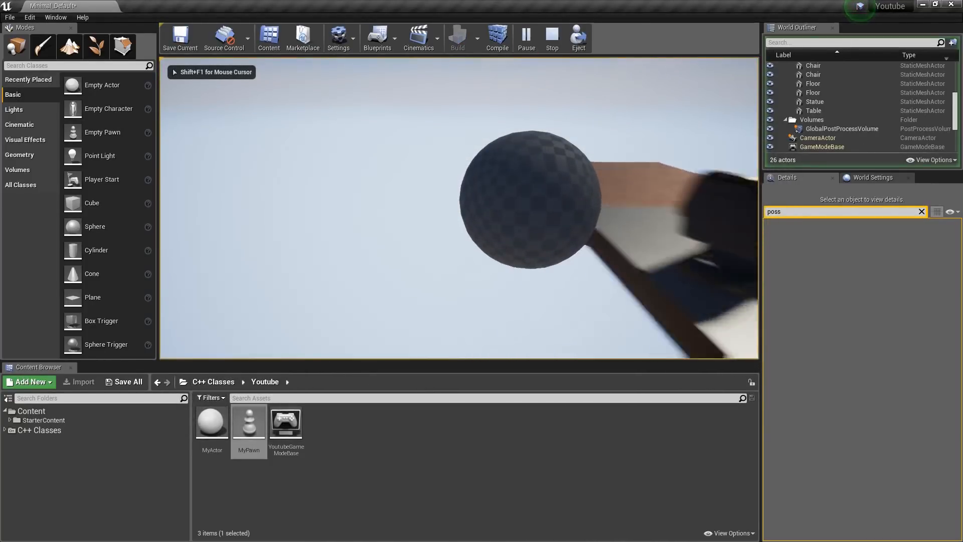
{"action": "left_click", "coordinate": [551, 39]}
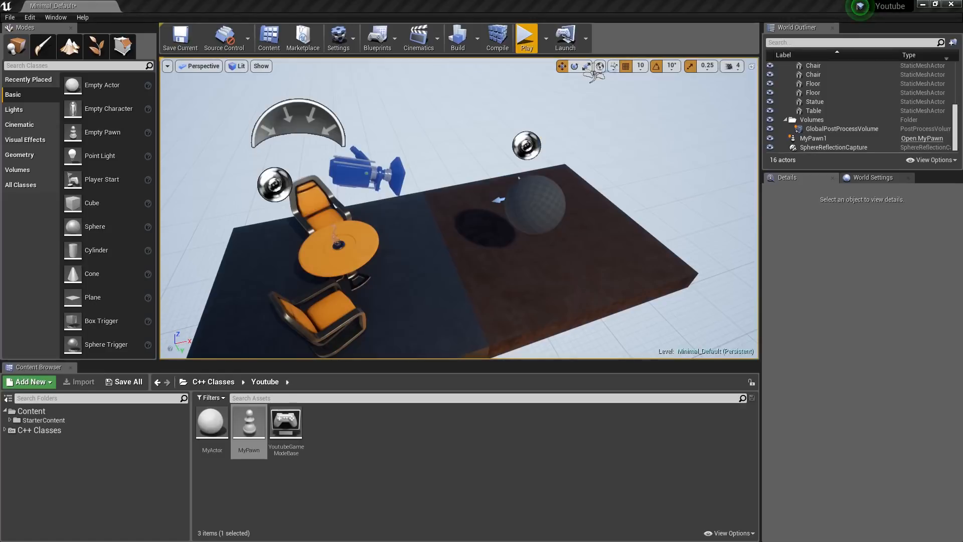
{"action": "mouse_move", "coordinate": [535, 209]}
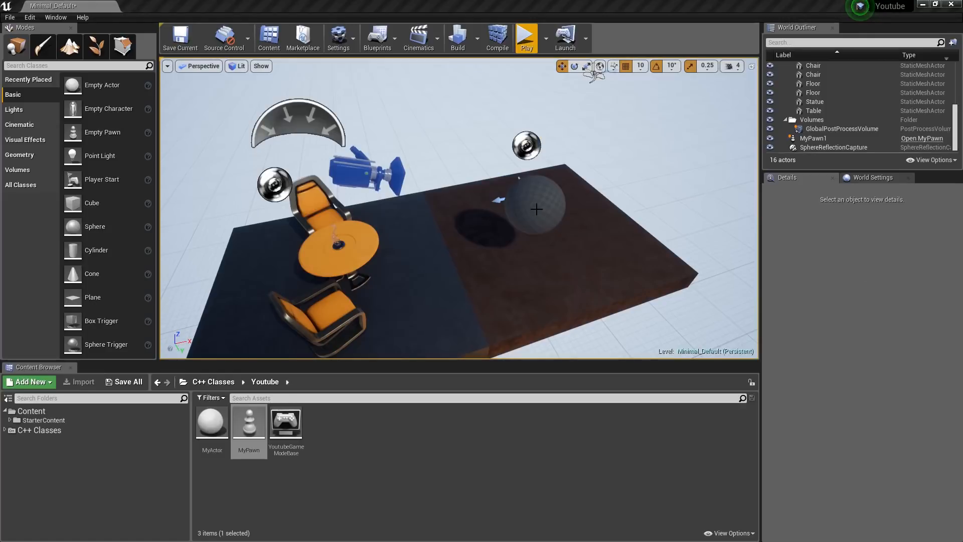
{"action": "mouse_move", "coordinate": [551, 241]}
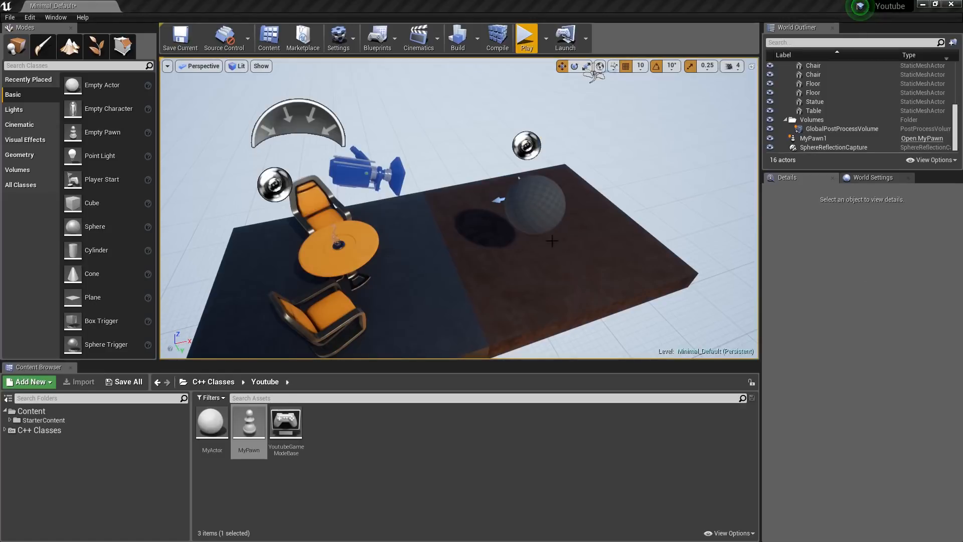
Delete MyPawn1 from the level and start a Blueprint class based on MyPawn.
{"action": "left_click", "coordinate": [814, 137]}
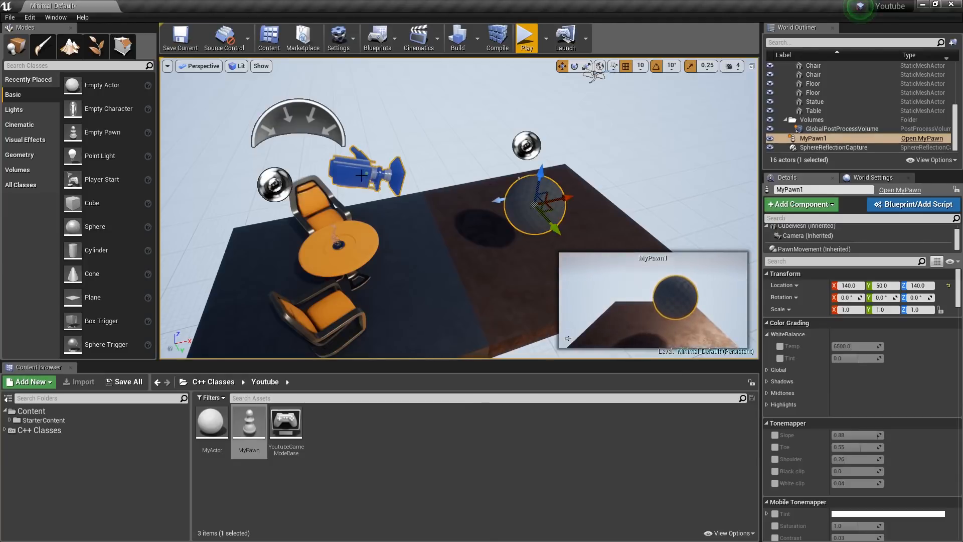
{"action": "mouse_move", "coordinate": [663, 206]}
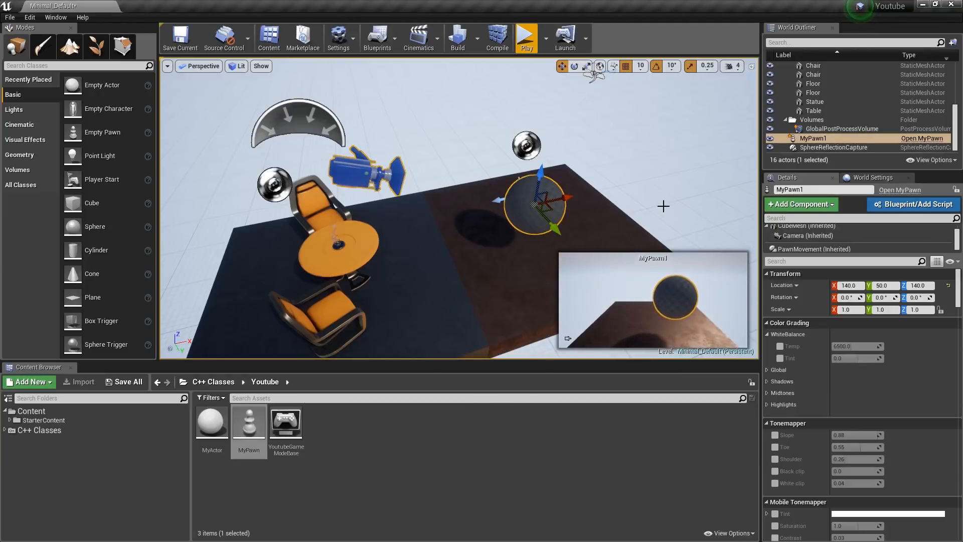
{"action": "mouse_move", "coordinate": [814, 138]}
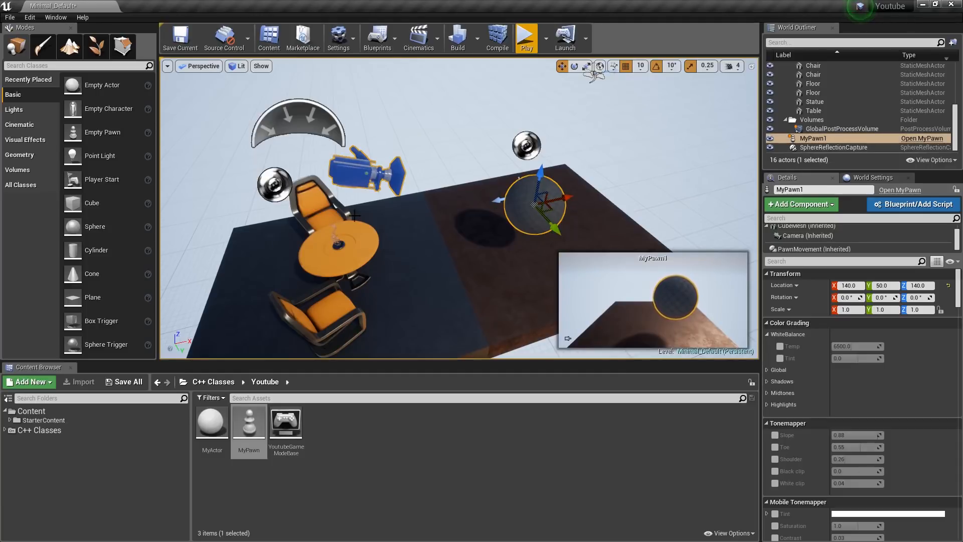
{"action": "mouse_move", "coordinate": [815, 138]}
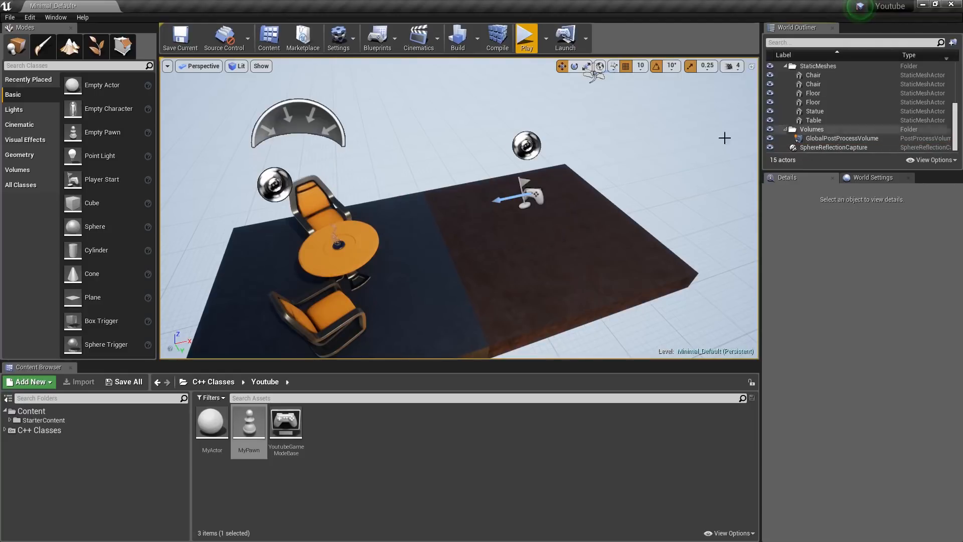
{"action": "right_click", "coordinate": [249, 423]}
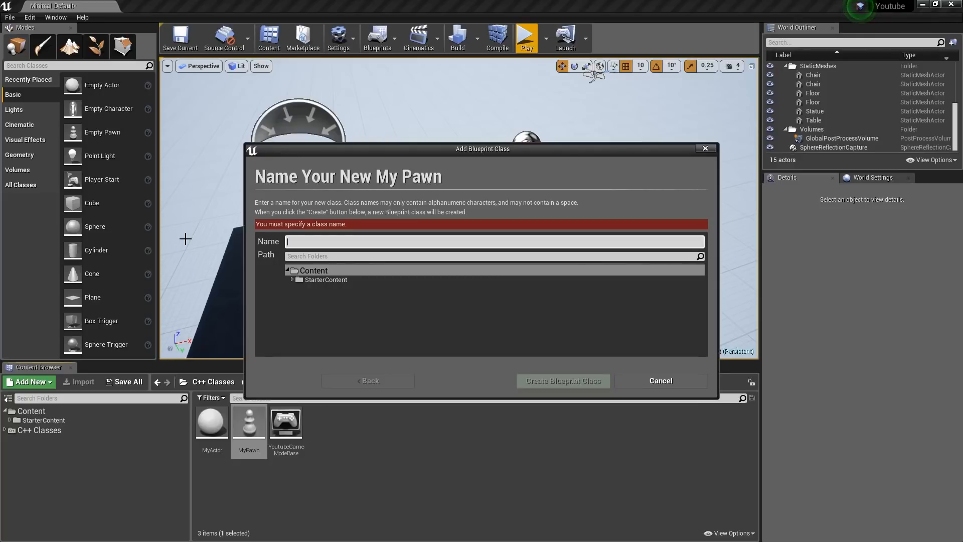
Name the new Blueprint BP_MyPawn and create it.
{"action": "type", "text": "BP"}
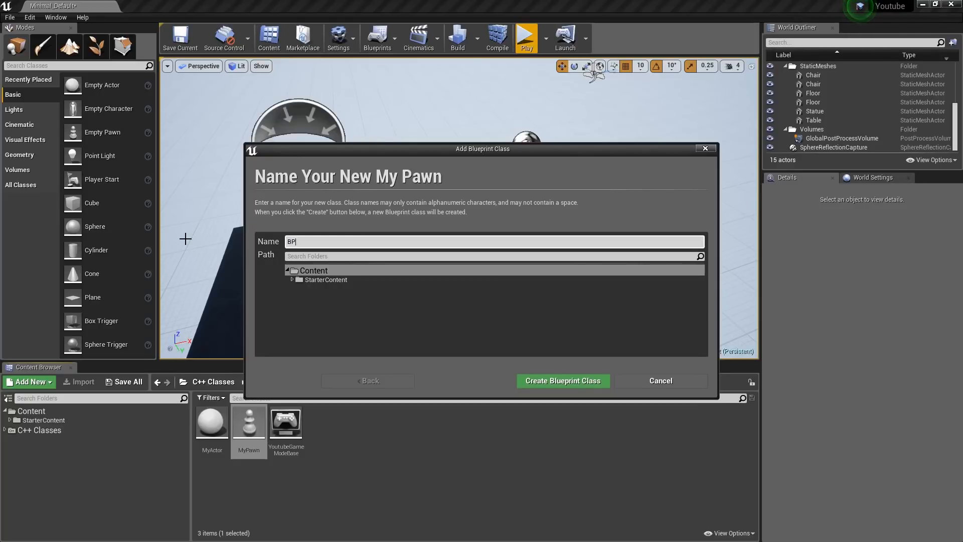
{"action": "type", "text": "_M"}
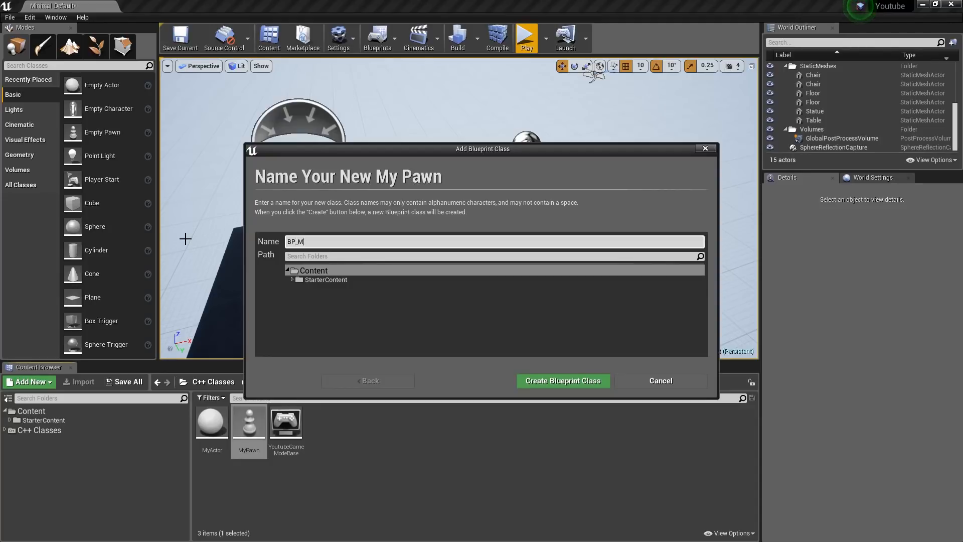
{"action": "type", "text": "yPaw"}
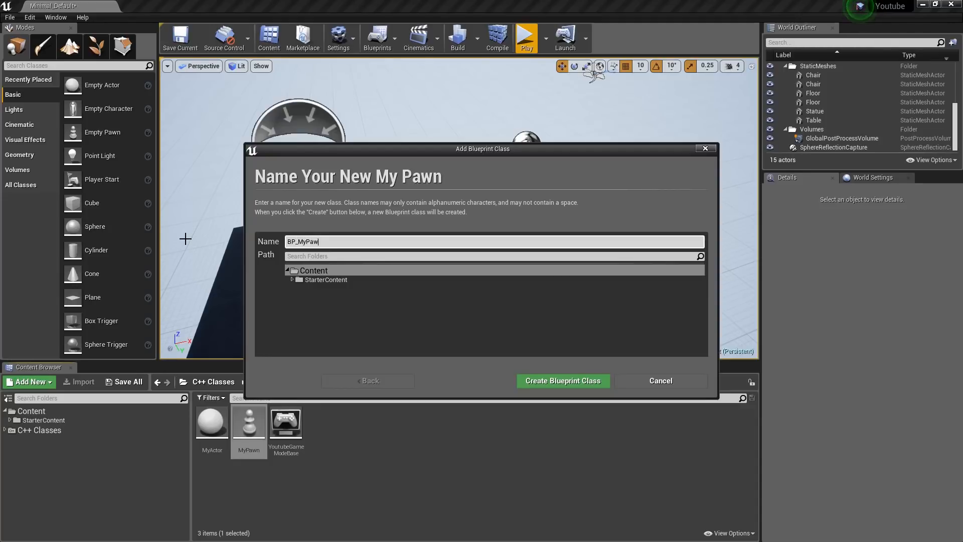
{"action": "left_click", "coordinate": [562, 381]}
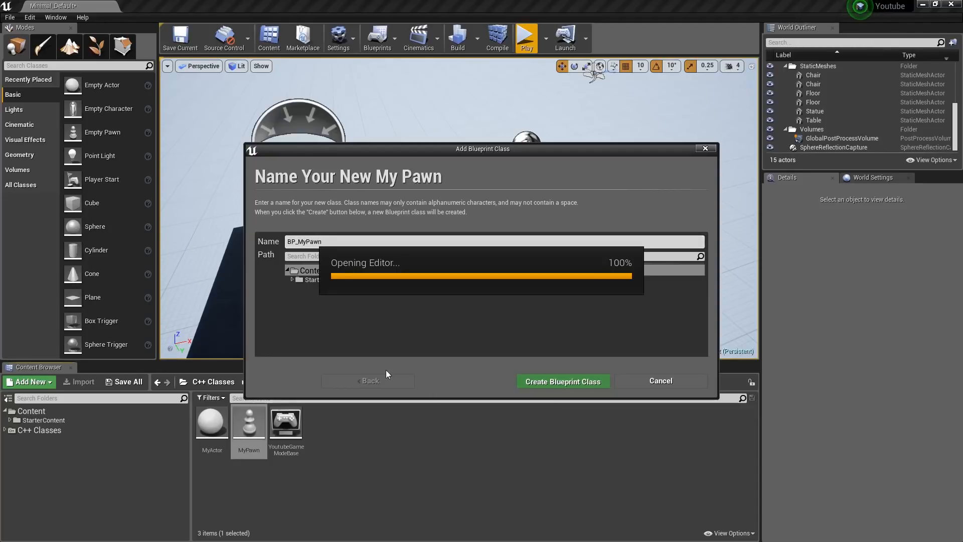
{"action": "left_click", "coordinate": [561, 381]}
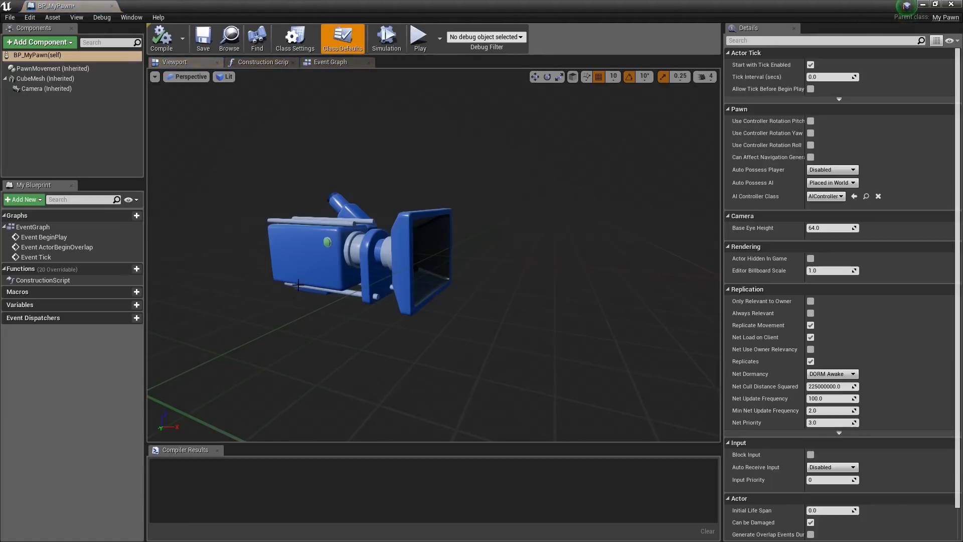
Assign MaterialSphere to BP_MyPawn's CubeMesh component.
{"action": "left_click", "coordinate": [45, 78]}
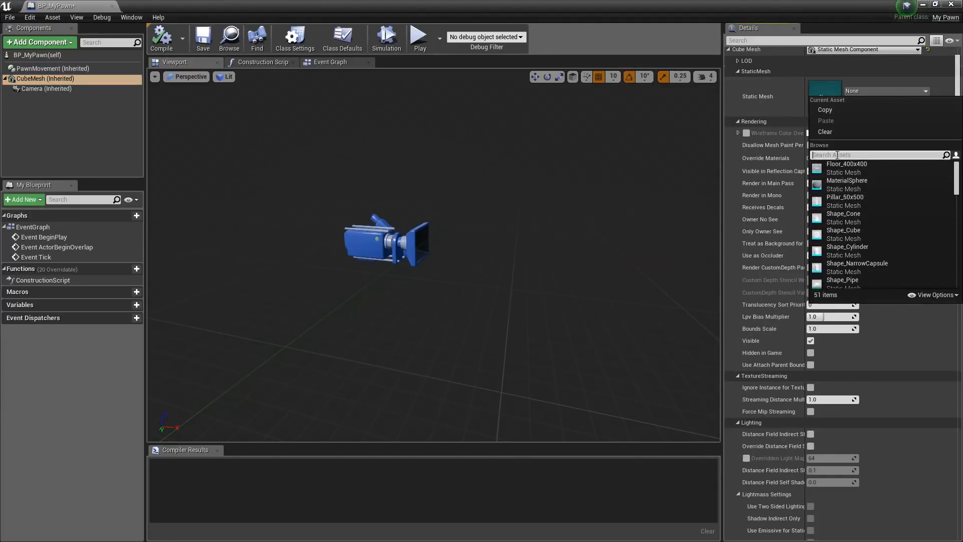
{"action": "left_click", "coordinate": [847, 180]}
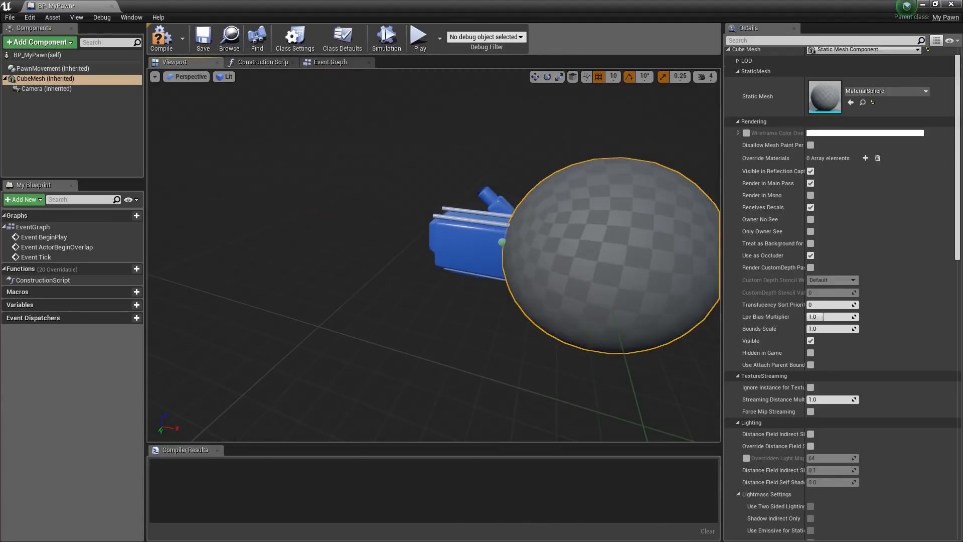
{"action": "left_click", "coordinate": [46, 89]}
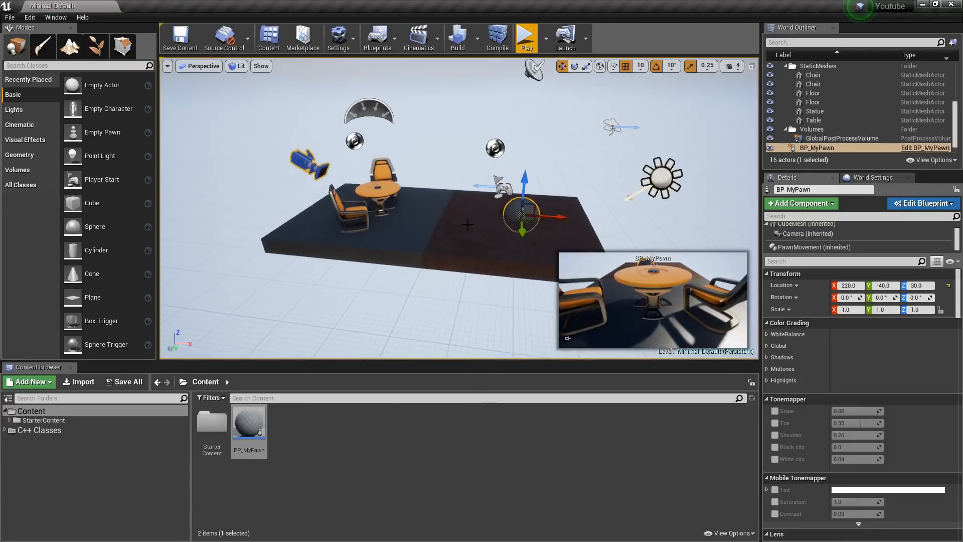
{"action": "mouse_move", "coordinate": [816, 148]}
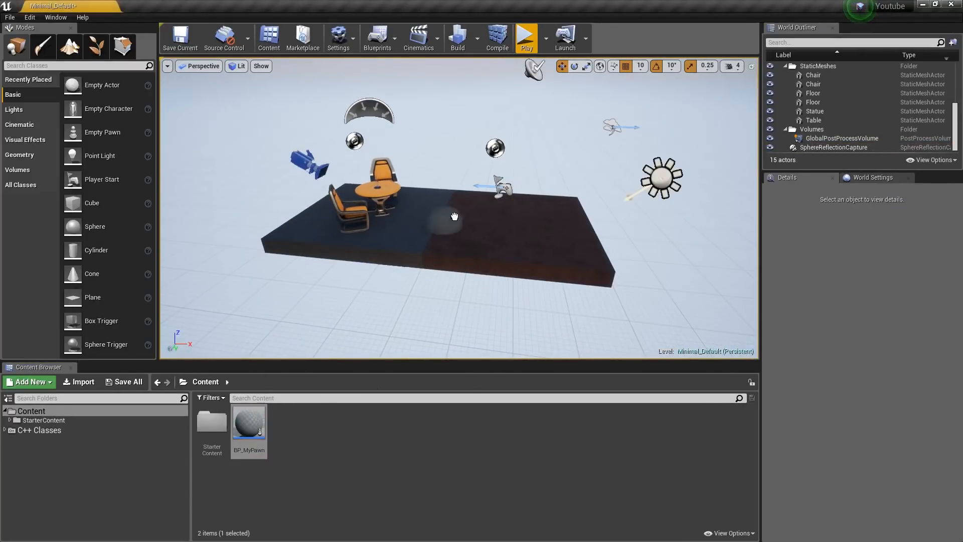
Place BP_MyPawn in the level, auto-possess it as Player 0, and start Play.
{"action": "left_click", "coordinate": [524, 37]}
{"action": "type", "text": "posses"}
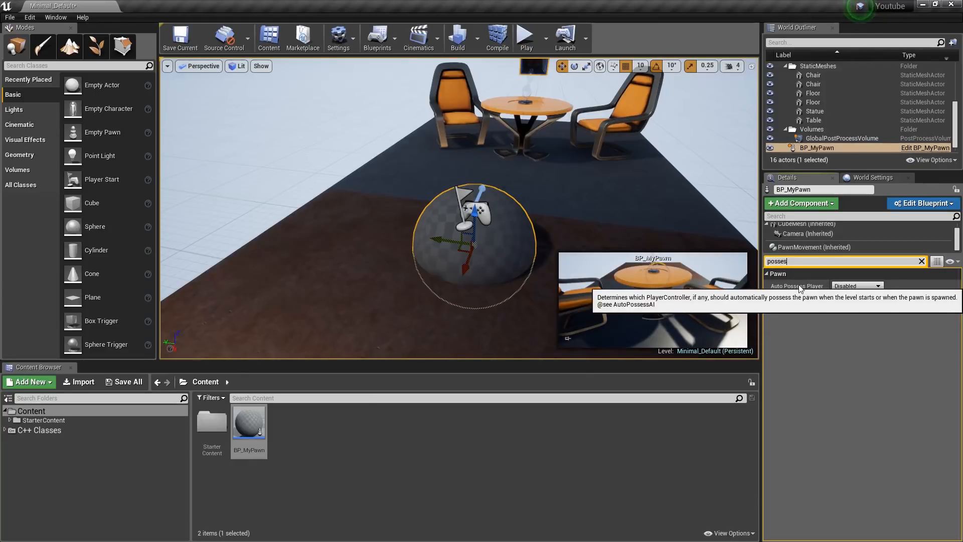
{"action": "left_click", "coordinate": [856, 286]}
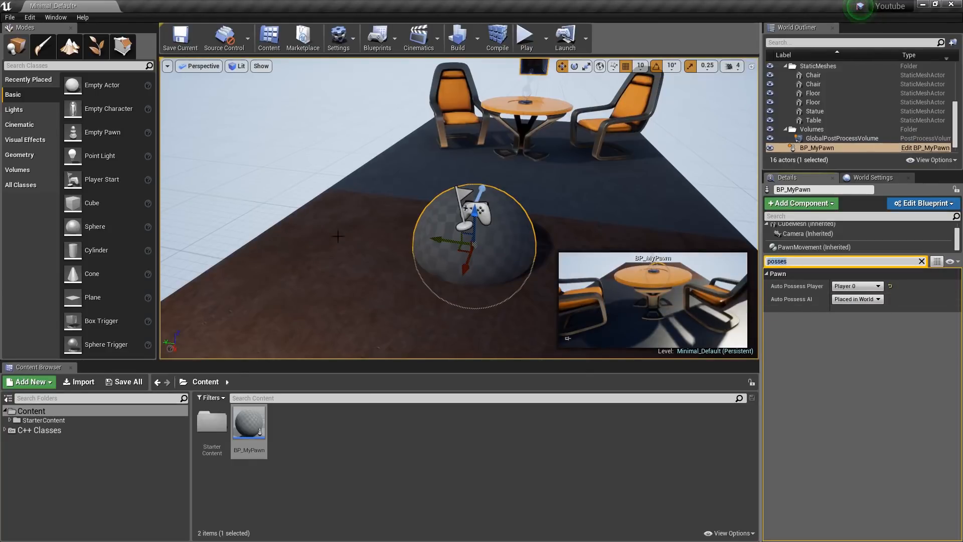
{"action": "left_click", "coordinate": [524, 37]}
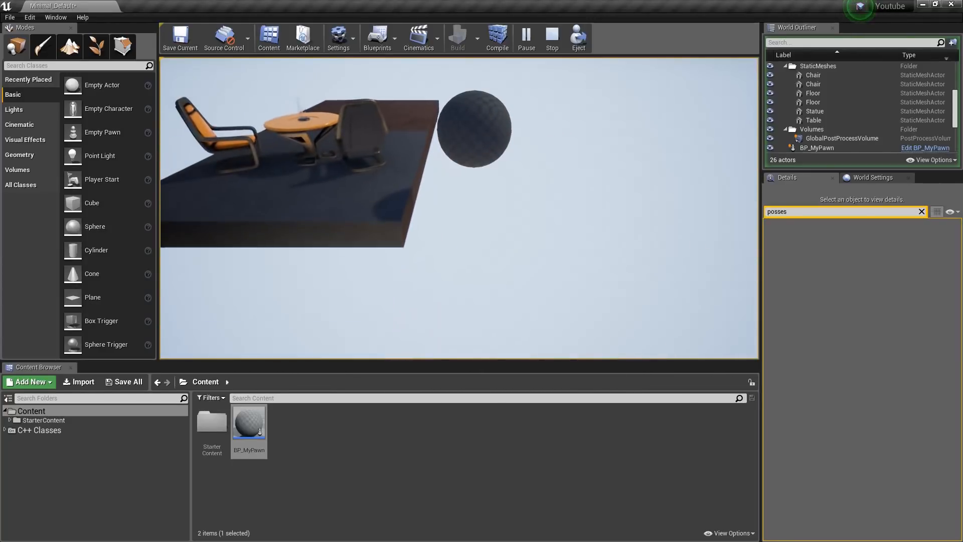
Stop the Play session and return to the Youtube C++ classes folder.
{"action": "left_click", "coordinate": [551, 37]}
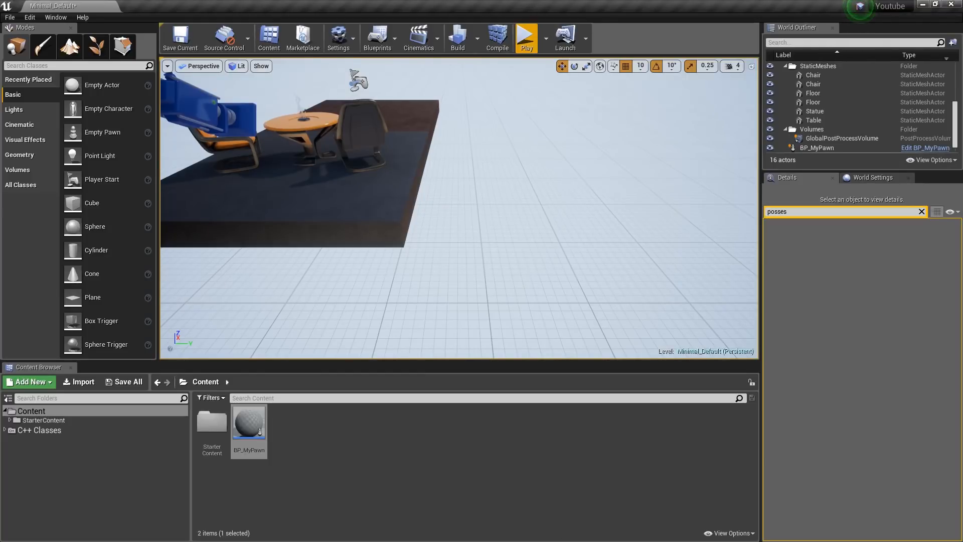
{"action": "left_click", "coordinate": [39, 430]}
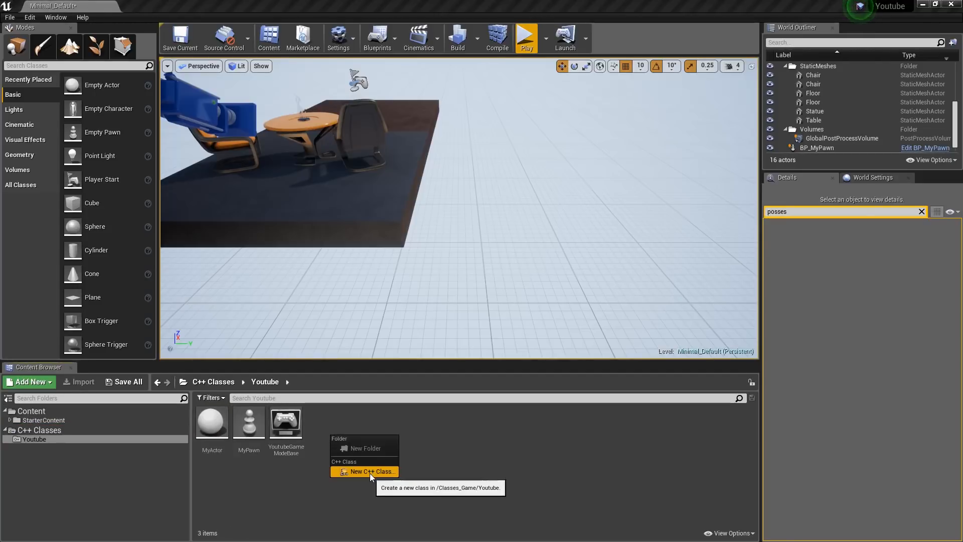
{"action": "left_click", "coordinate": [368, 471]}
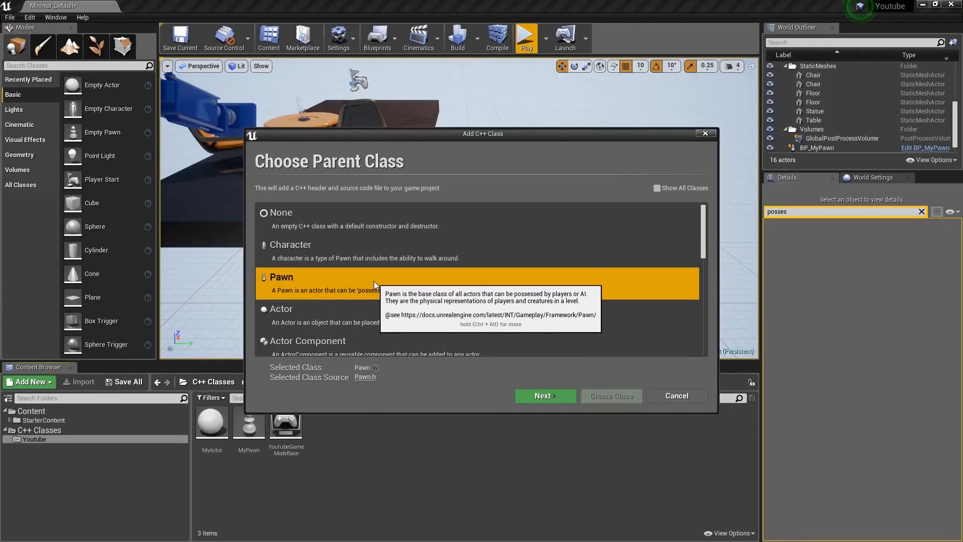
{"action": "mouse_move", "coordinate": [367, 290]}
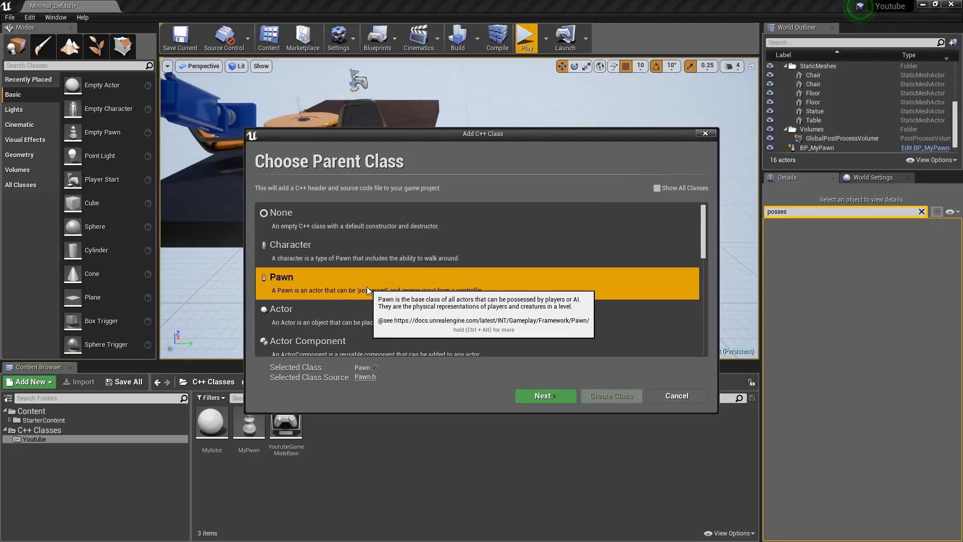
{"action": "left_click", "coordinate": [292, 245]}
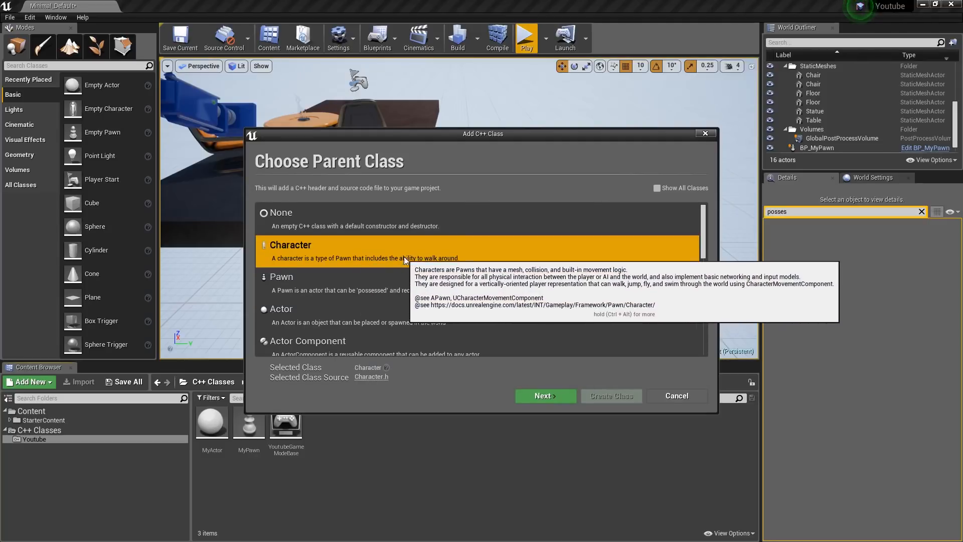
{"action": "mouse_move", "coordinate": [507, 252]}
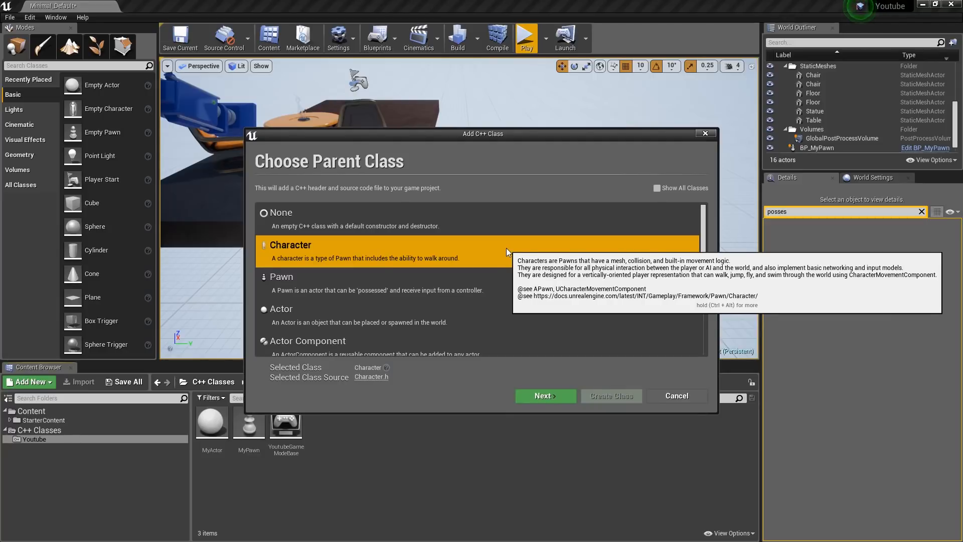
{"action": "mouse_move", "coordinate": [712, 143]}
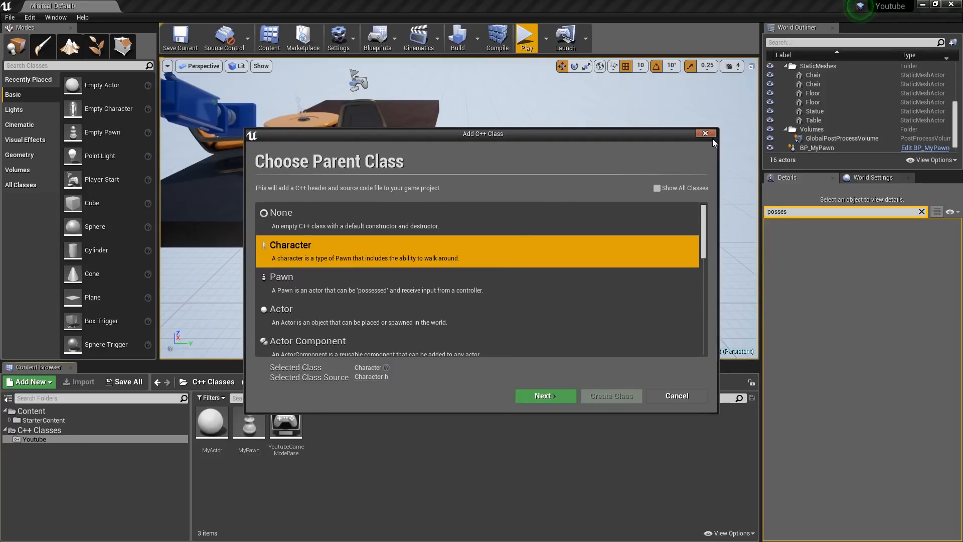
{"action": "left_click", "coordinate": [705, 134]}
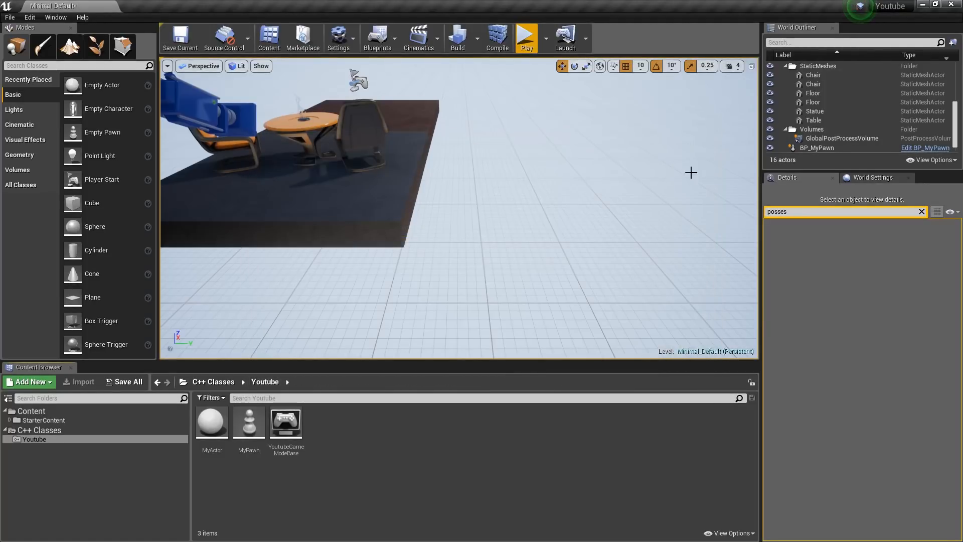